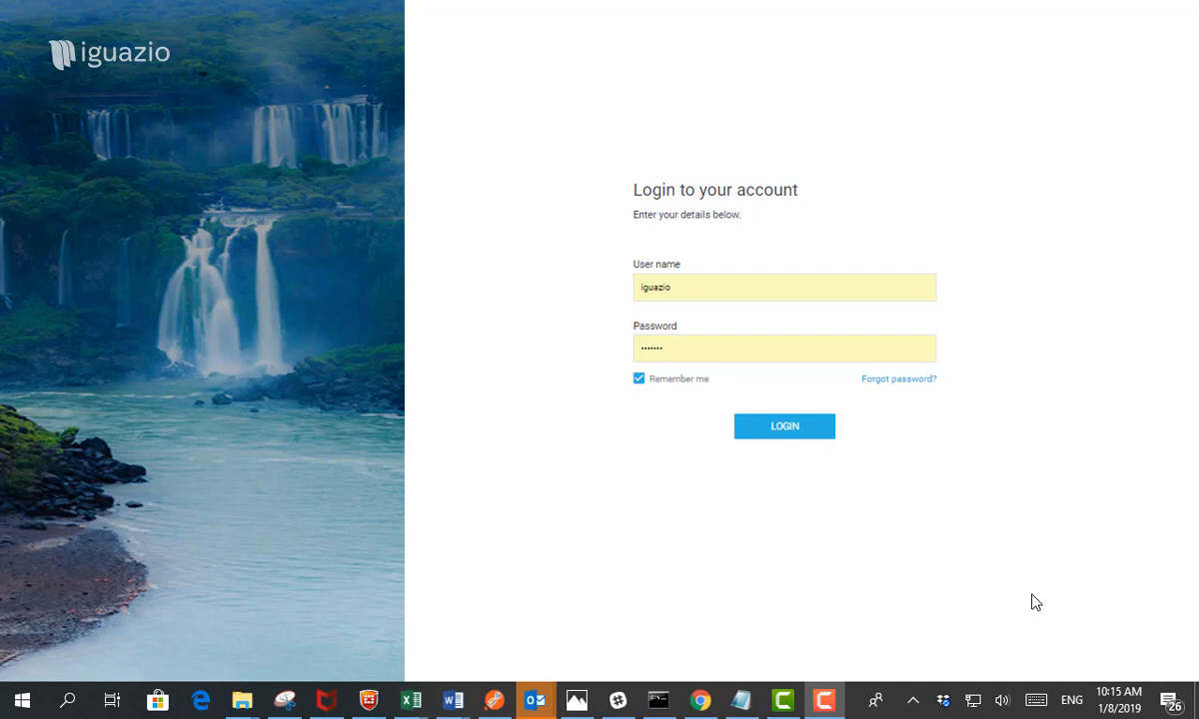
pyautogui.moveTo(855, 549)
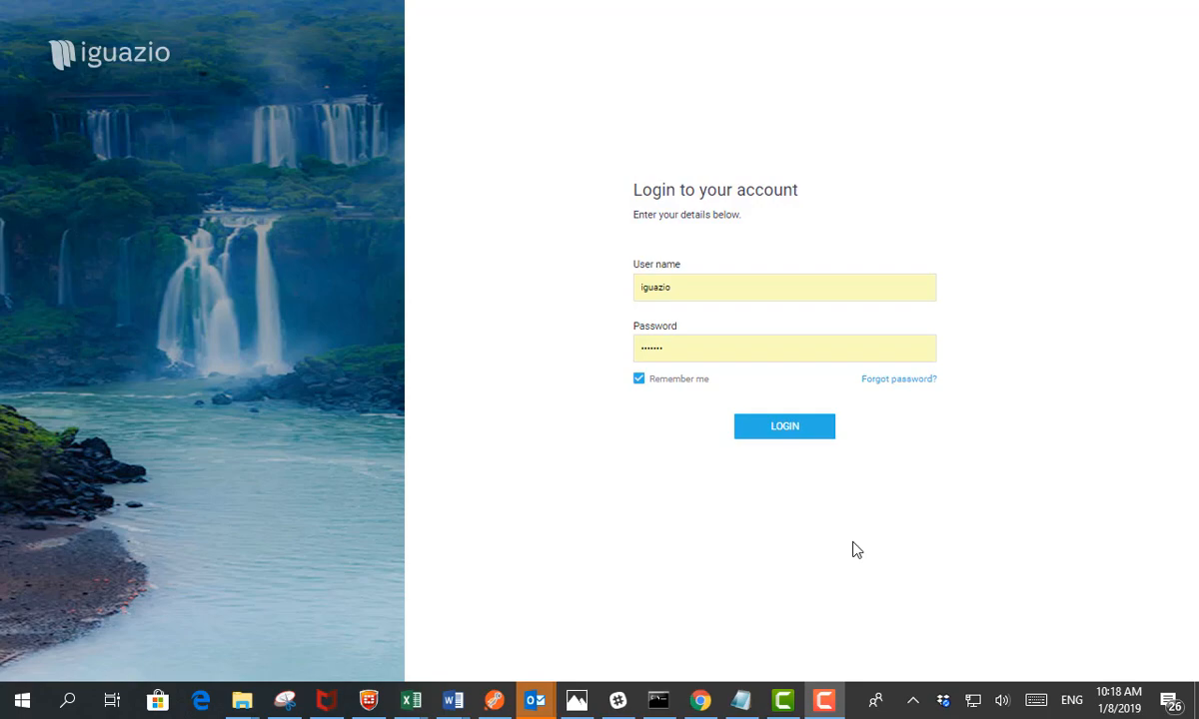
# Log in with the entered credentials to reach the platform home overview
pyautogui.click(783, 428)
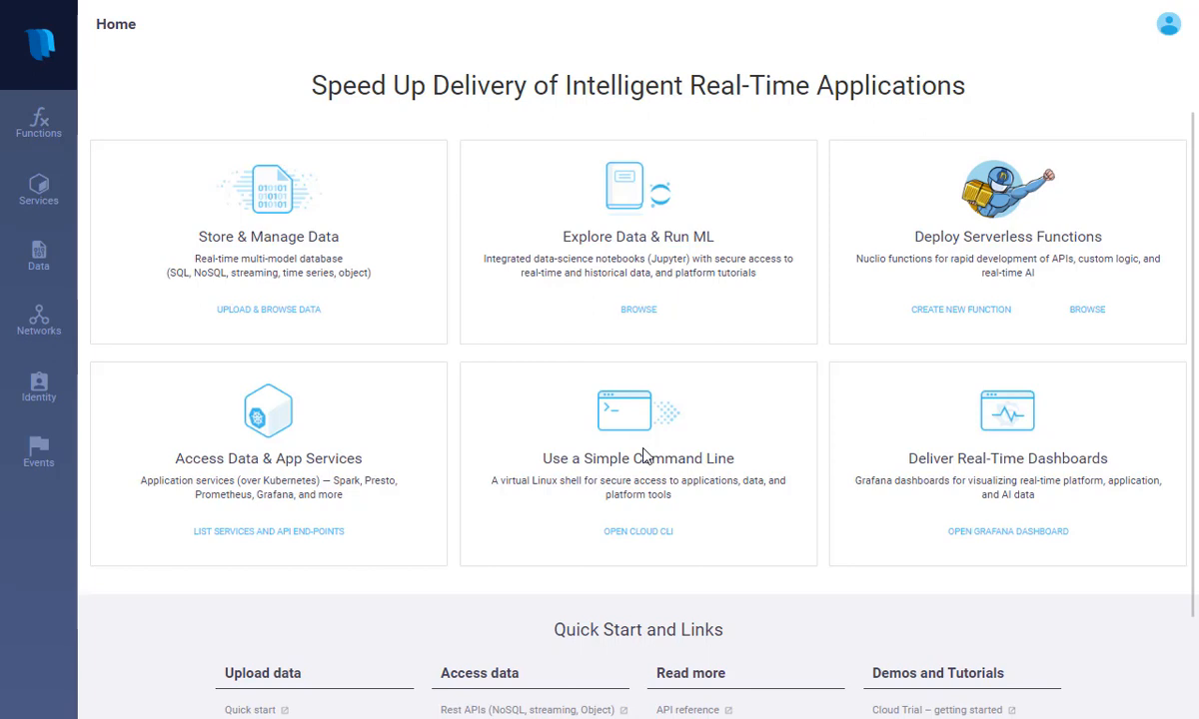
pyautogui.moveTo(196, 240)
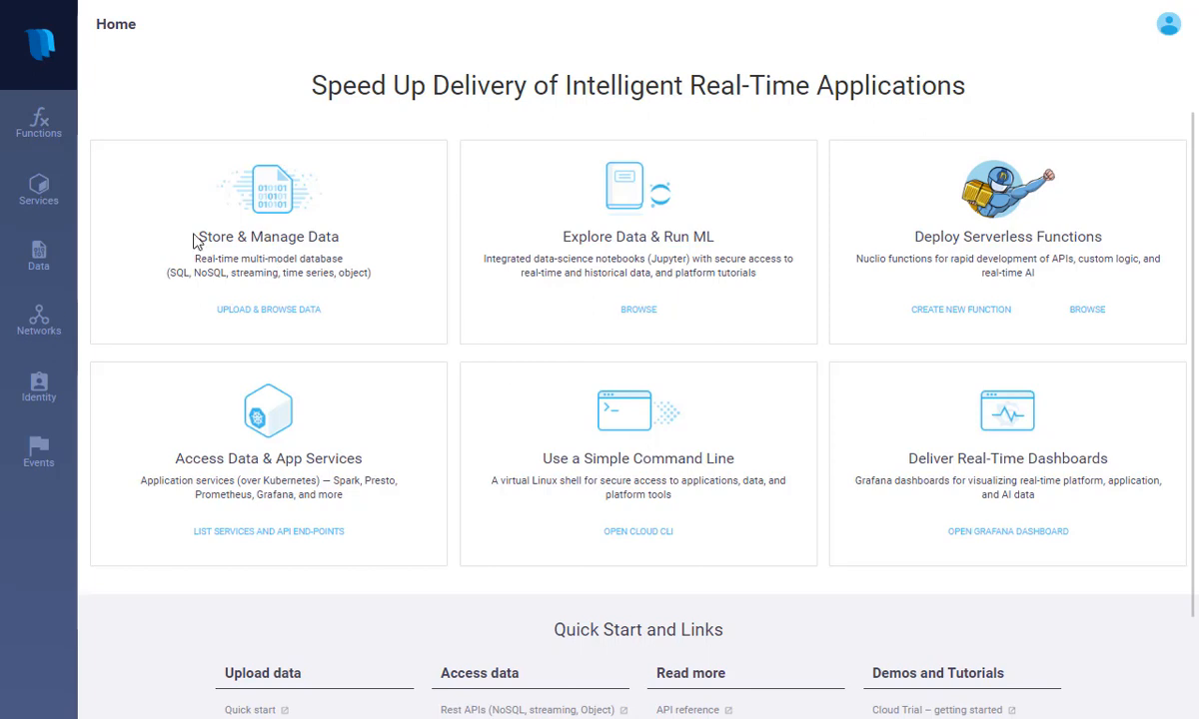
pyautogui.moveTo(232, 236)
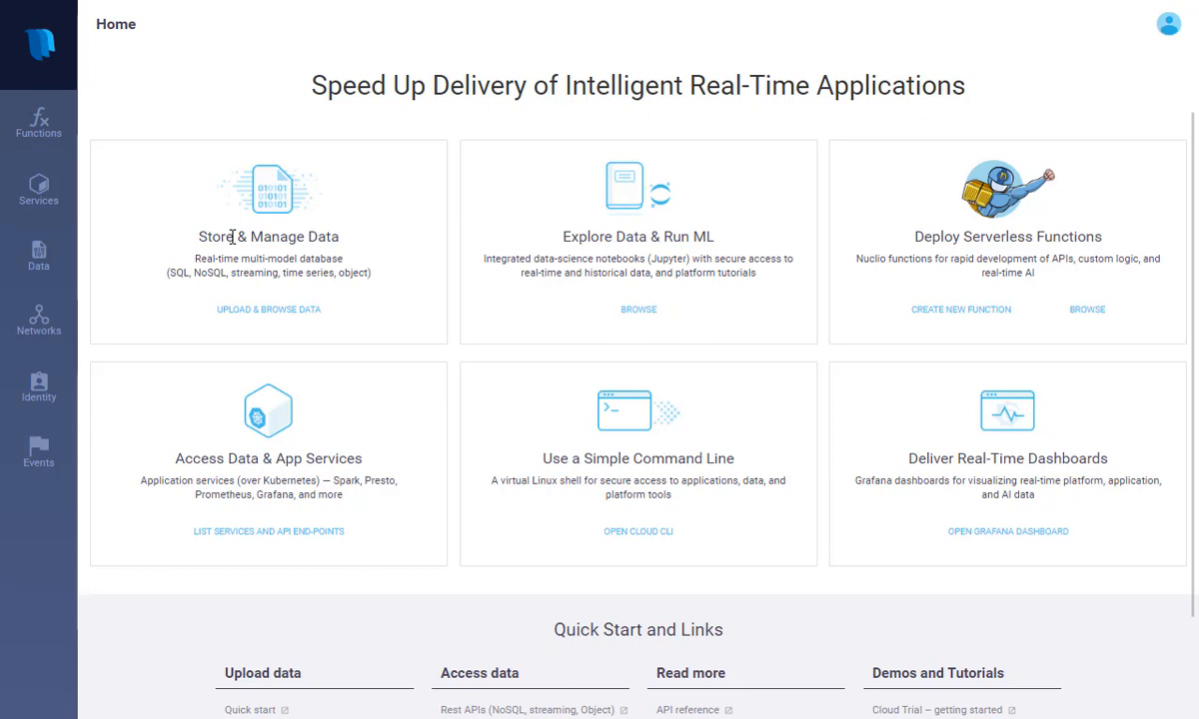
pyautogui.moveTo(619, 238)
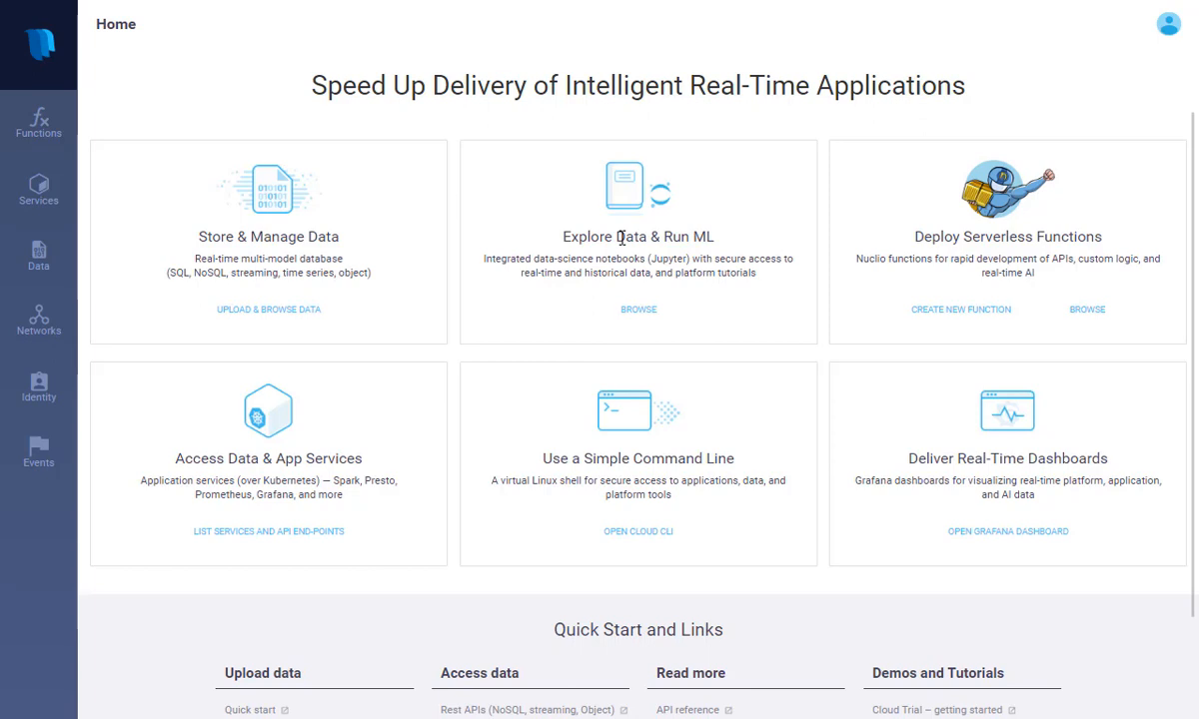
pyautogui.moveTo(917, 235)
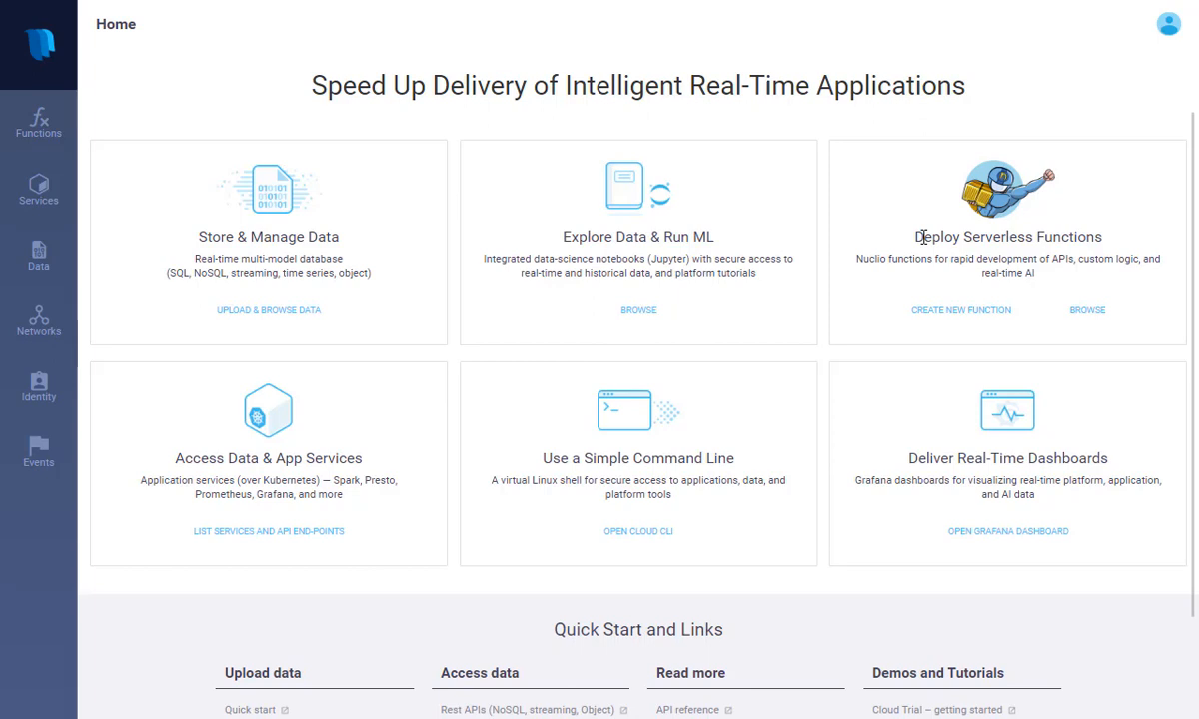
pyautogui.moveTo(251, 428)
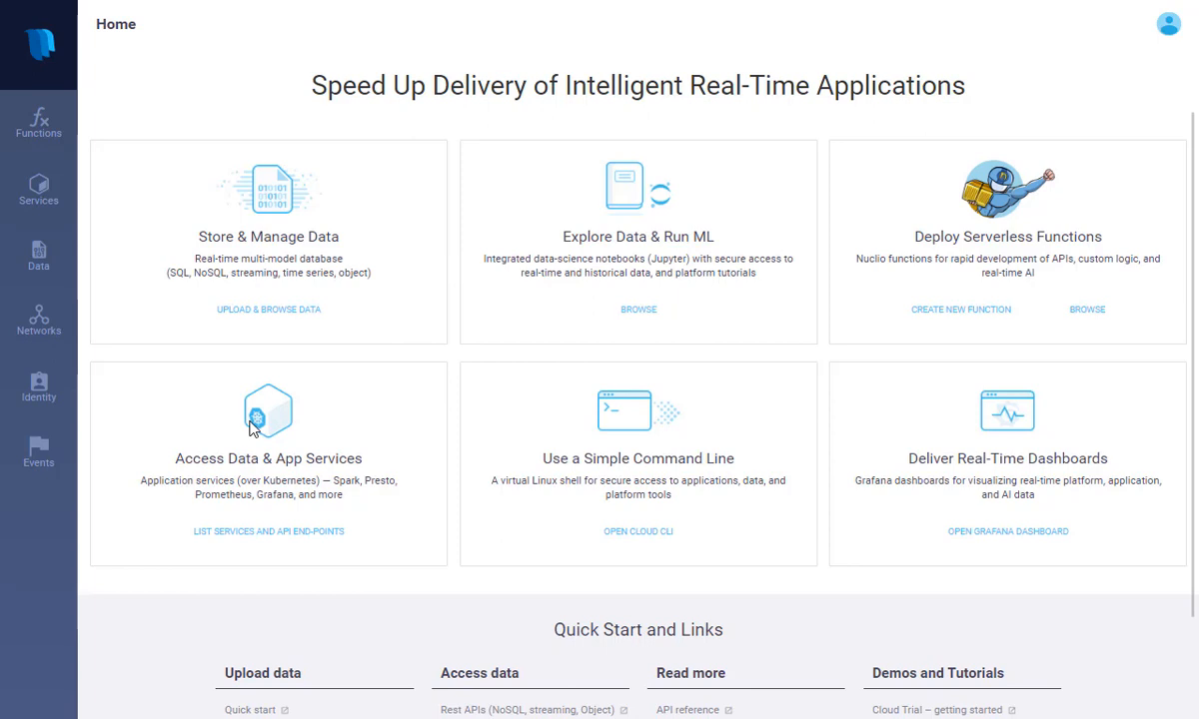
pyautogui.moveTo(211, 423)
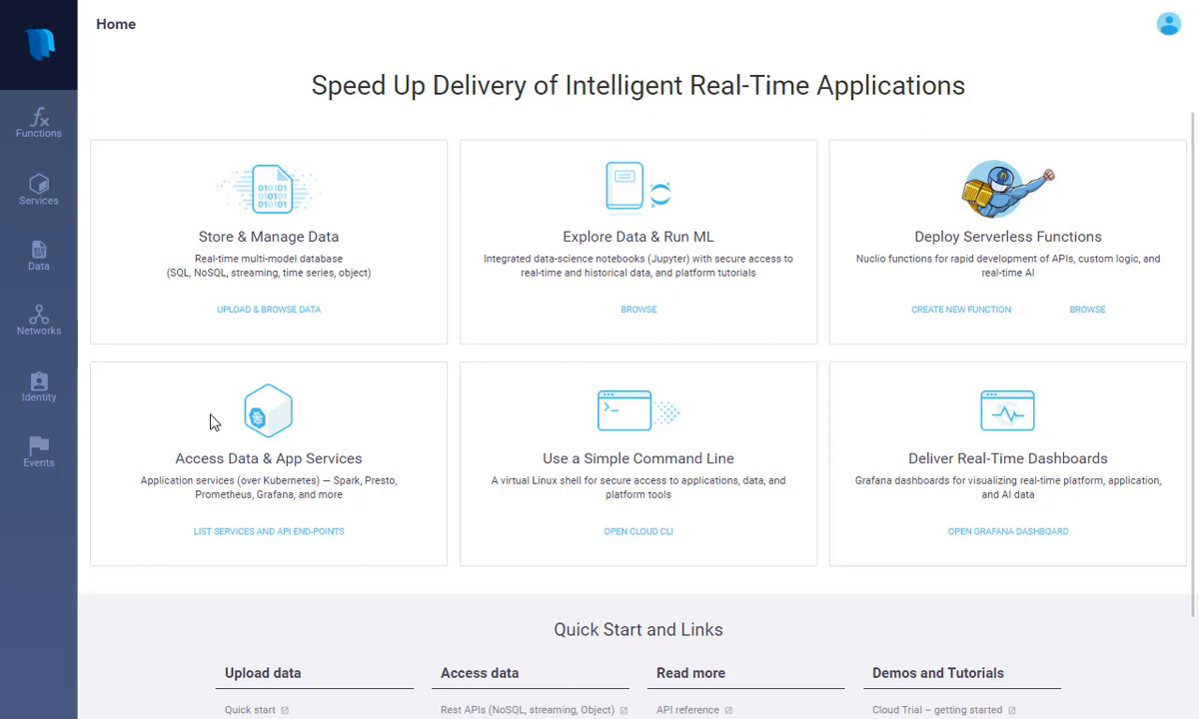
pyautogui.moveTo(296, 427)
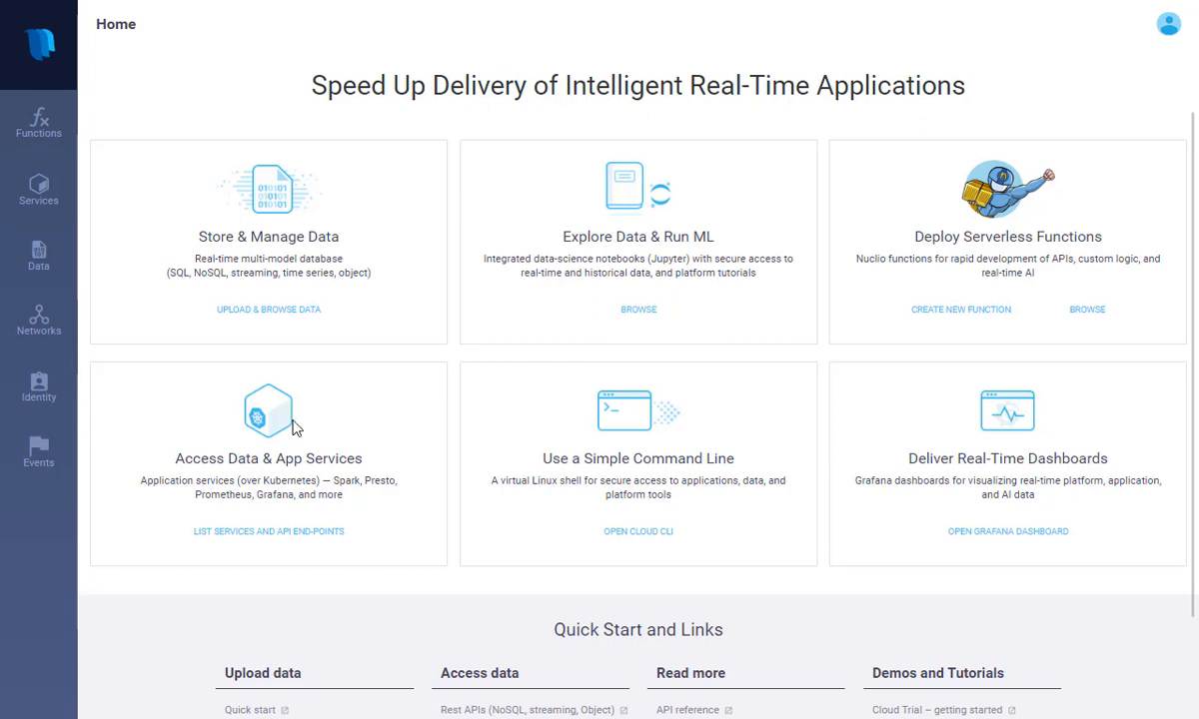
pyautogui.moveTo(262, 439)
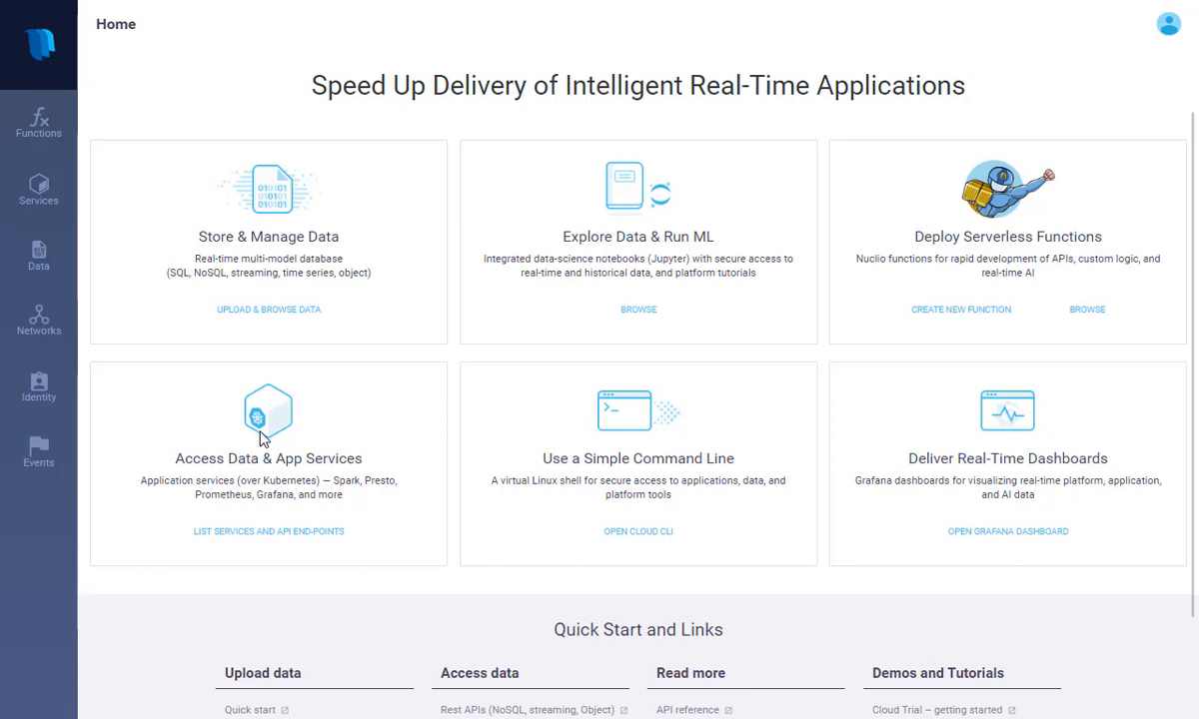
pyautogui.moveTo(595, 499)
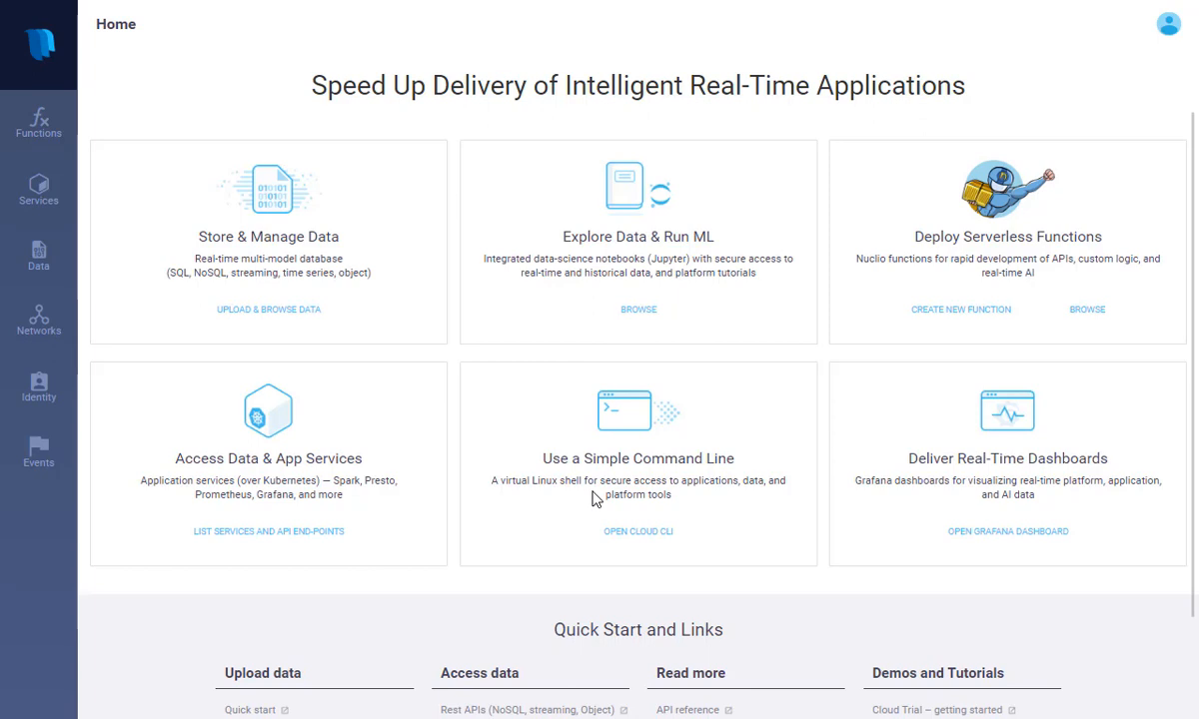
pyautogui.moveTo(622, 446)
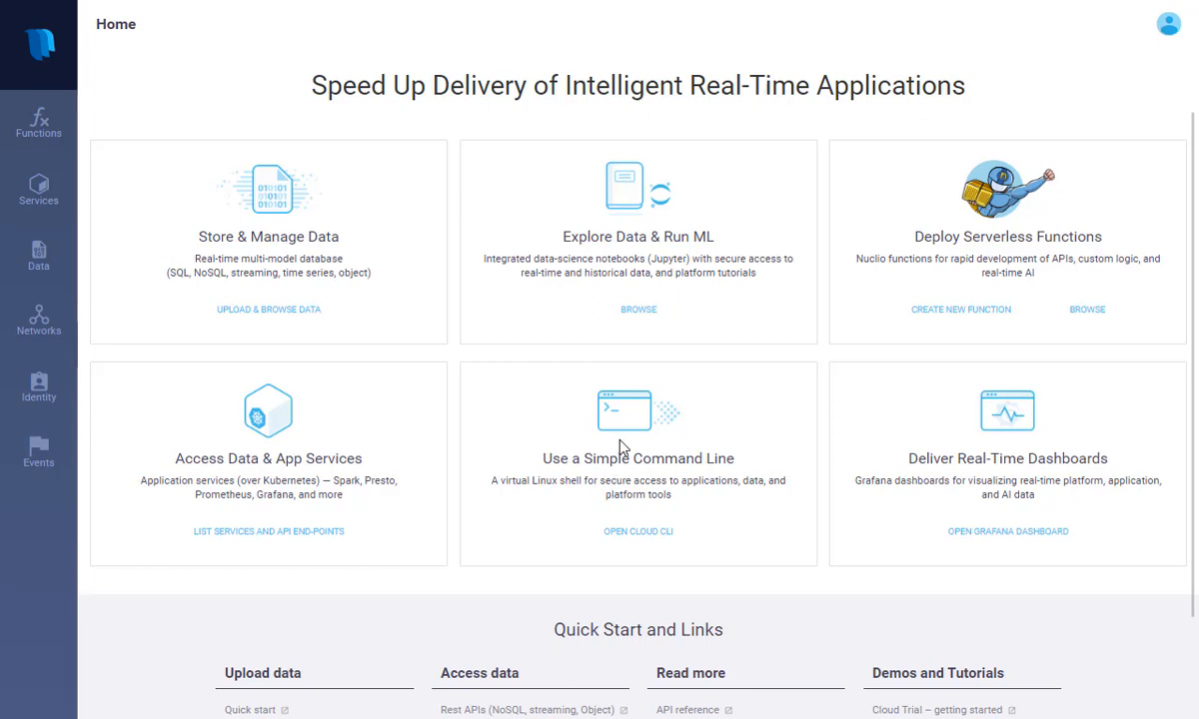
pyautogui.moveTo(655, 475)
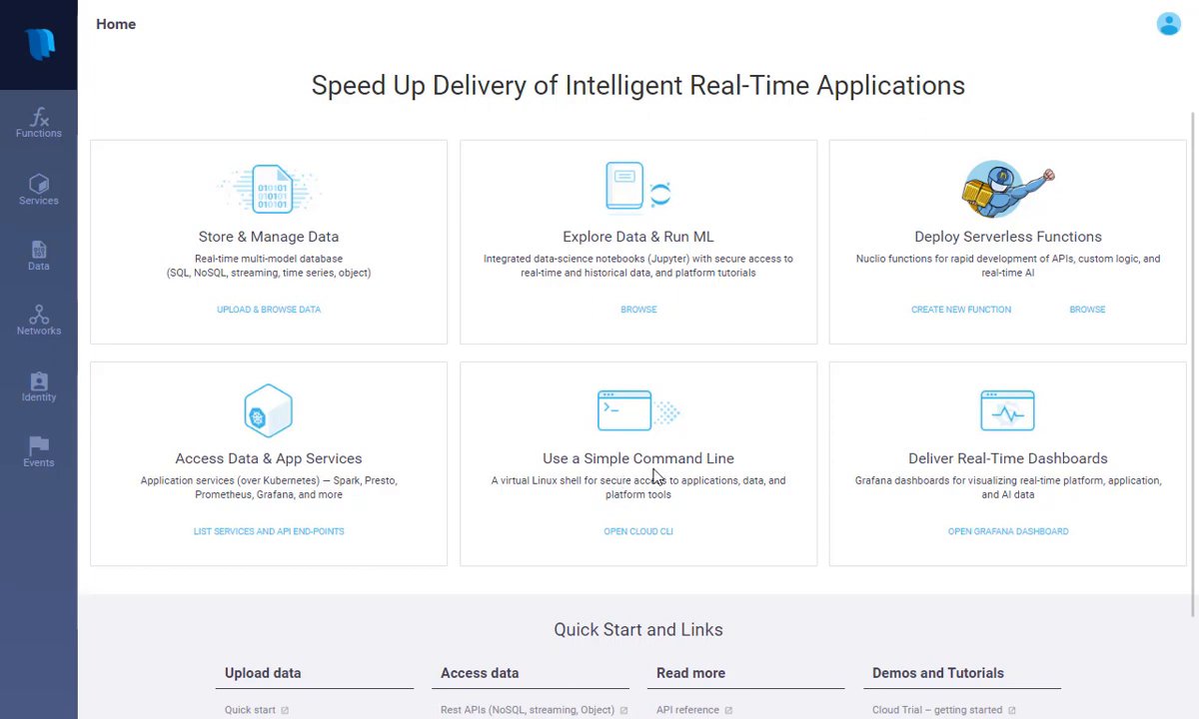
pyautogui.moveTo(975, 445)
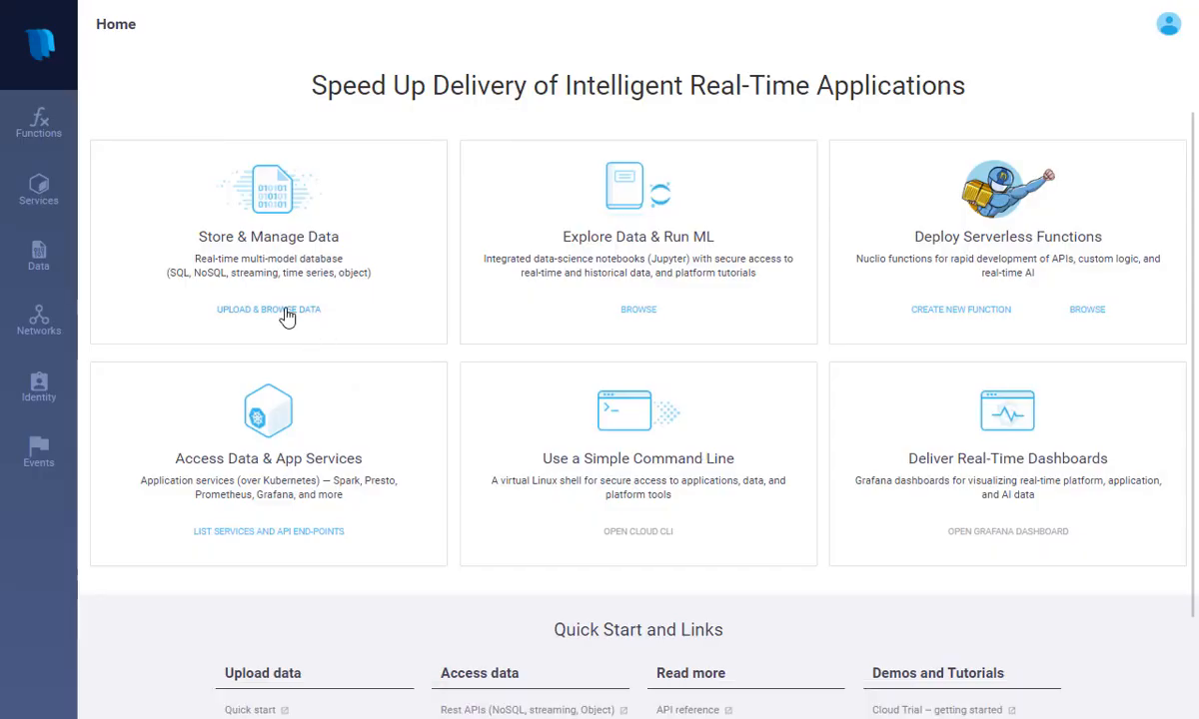
# Browse the bigdata container to list its folders and CSV file
pyautogui.click(268, 308)
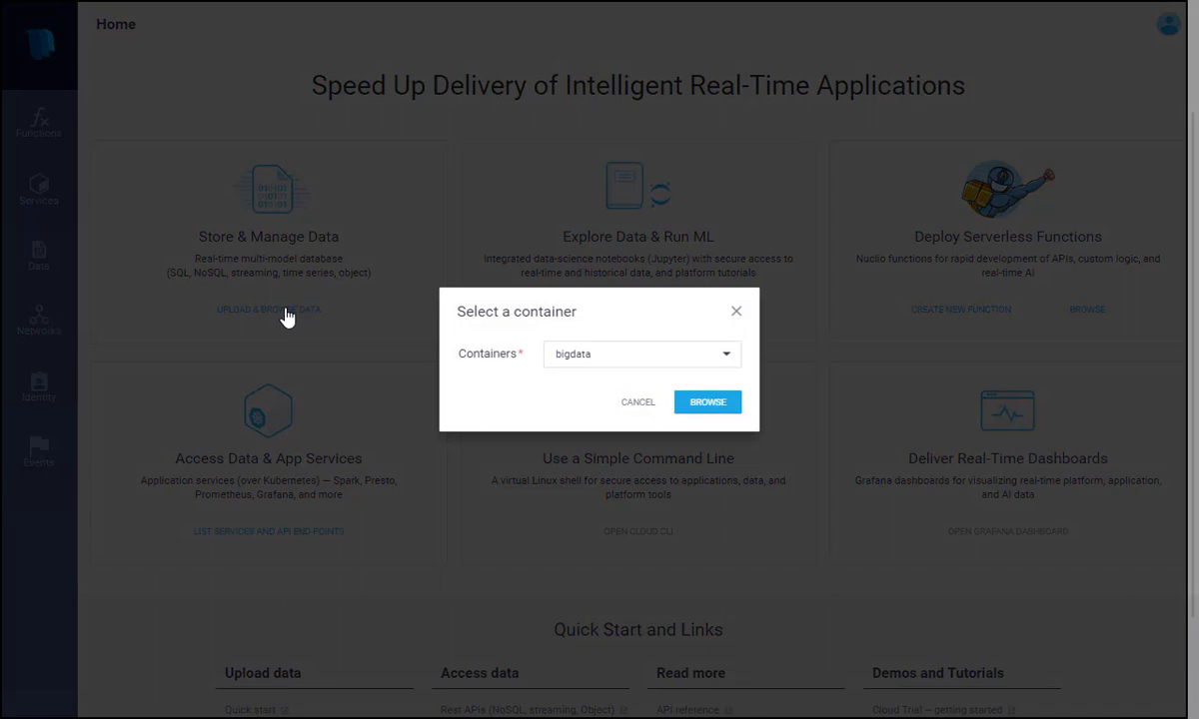
pyautogui.moveTo(504, 392)
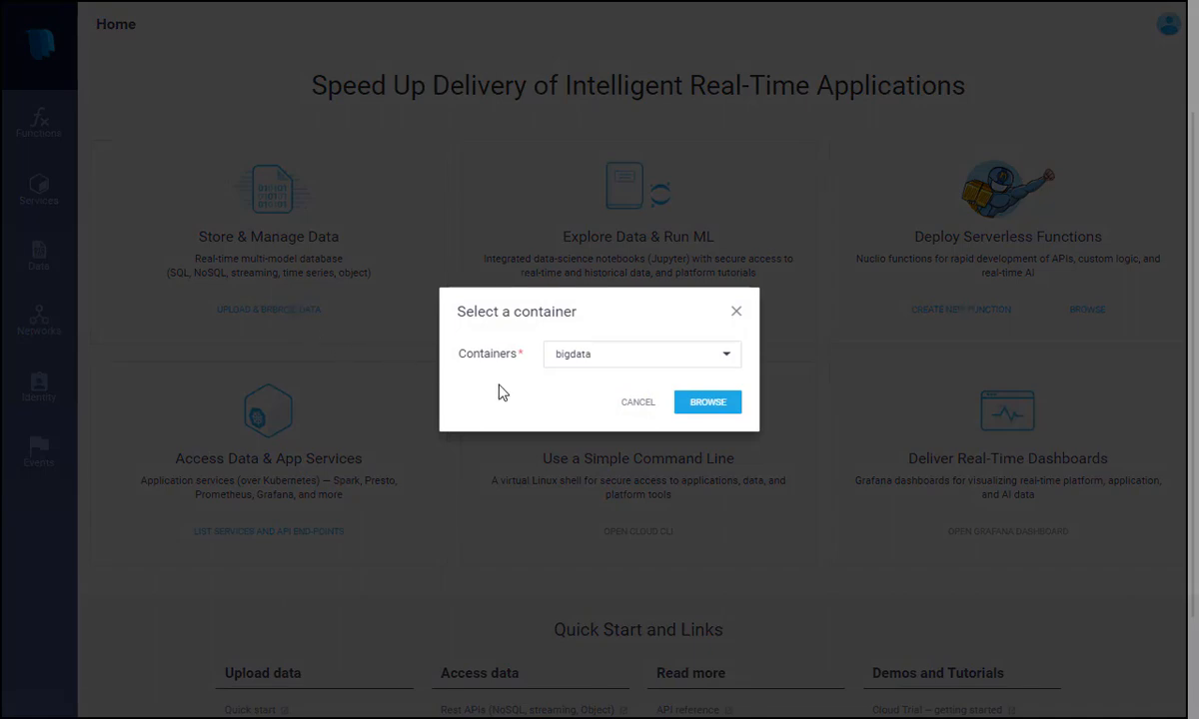
pyautogui.click(707, 401)
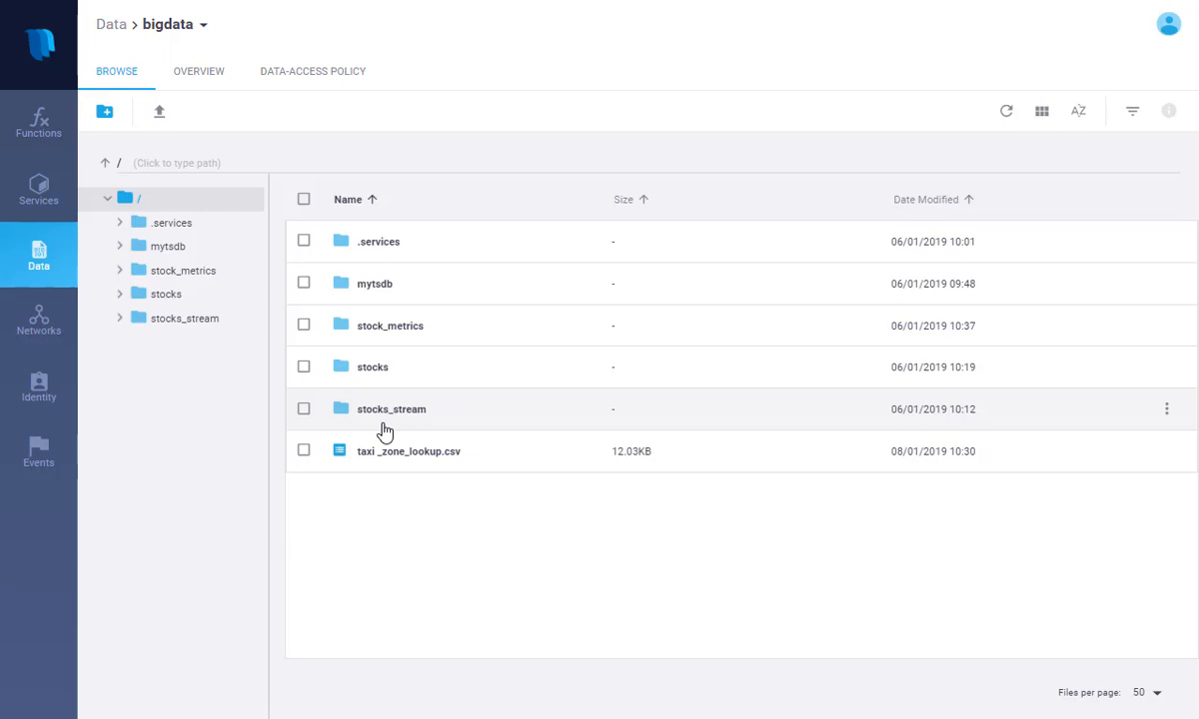
pyautogui.moveTo(388, 368)
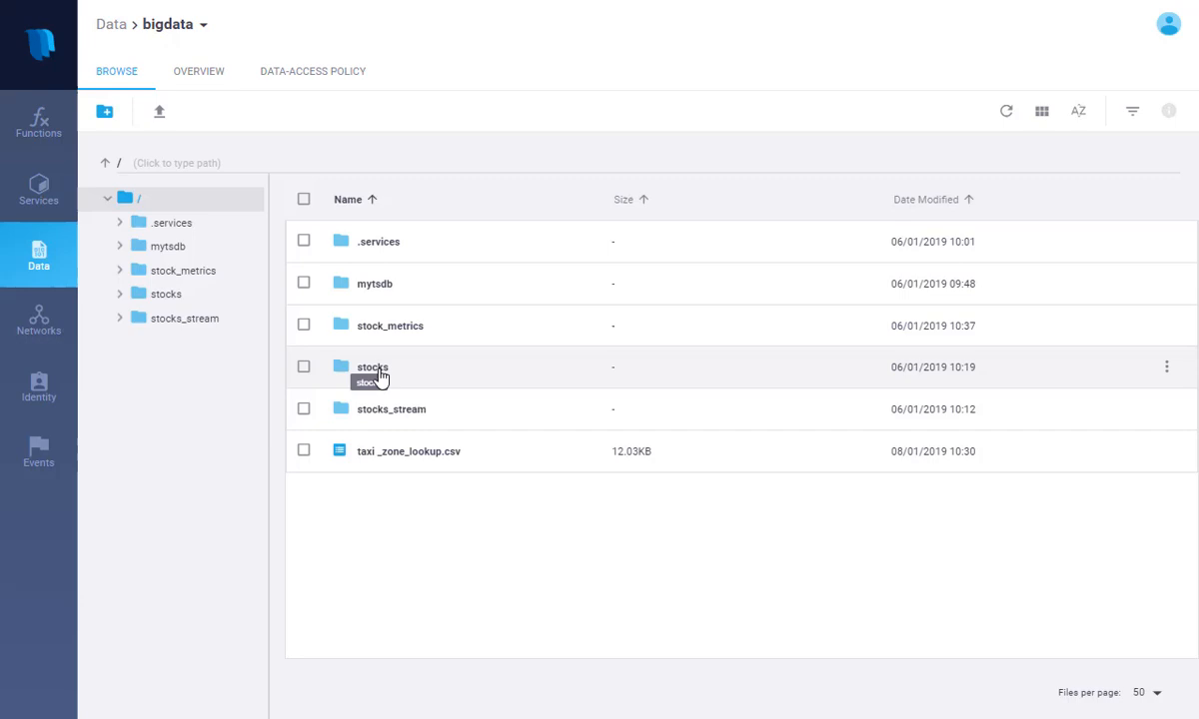
pyautogui.click(303, 368)
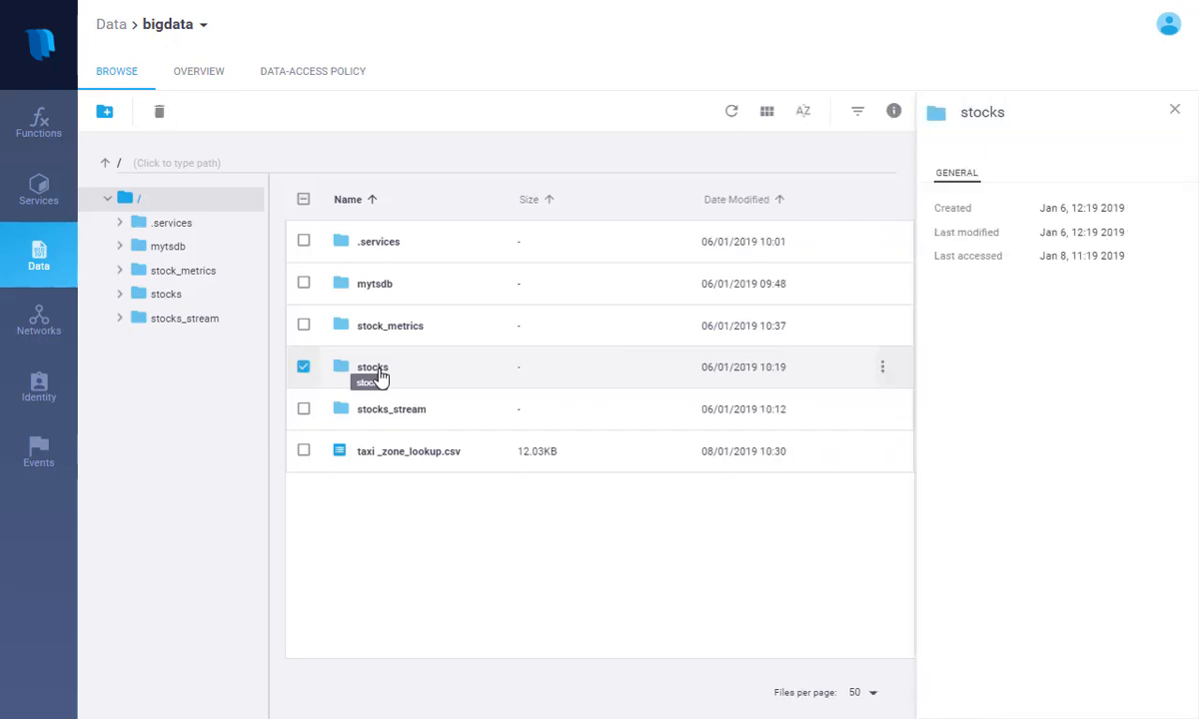
pyautogui.doubleClick(372, 368)
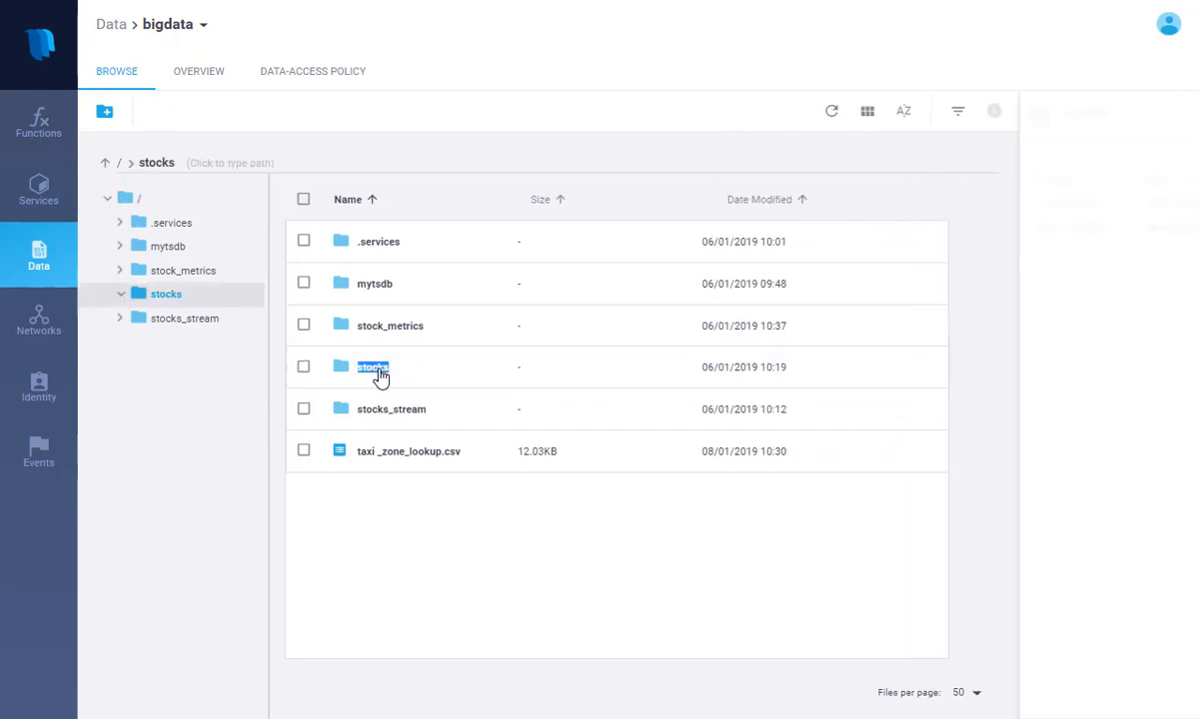
pyautogui.doubleClick(372, 368)
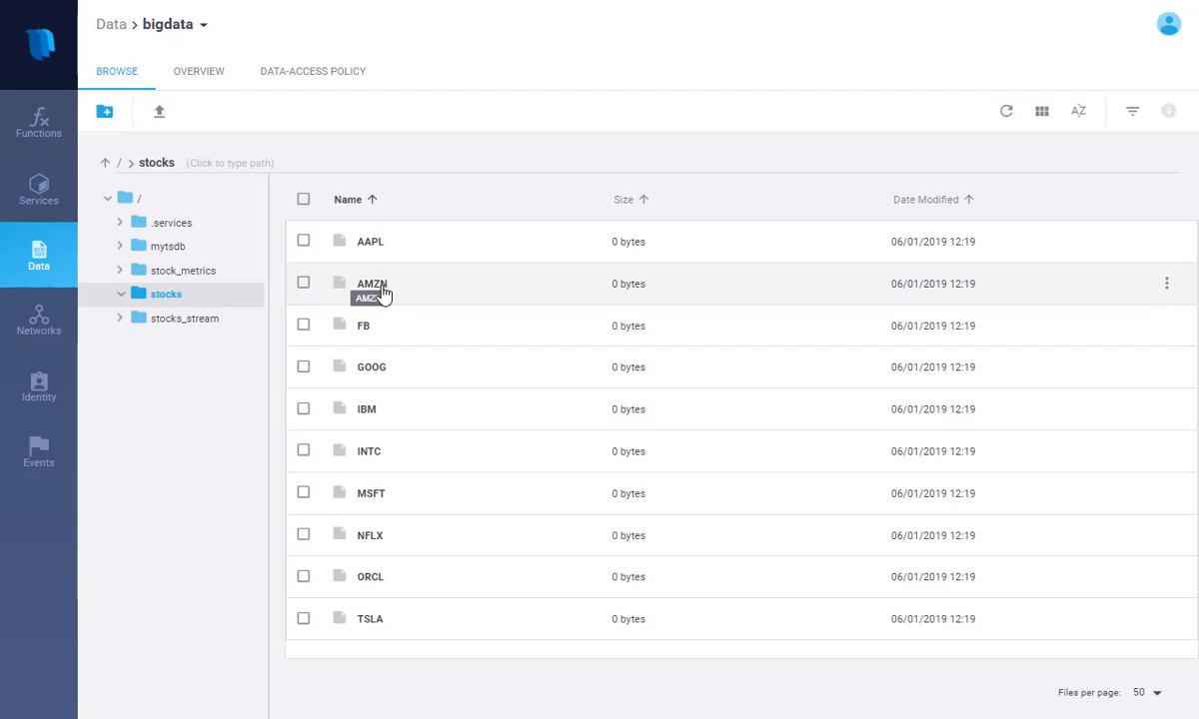
pyautogui.click(304, 284)
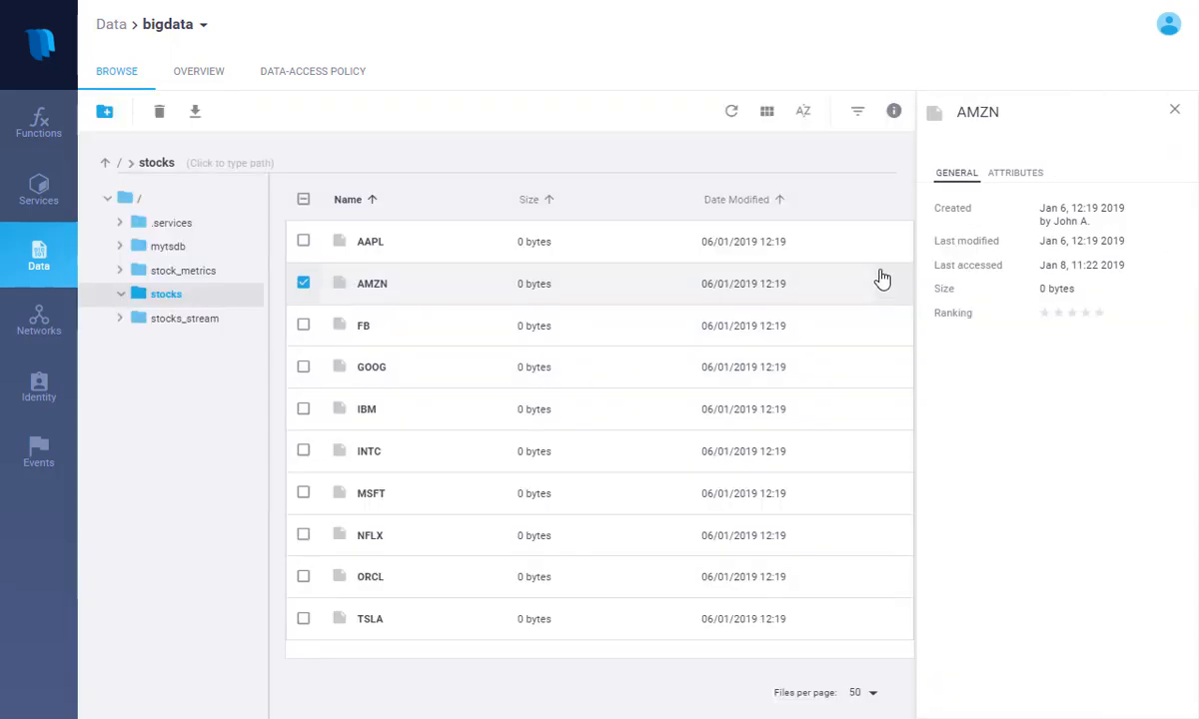
pyautogui.click(1016, 172)
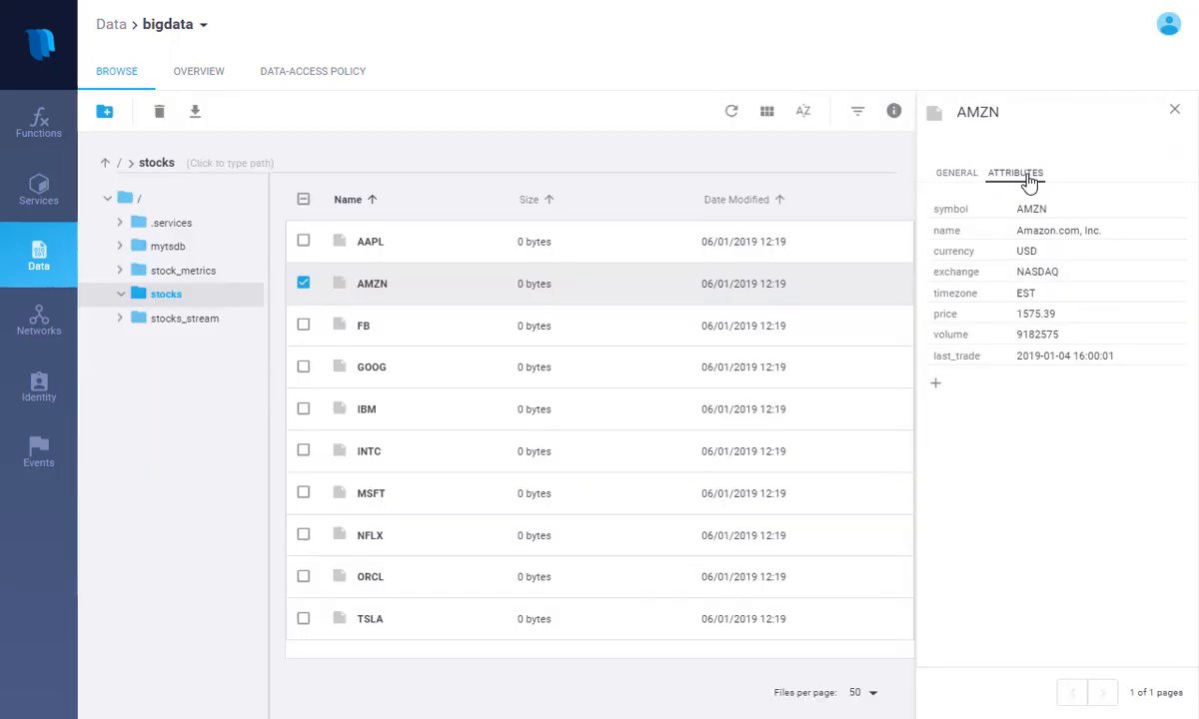
pyautogui.moveTo(1020, 210)
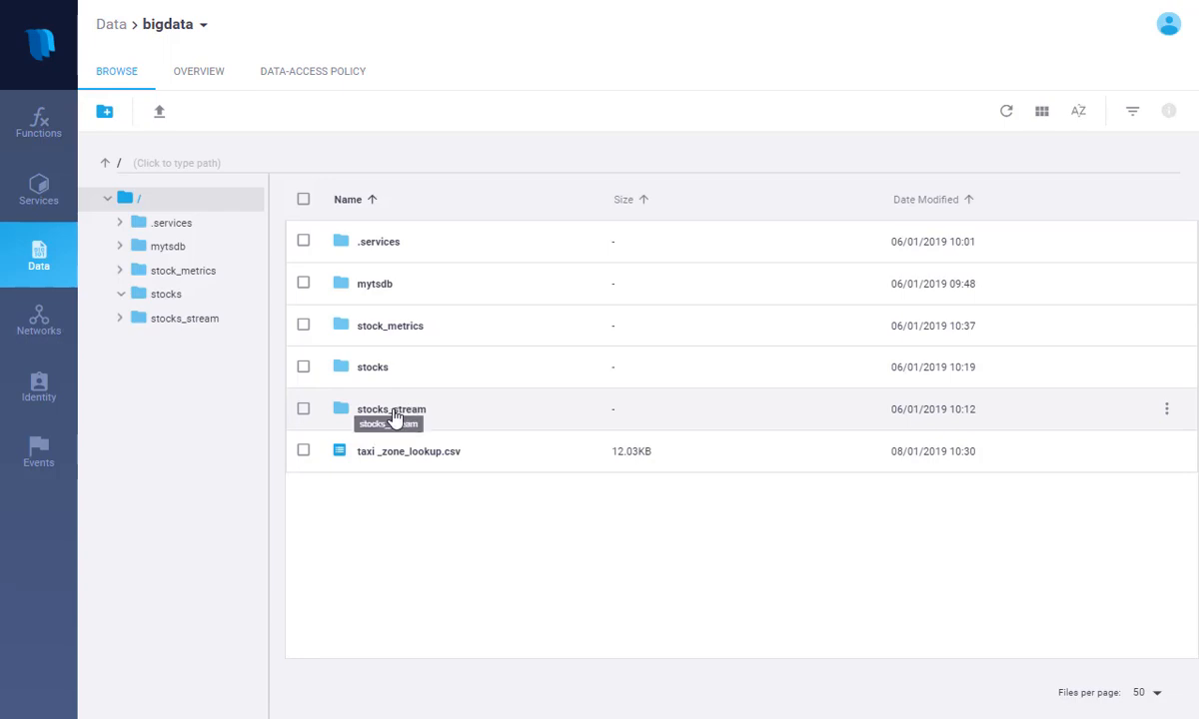
pyautogui.moveTo(398, 459)
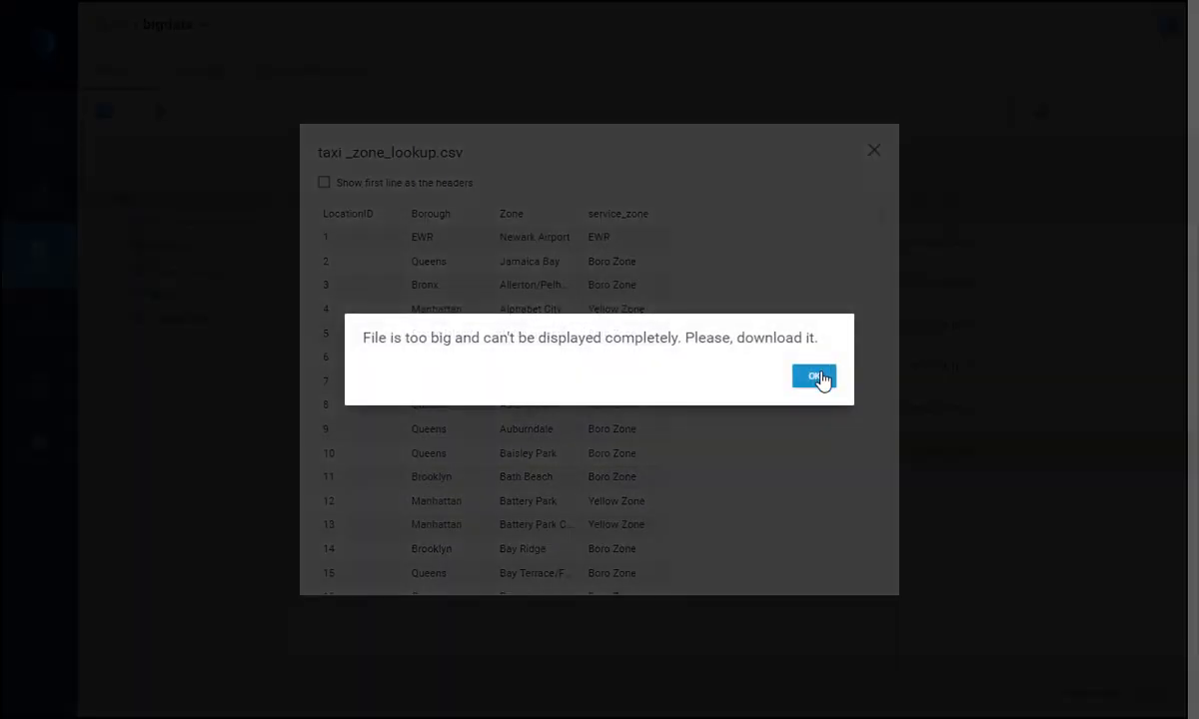
pyautogui.click(814, 375)
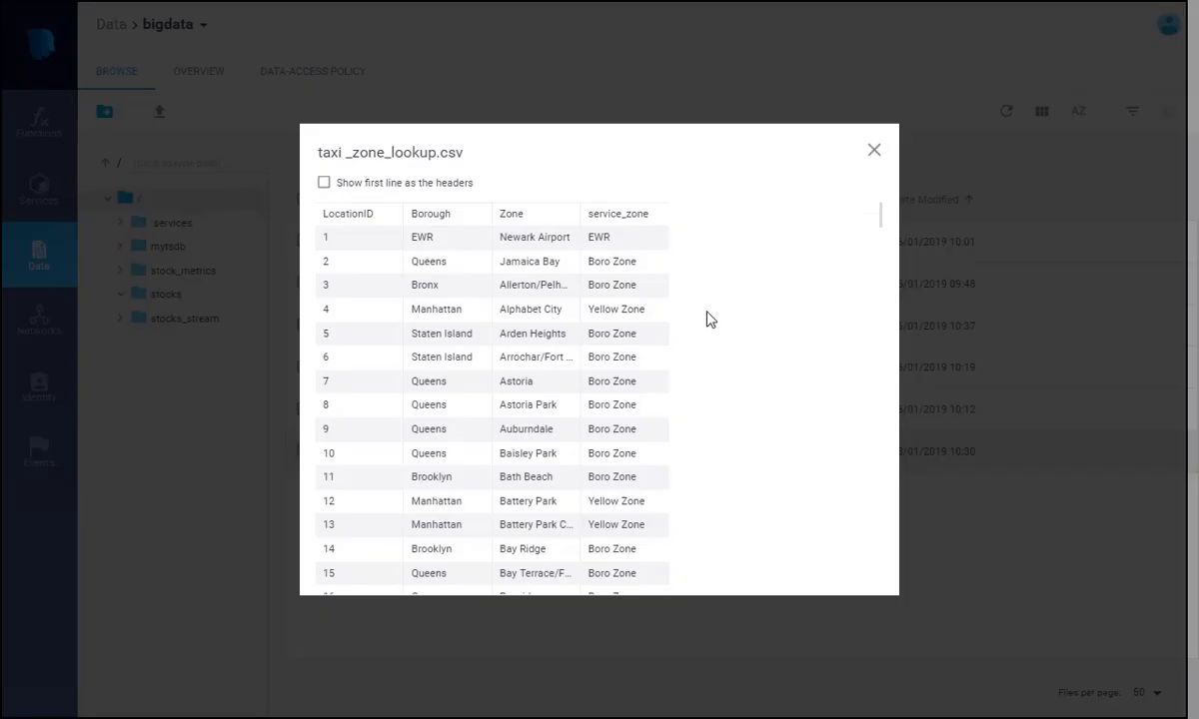
pyautogui.click(874, 150)
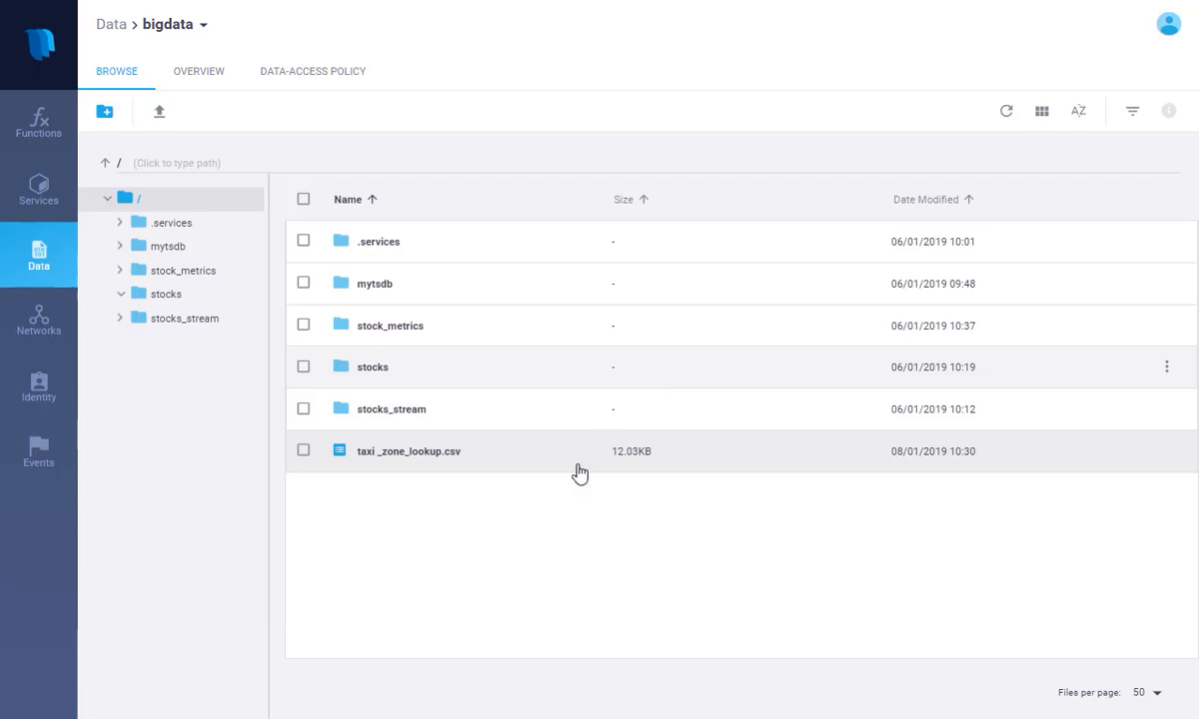
pyautogui.moveTo(523, 547)
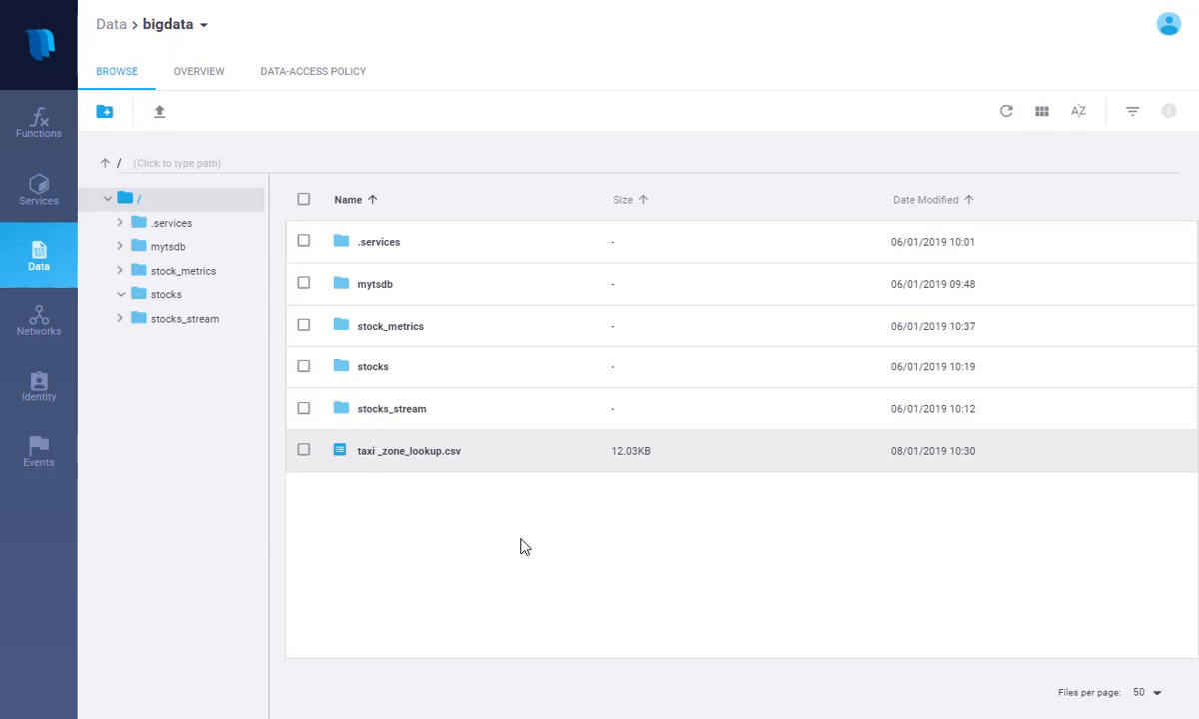
pyautogui.moveTo(368, 408)
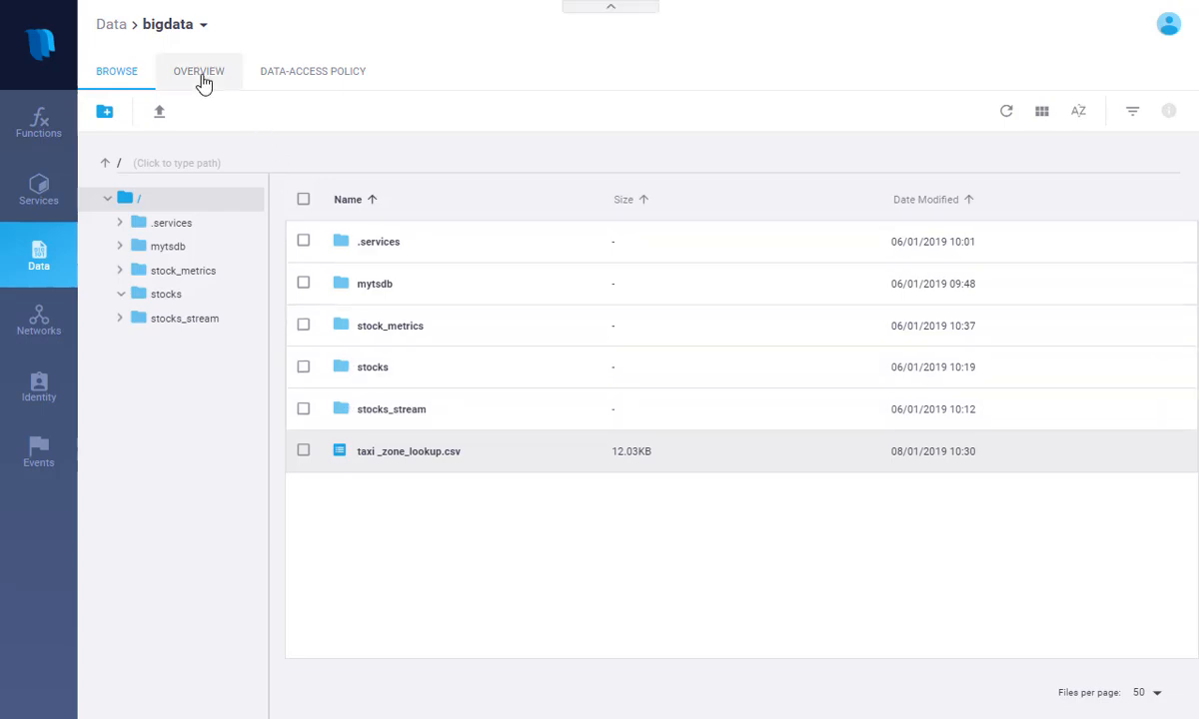
# View the bigdata container's Overview charts, then its Data-Access Policy
pyautogui.click(198, 72)
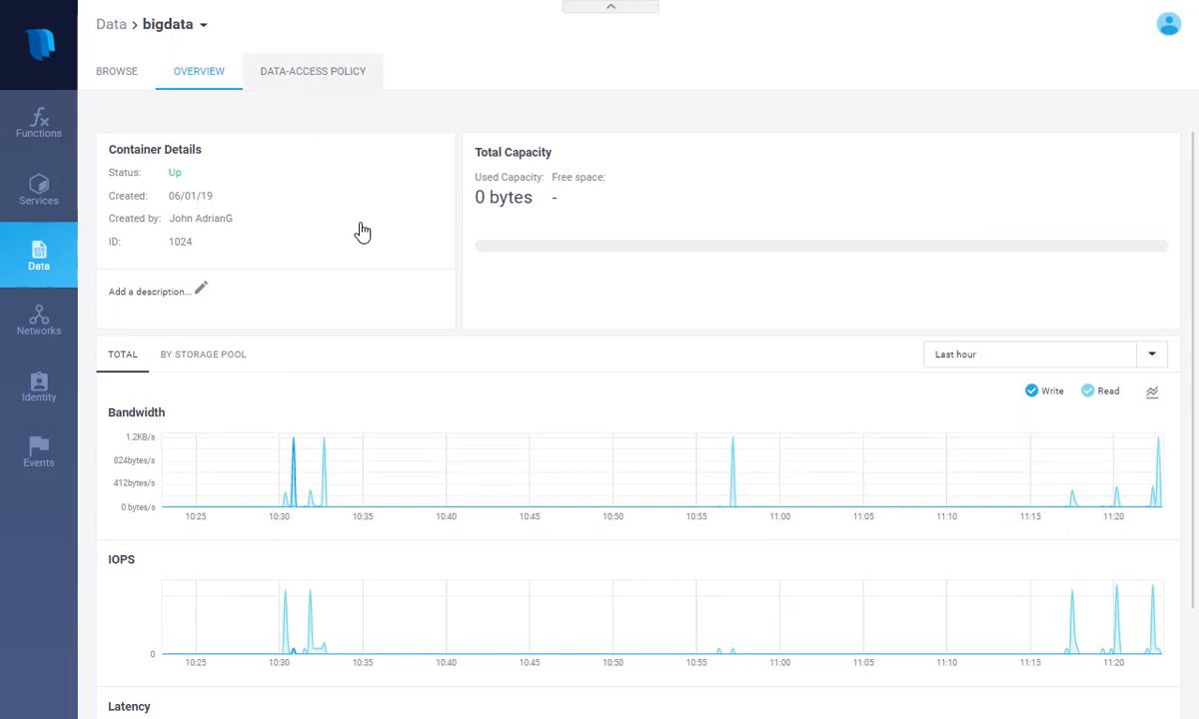
pyautogui.click(312, 72)
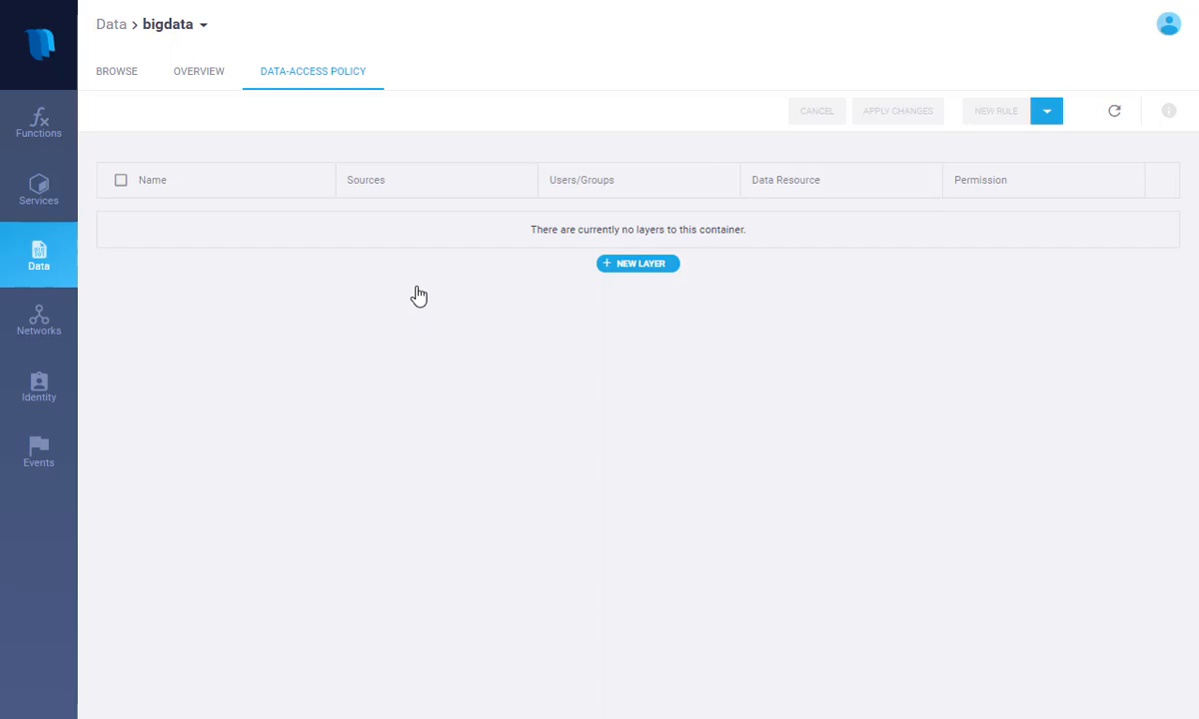
pyautogui.moveTo(222, 164)
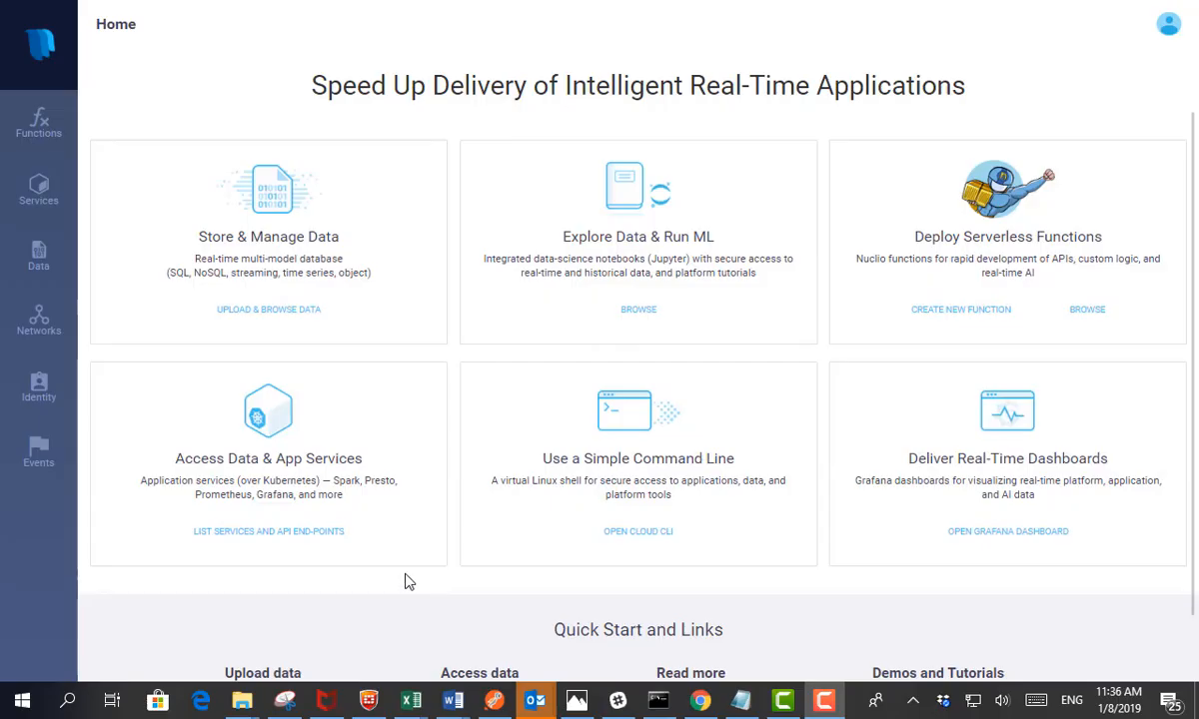
pyautogui.moveTo(312, 536)
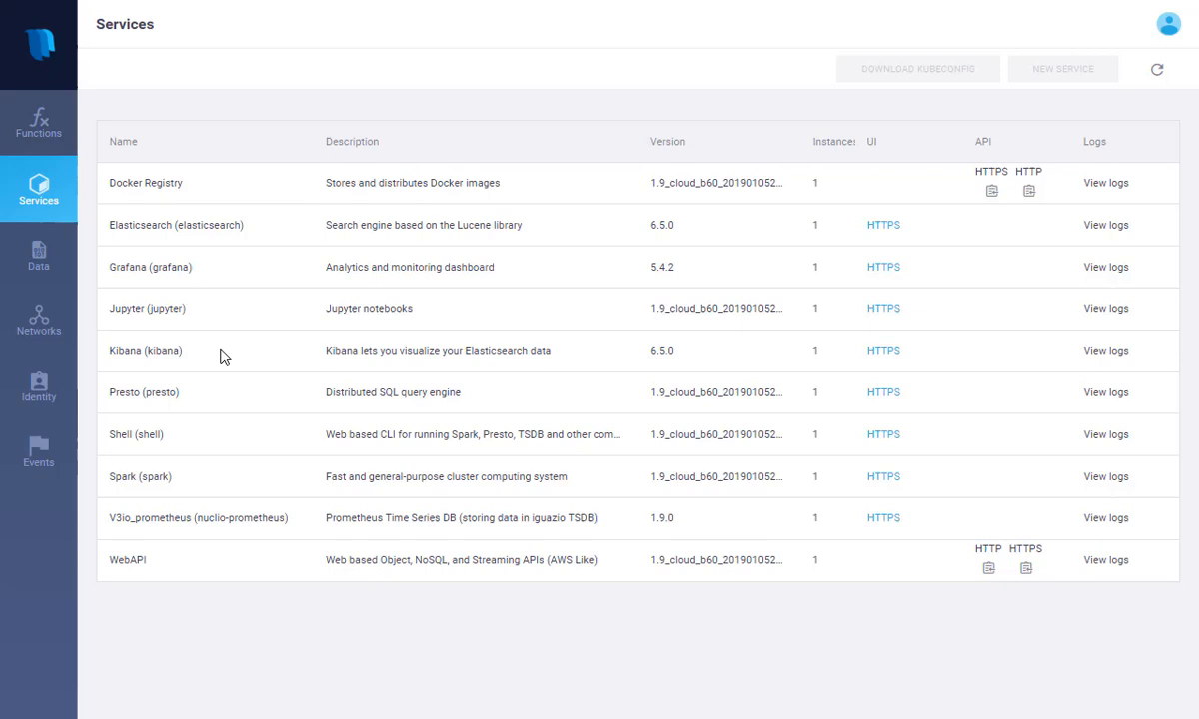
pyautogui.moveTo(232, 343)
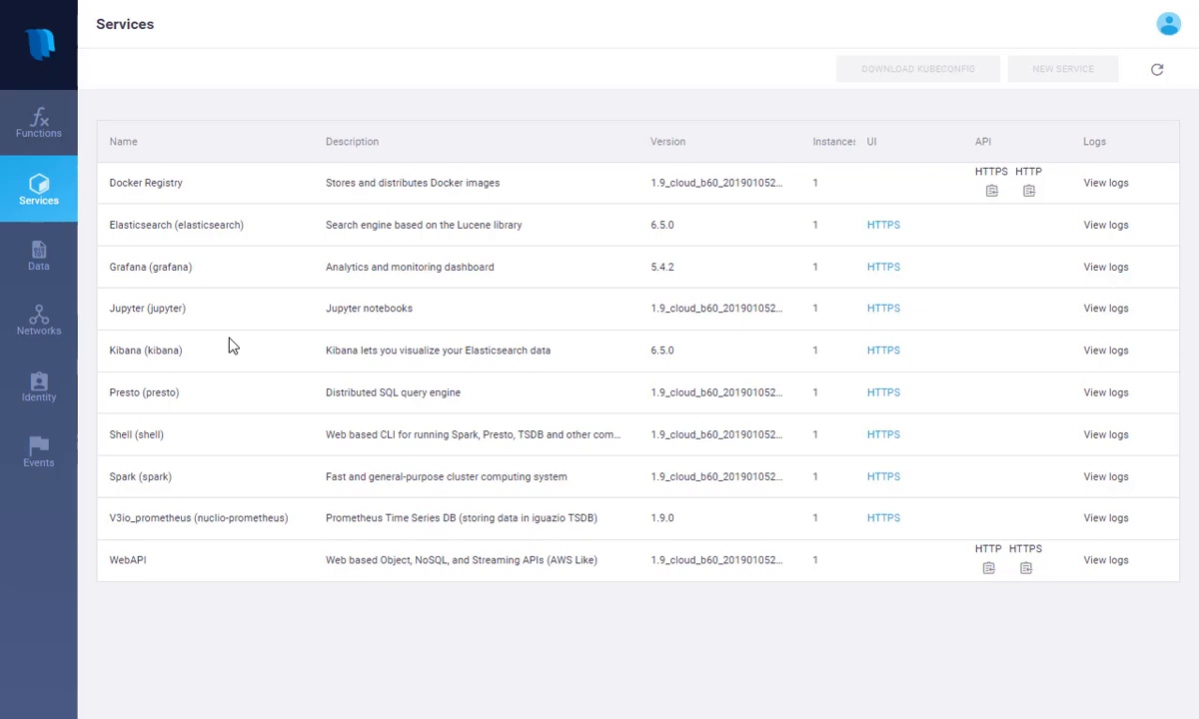
pyautogui.moveTo(211, 372)
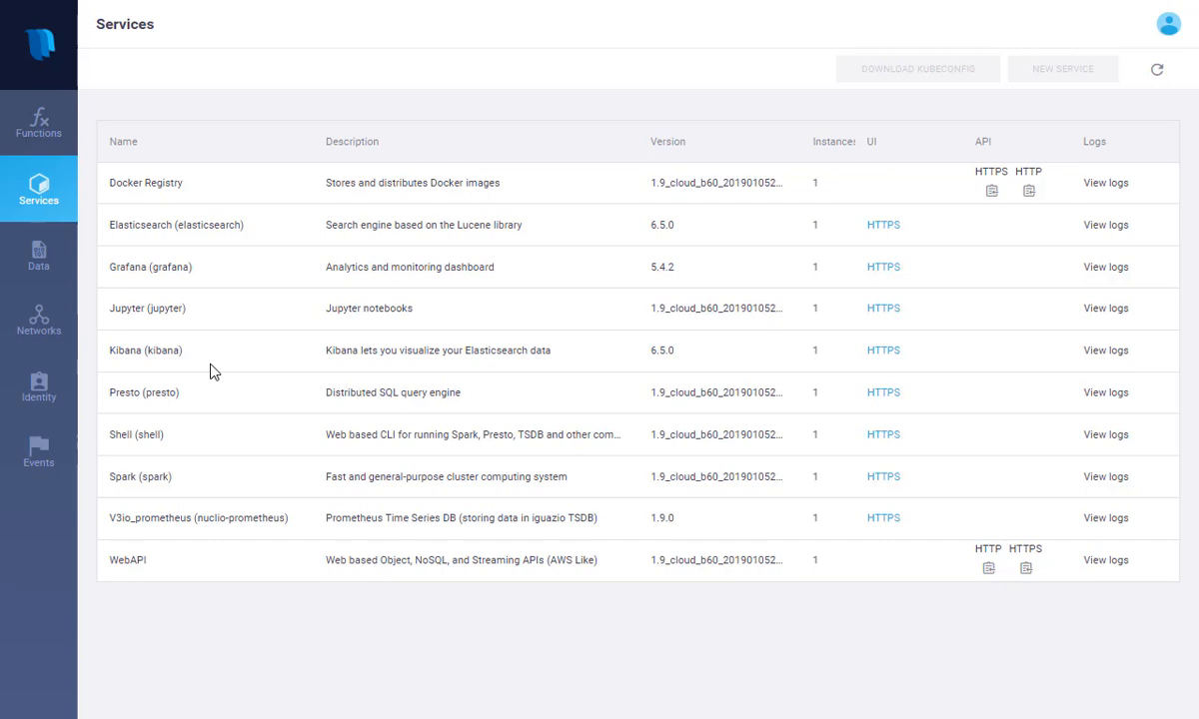
pyautogui.moveTo(292, 411)
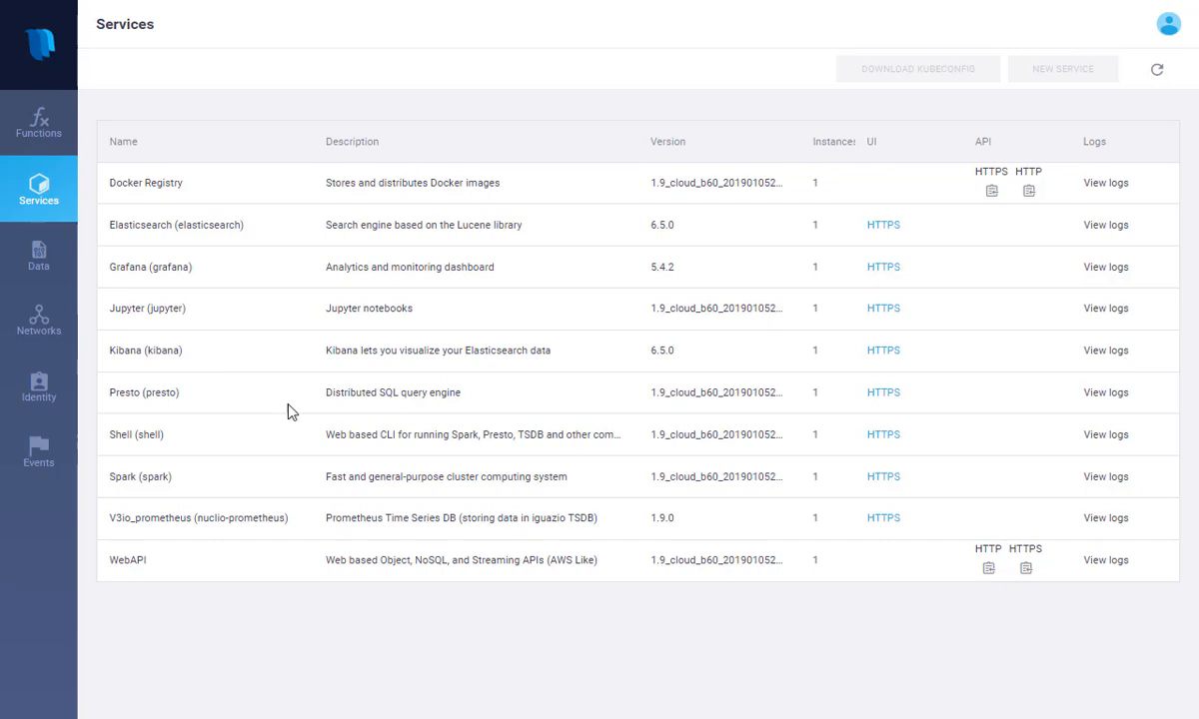
# Launch the Jupyter notebook service from the services list, showing the Welcome guide
pyautogui.click(883, 475)
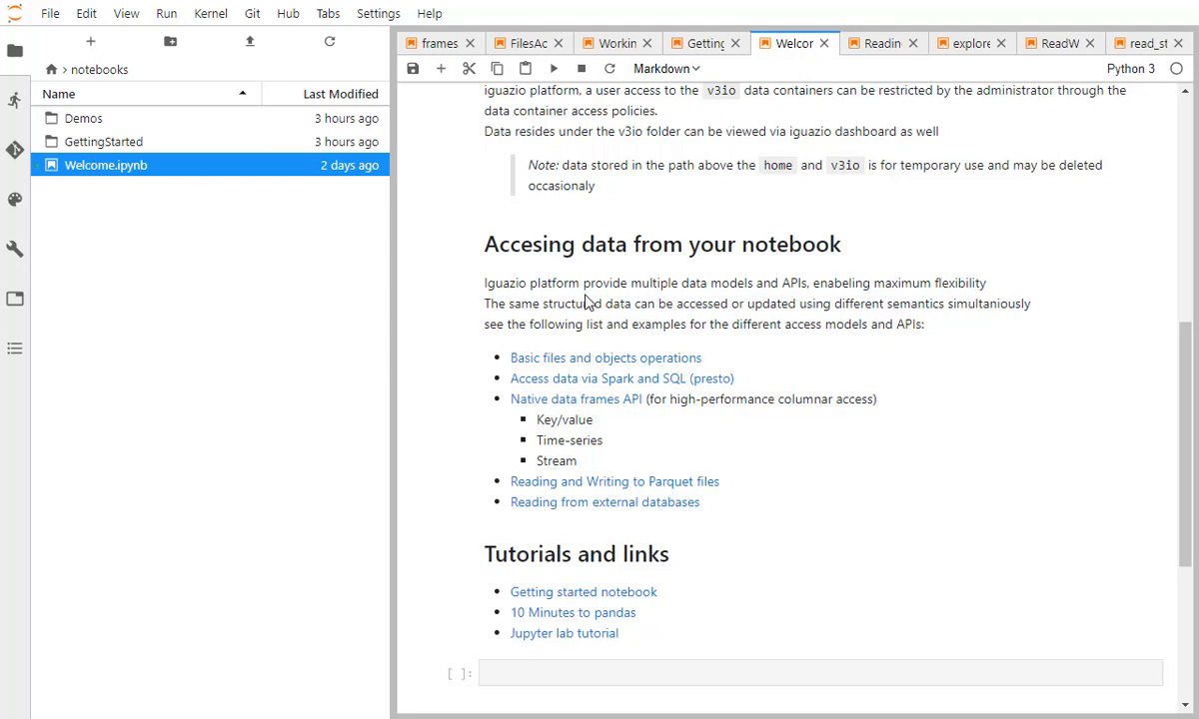
pyautogui.moveTo(615, 348)
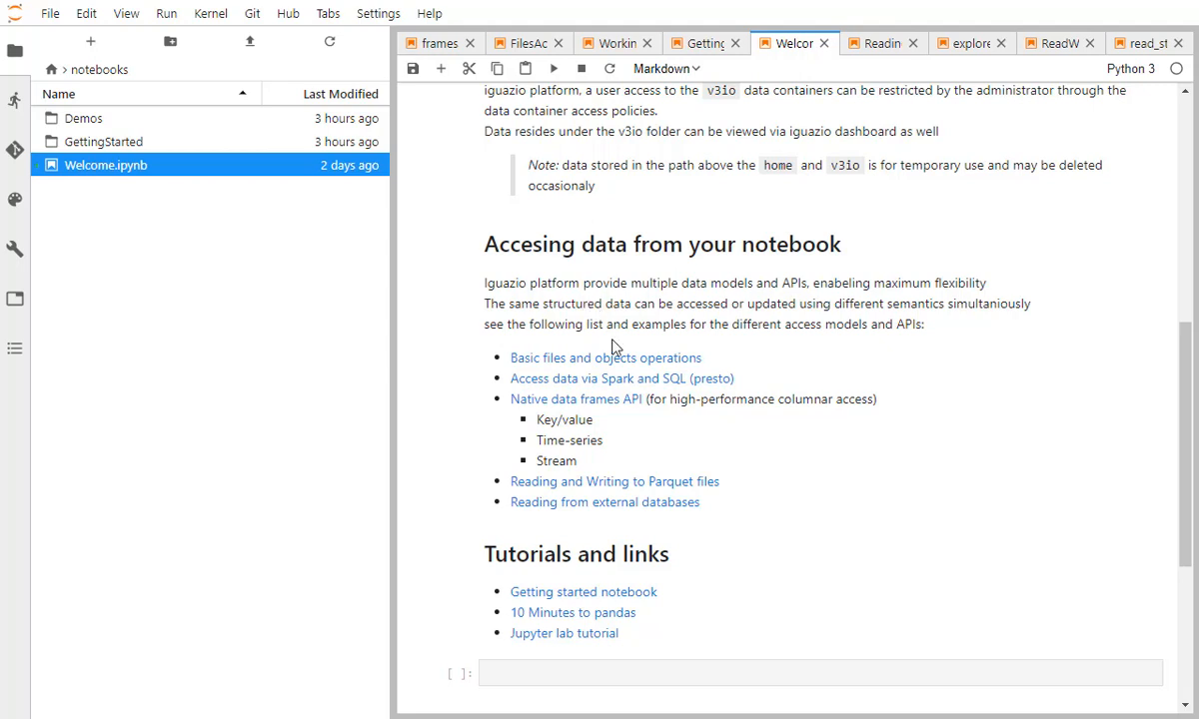
pyautogui.moveTo(629, 343)
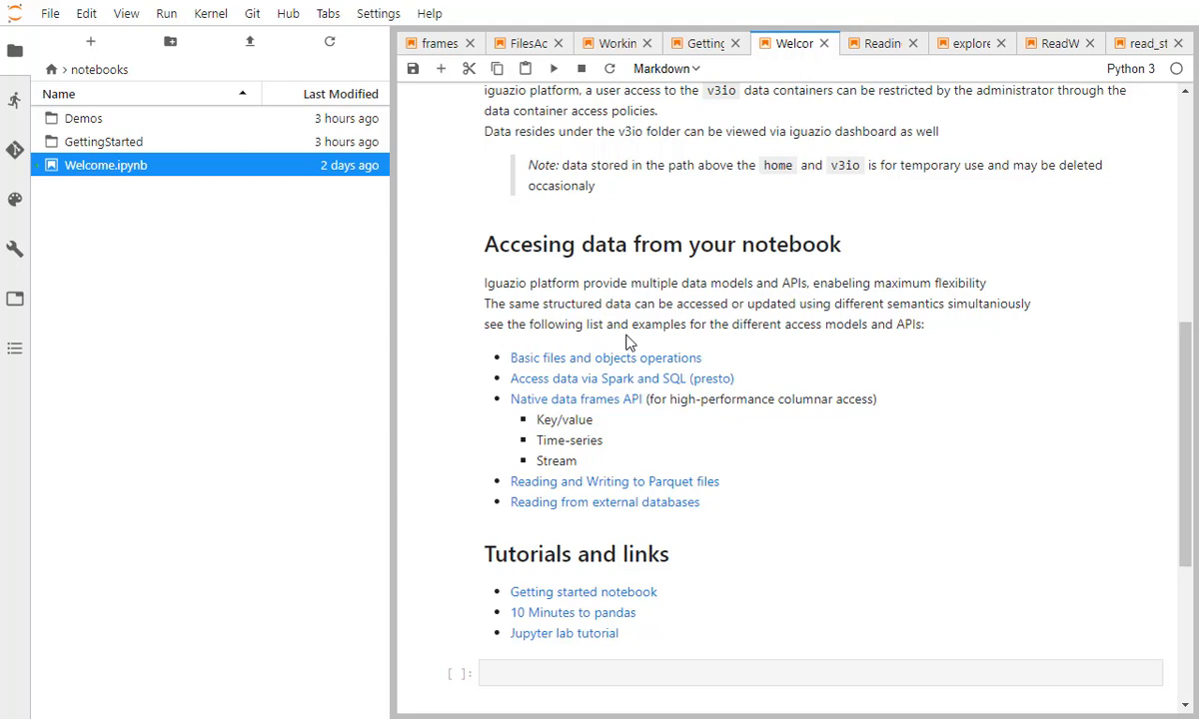
pyautogui.moveTo(260, 198)
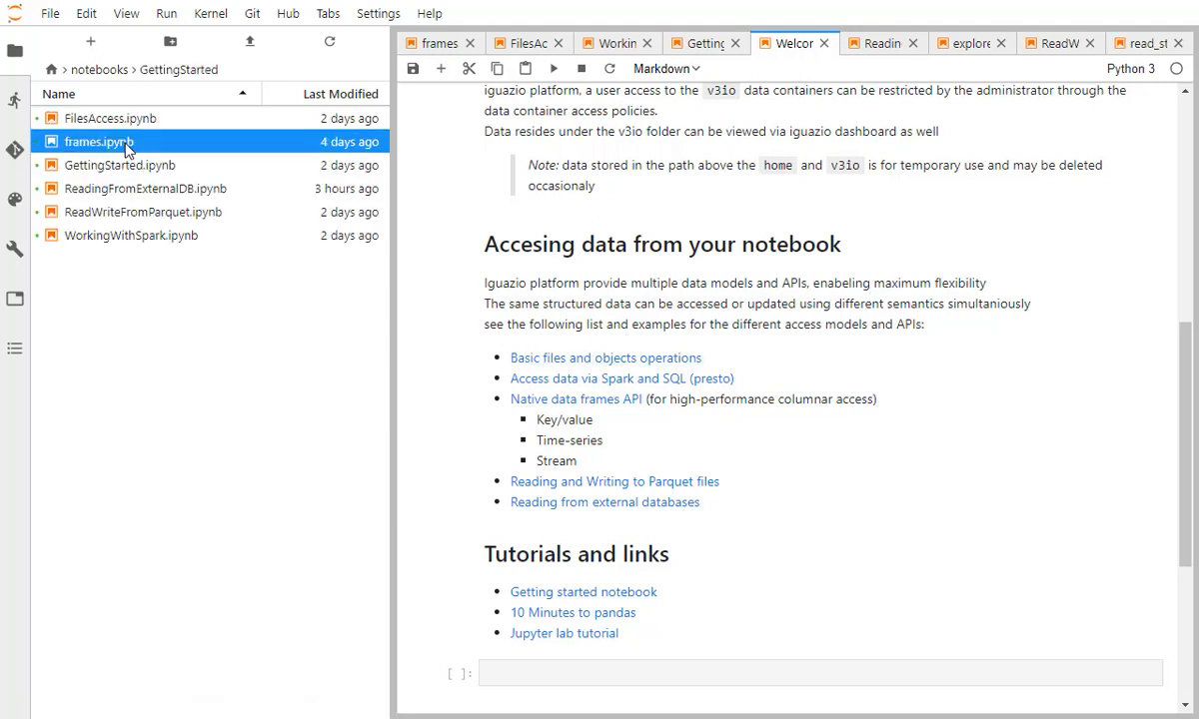
pyautogui.moveTo(120, 164)
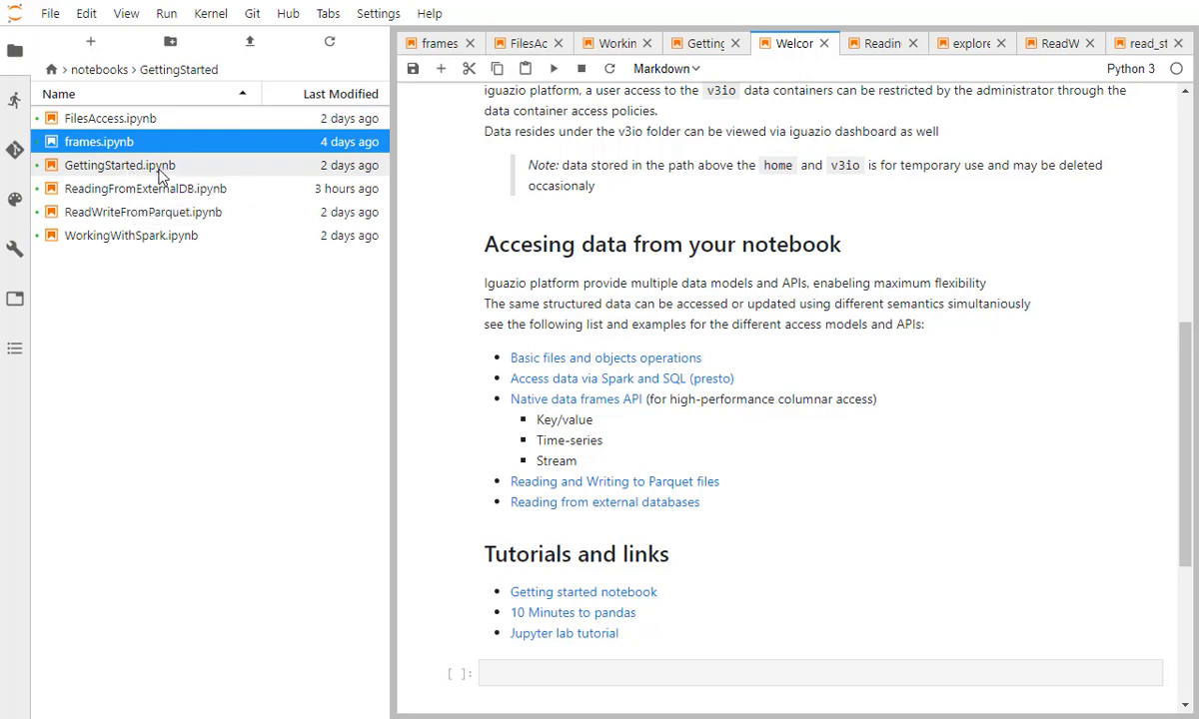
pyautogui.moveTo(118, 164)
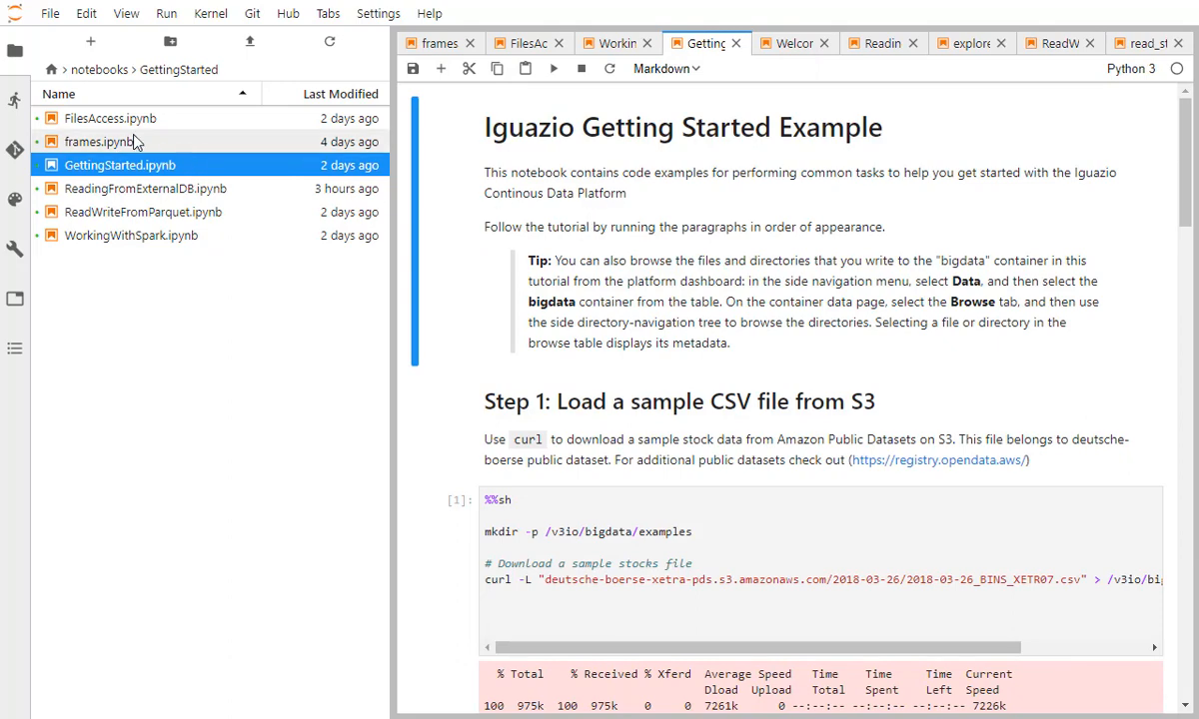
# Open FilesAccess.ipynb and scroll through its S3 CSV loading and pandas stock table
pyautogui.click(110, 118)
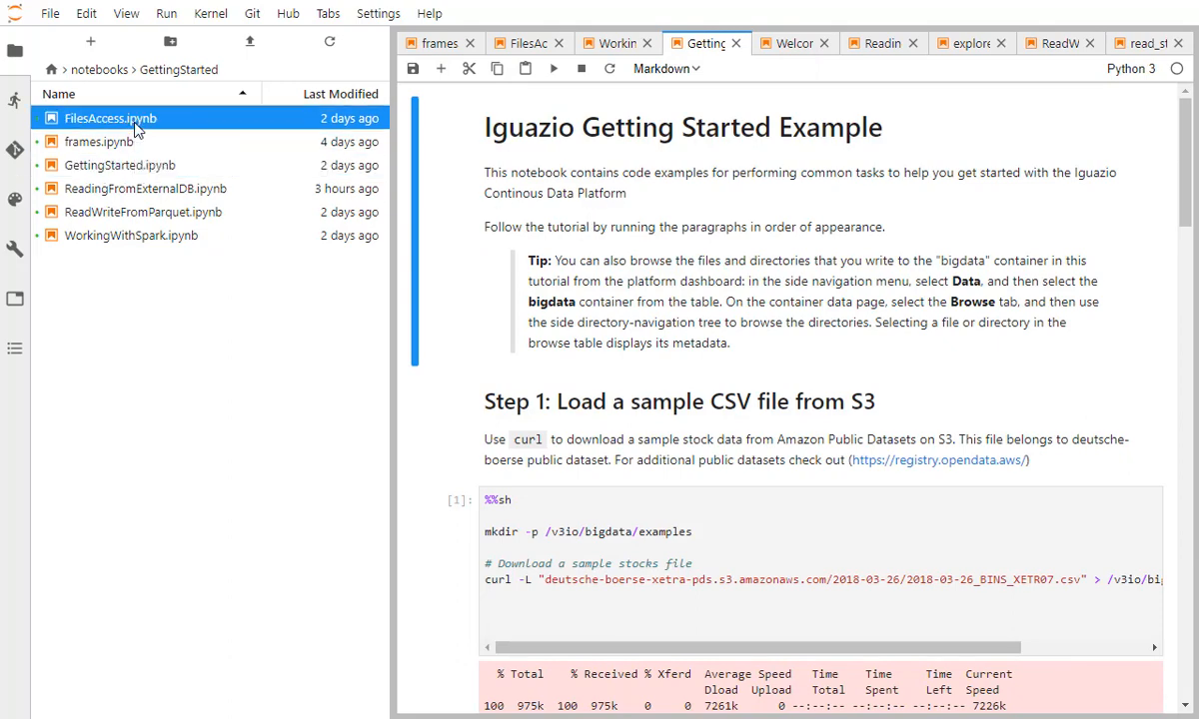
pyautogui.click(524, 44)
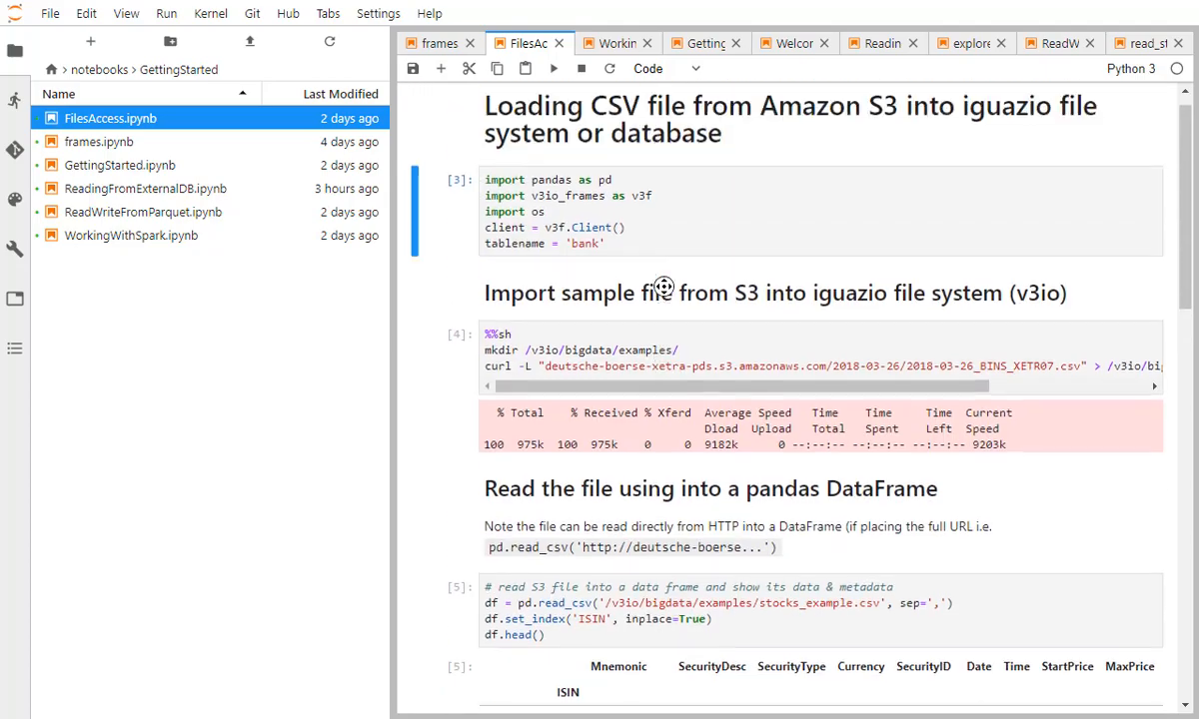
pyautogui.scroll(-3)
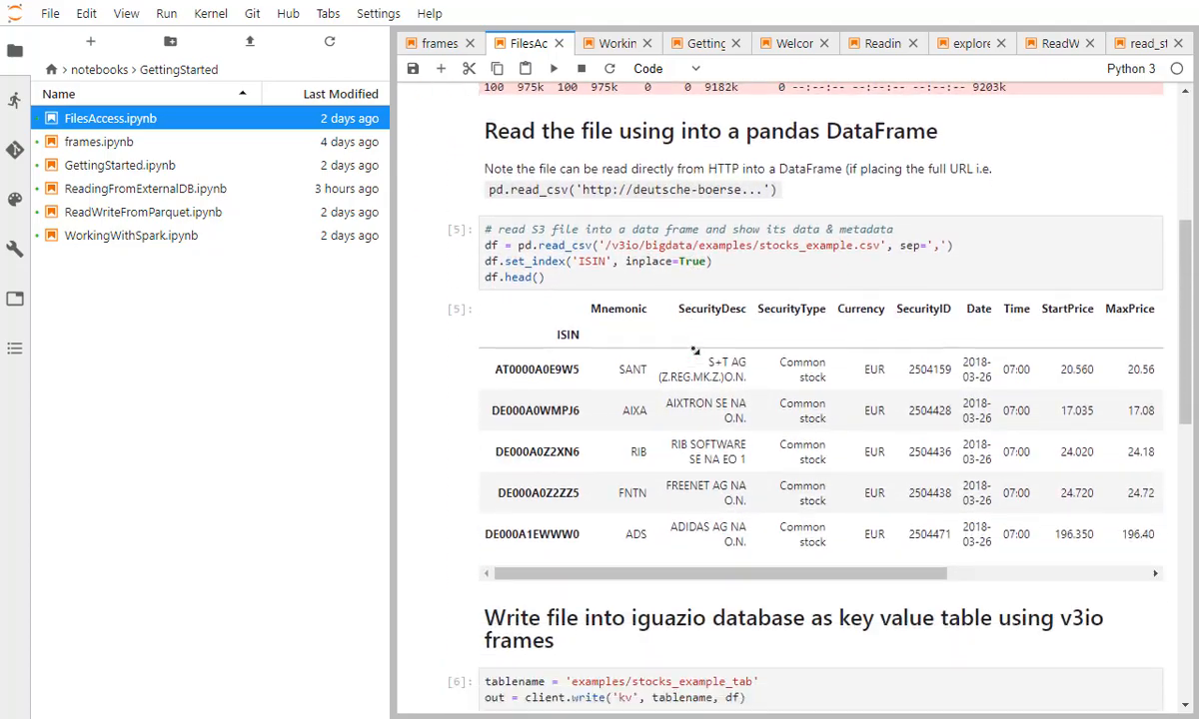
pyautogui.scroll(-3)
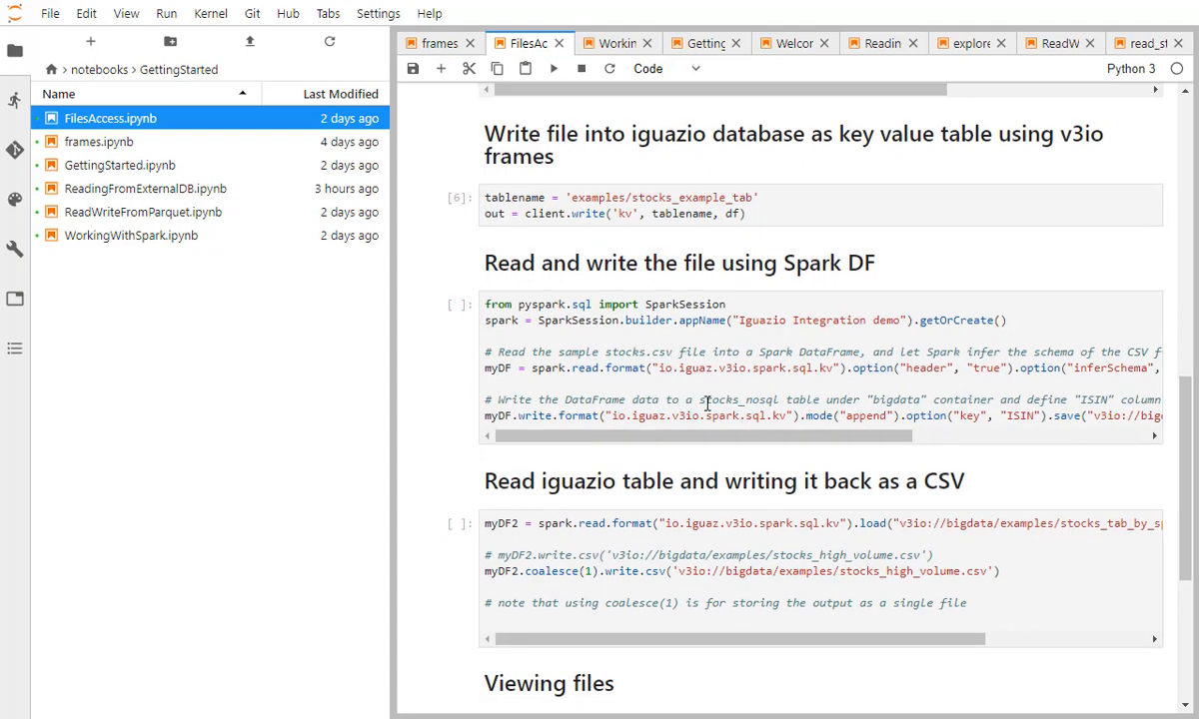
pyautogui.moveTo(312, 196)
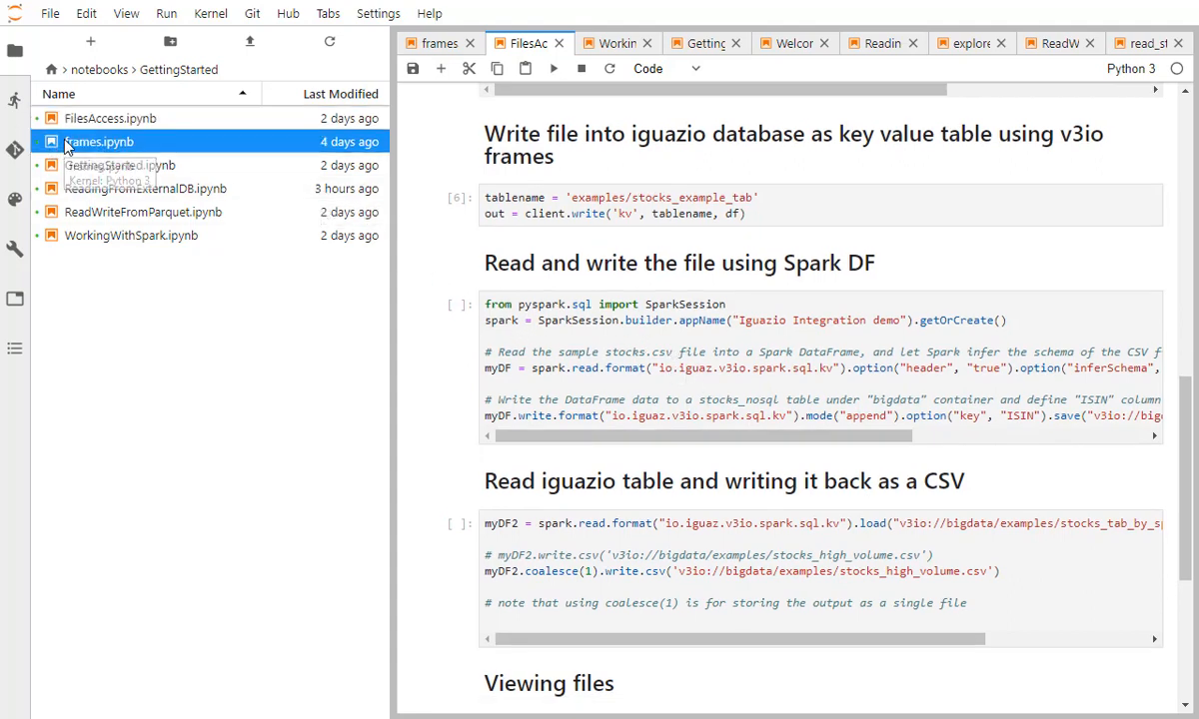
# Open frames.ipynb and scroll through the Iguazio Frames Library examples
pyautogui.click(436, 44)
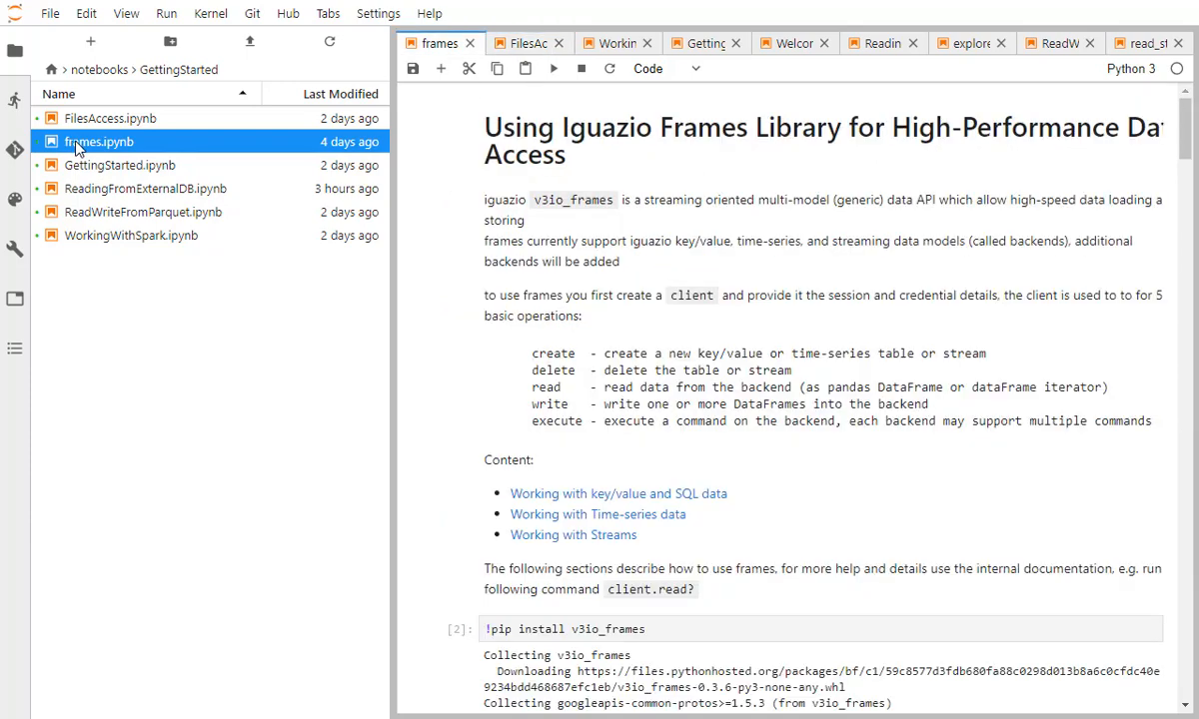
pyautogui.scroll(-3)
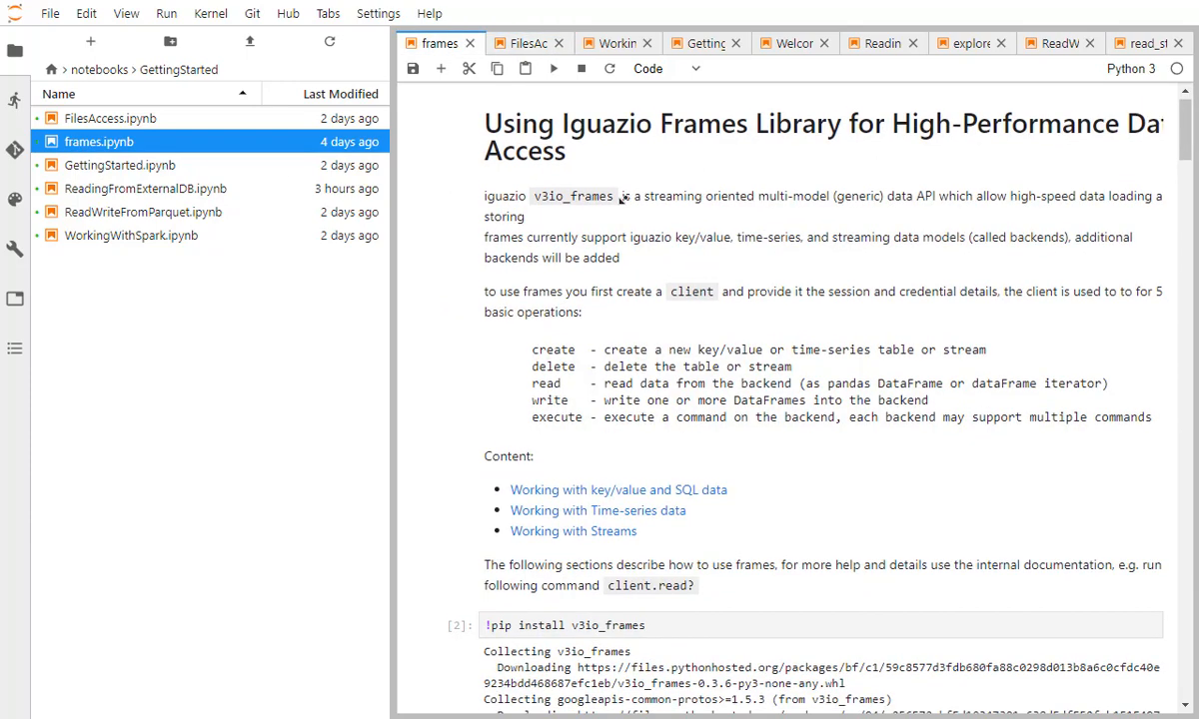
pyautogui.scroll(-3)
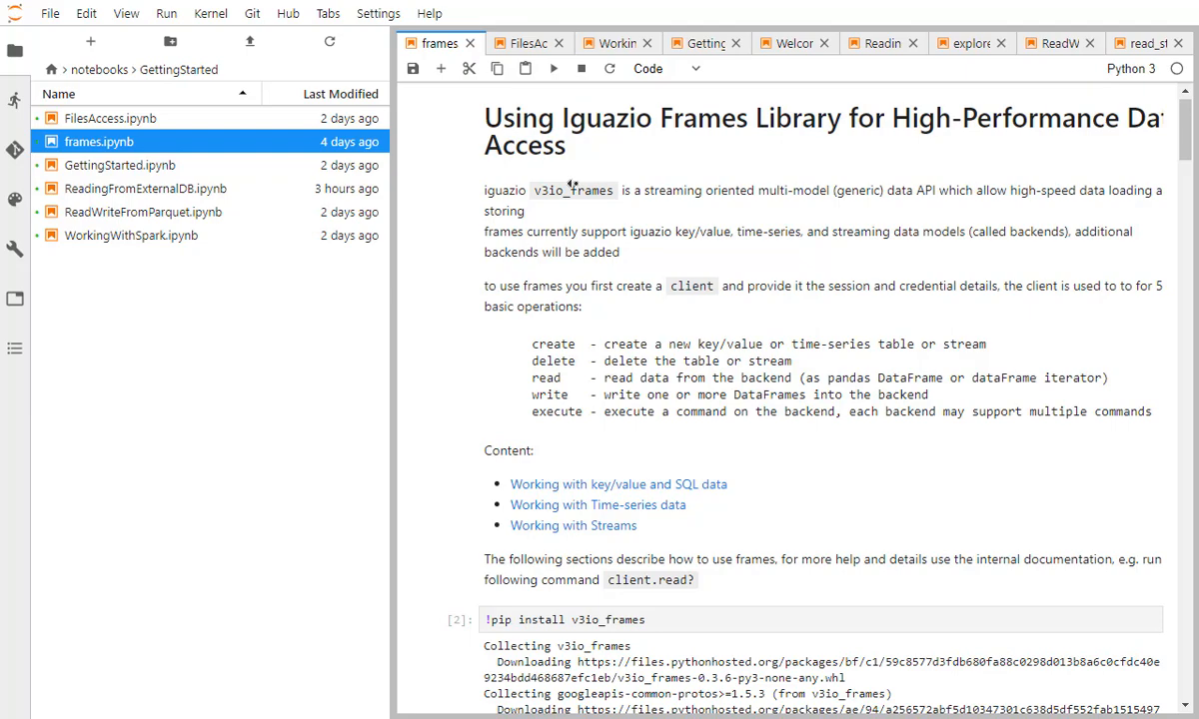
pyautogui.scroll(-3)
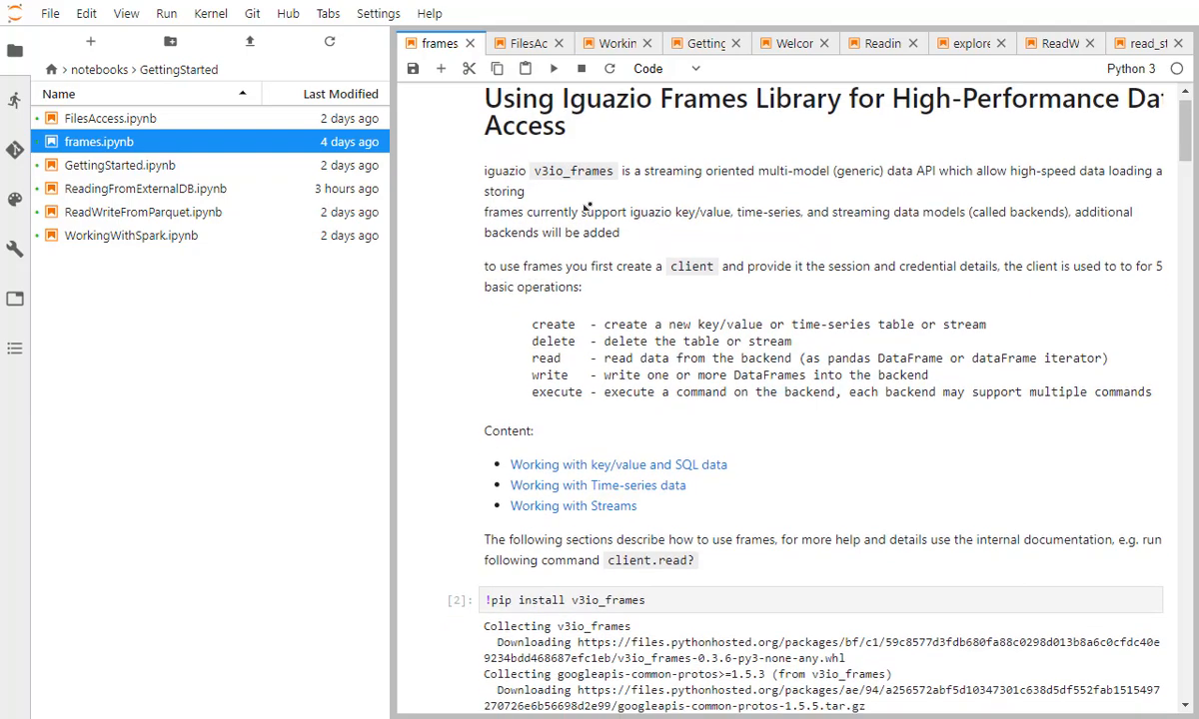
pyautogui.scroll(-3)
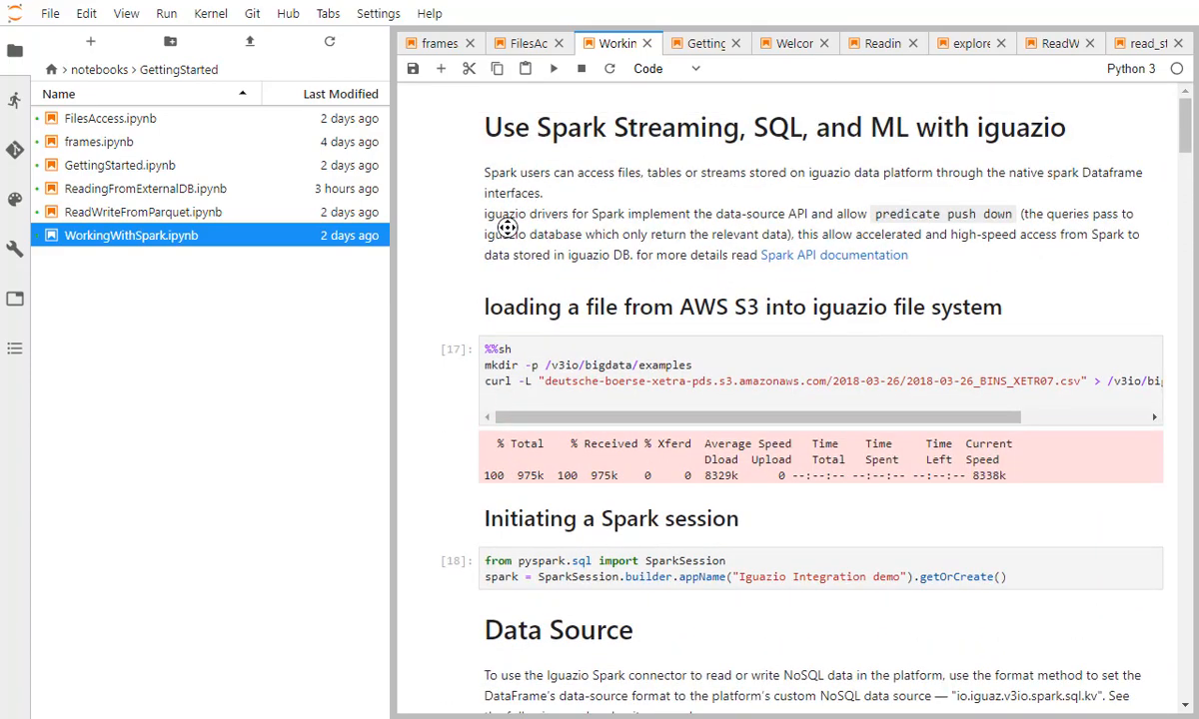
pyautogui.moveTo(520, 224)
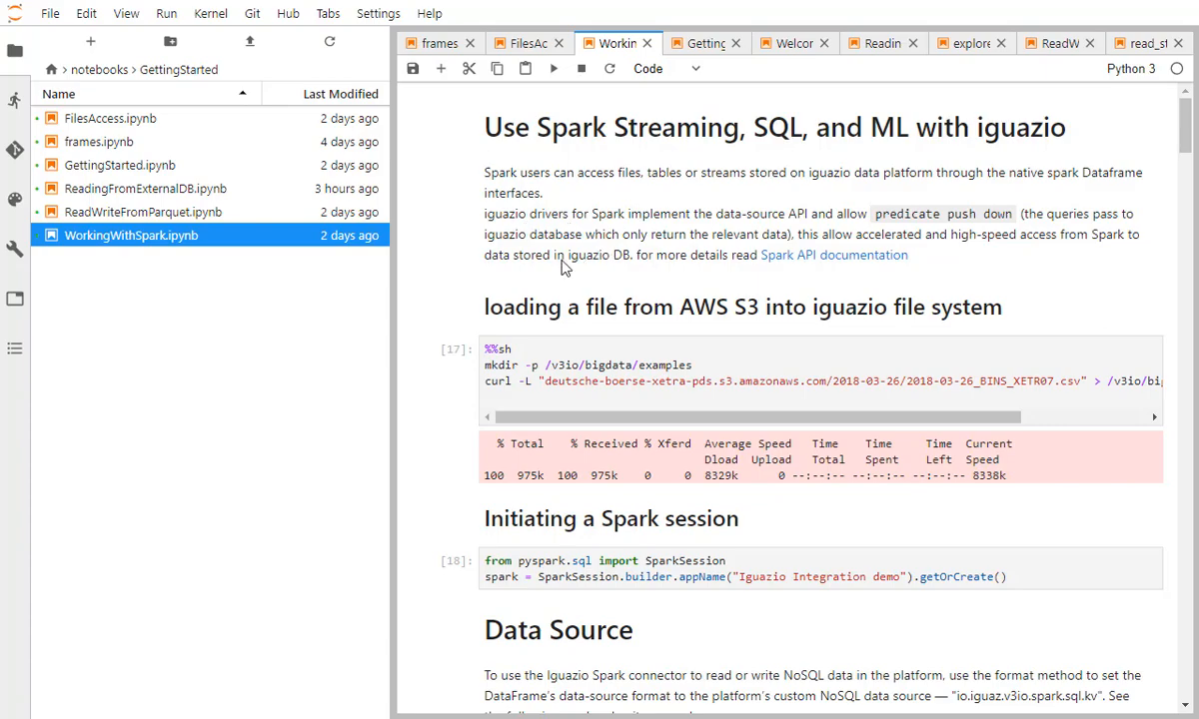
pyautogui.scroll(-3)
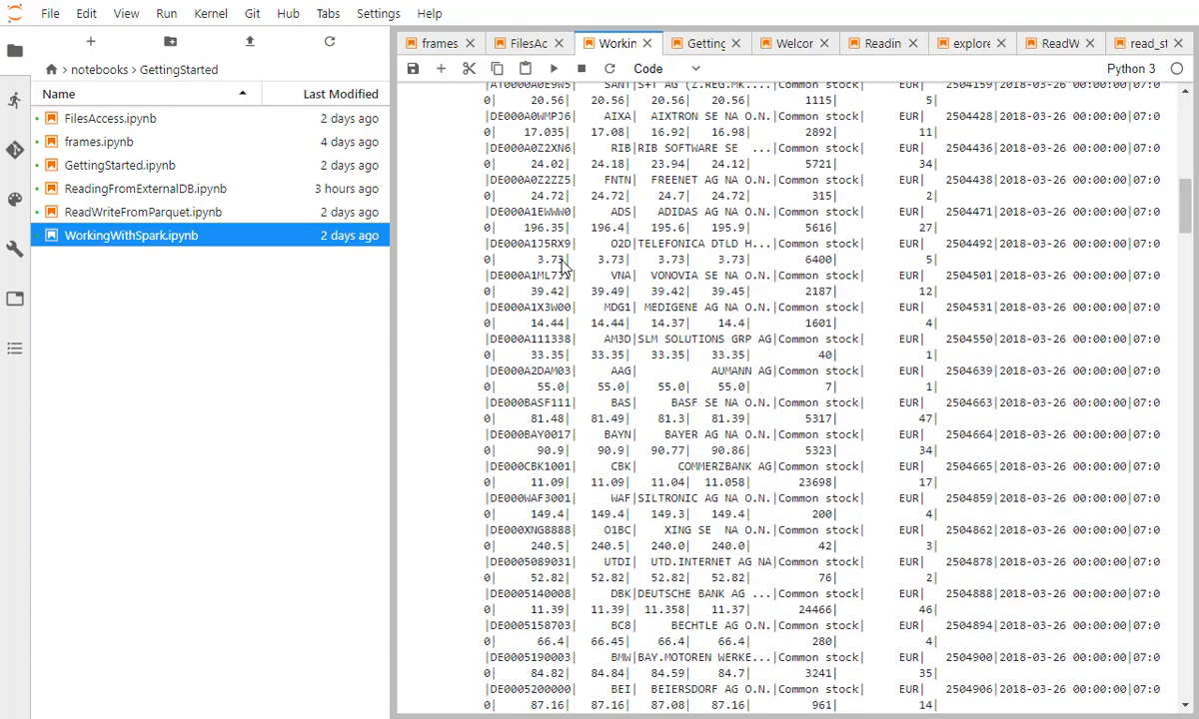
pyautogui.scroll(-3)
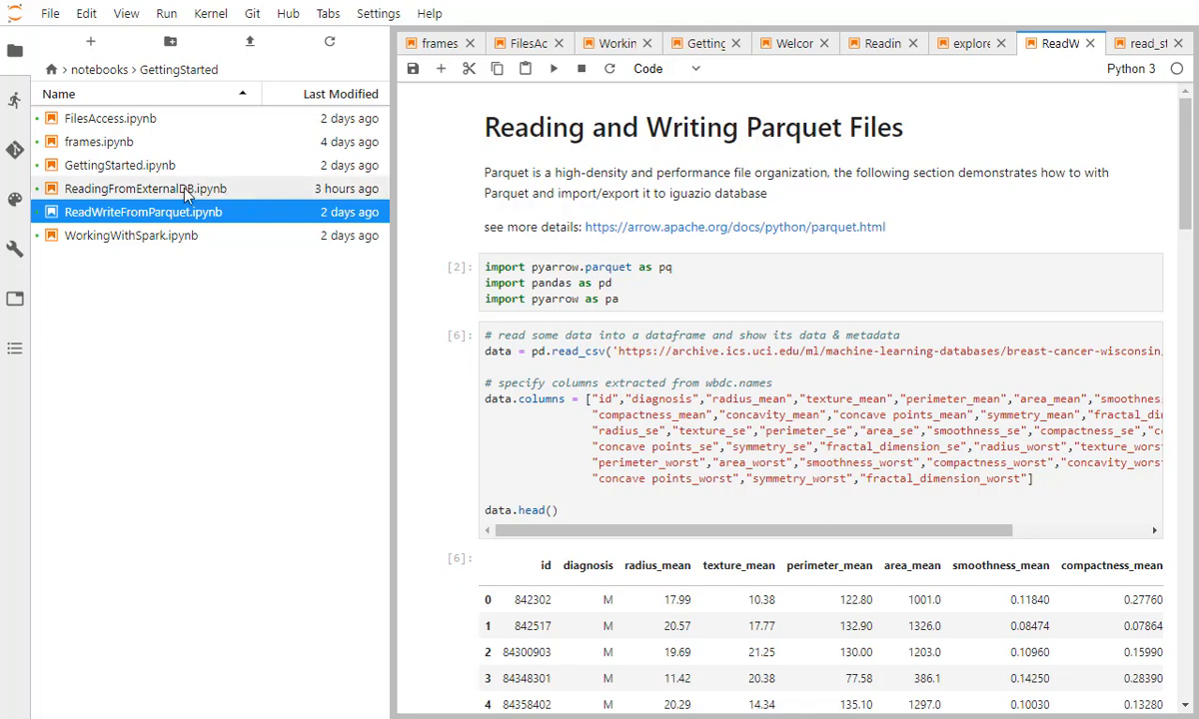
# Open ReadingFromExternalDB.ipynb and scroll through MySQL loading, NoSQL writing and chunked streaming code
pyautogui.click(878, 44)
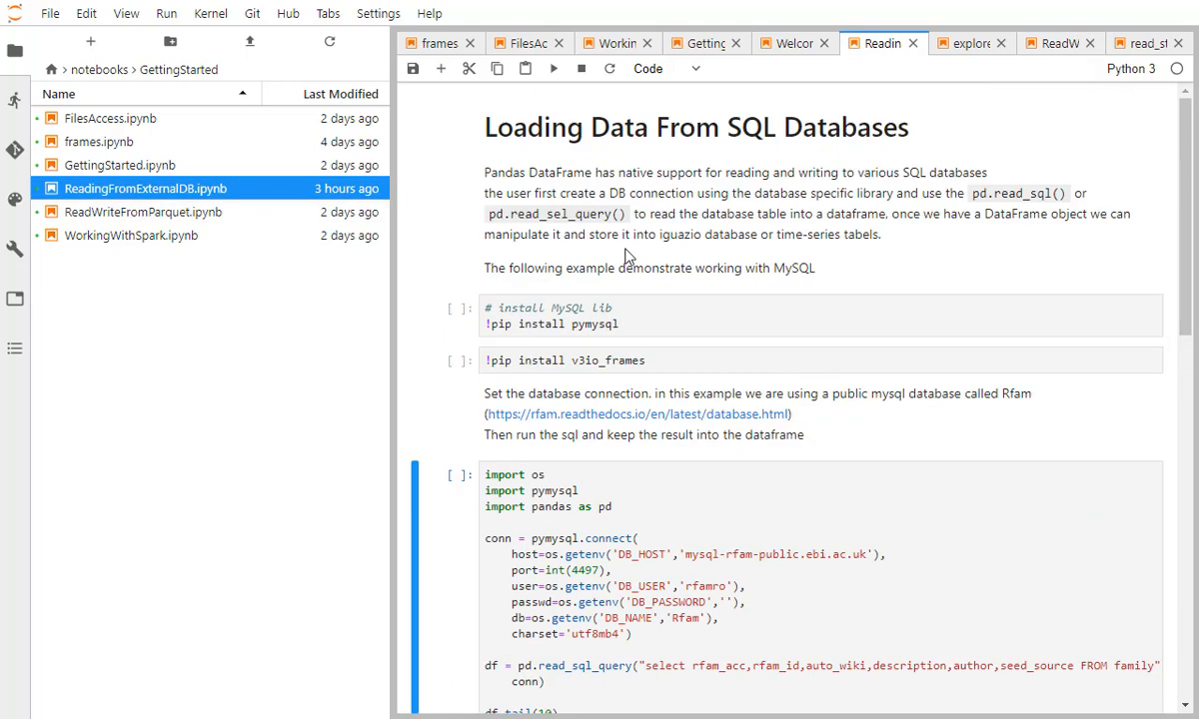
pyautogui.moveTo(560, 272)
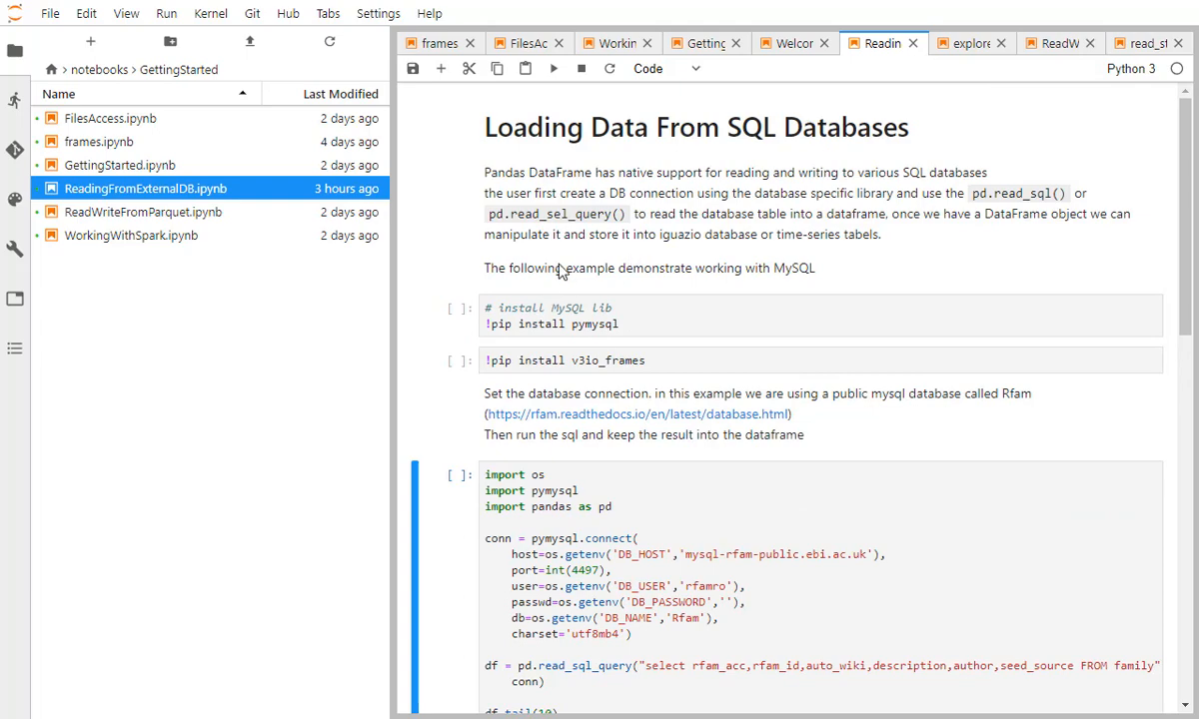
pyautogui.scroll(-3)
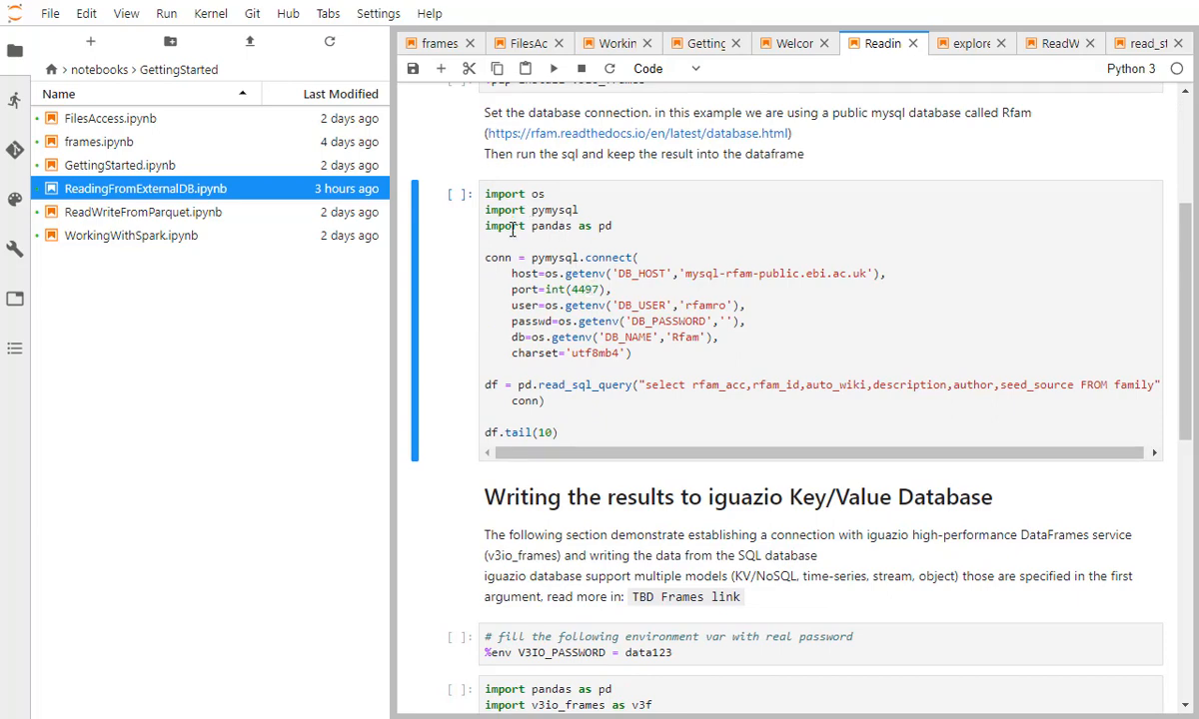
pyautogui.scroll(-3)
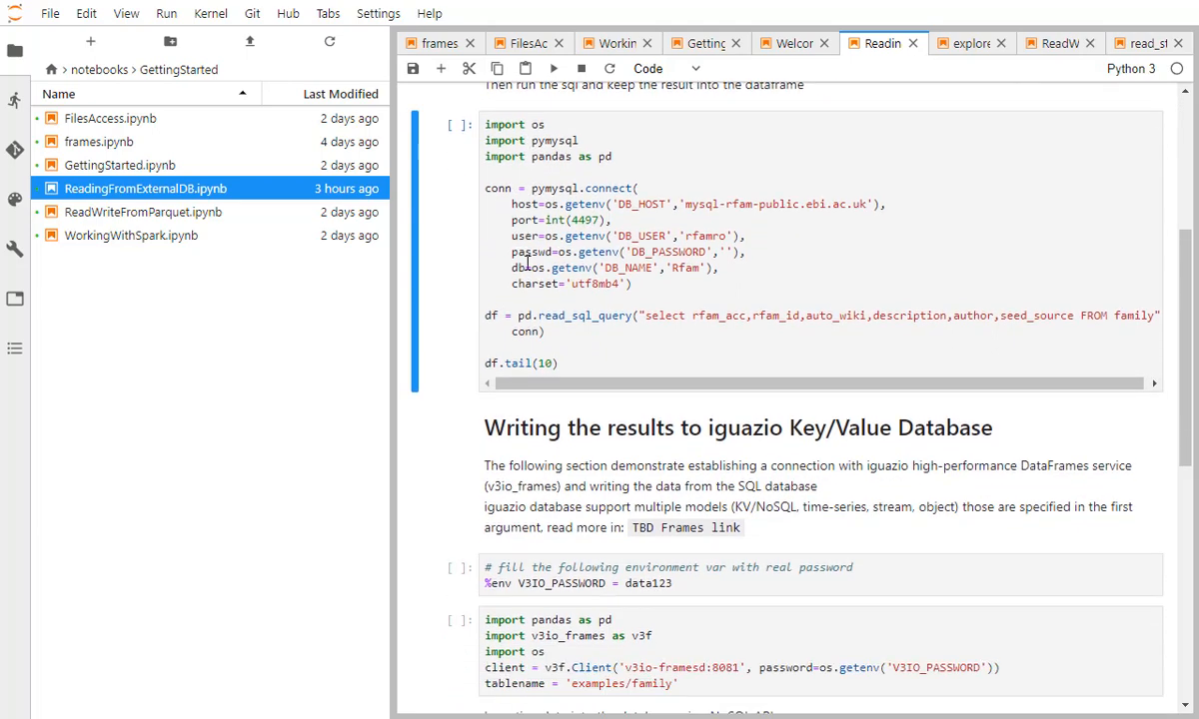
pyautogui.scroll(-3)
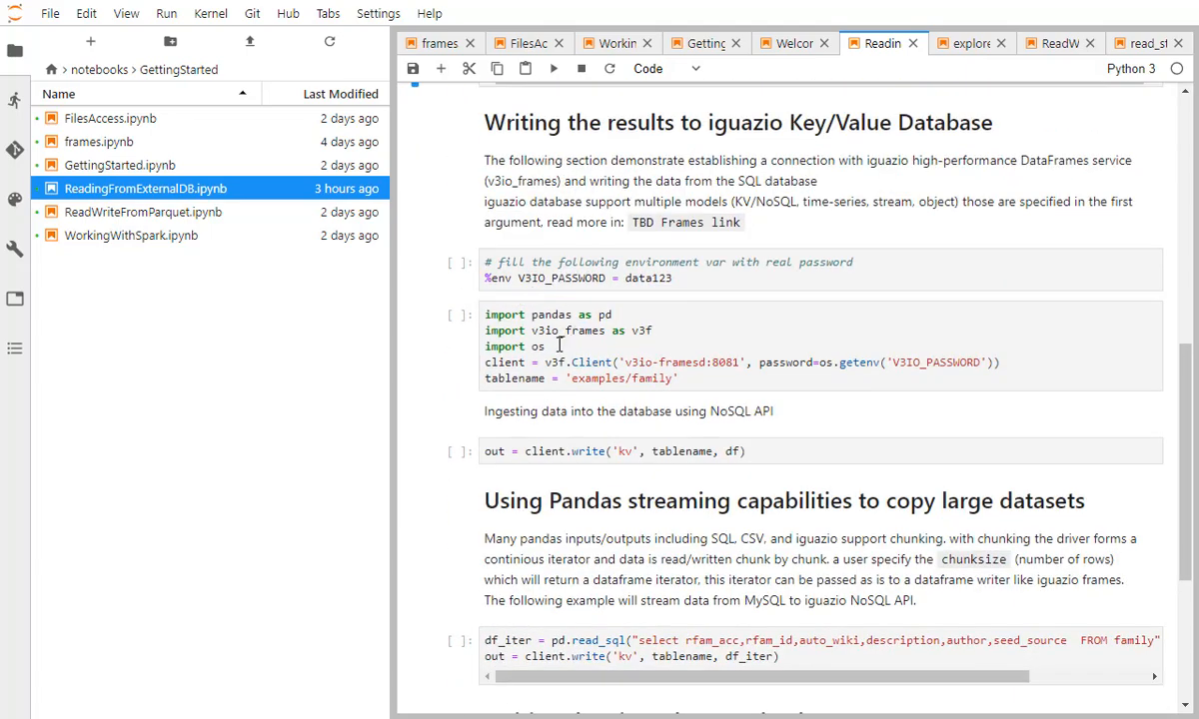
pyautogui.scroll(-3)
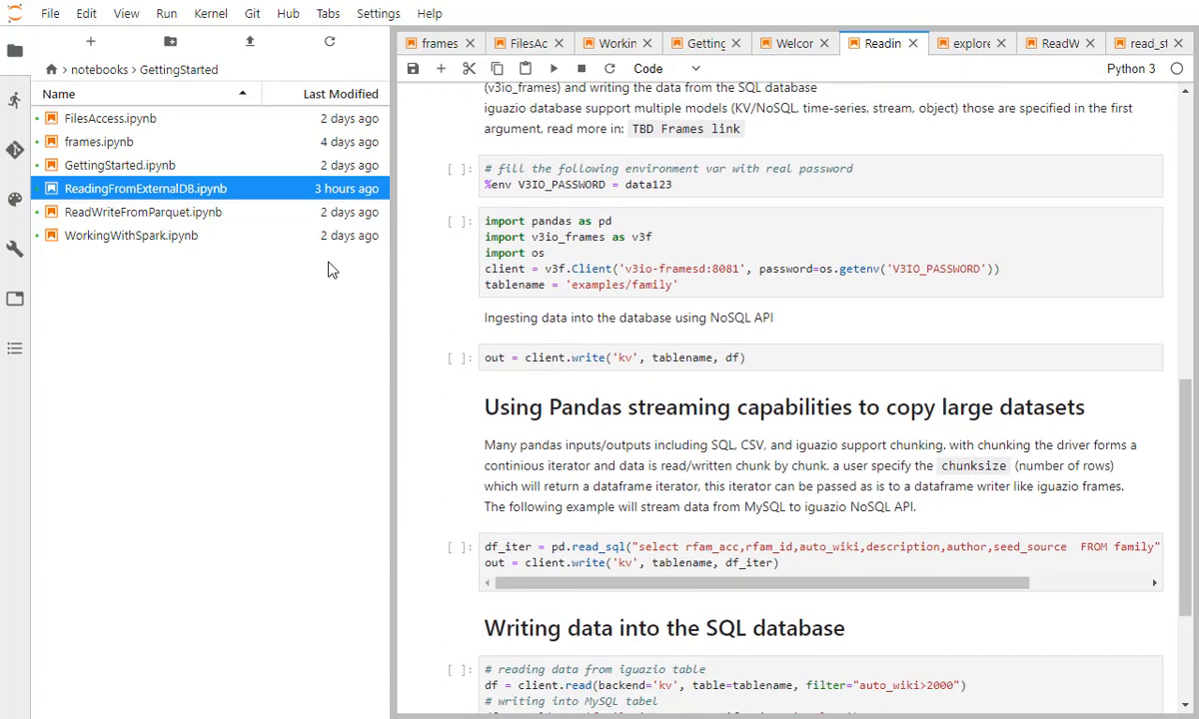
pyautogui.moveTo(210, 188)
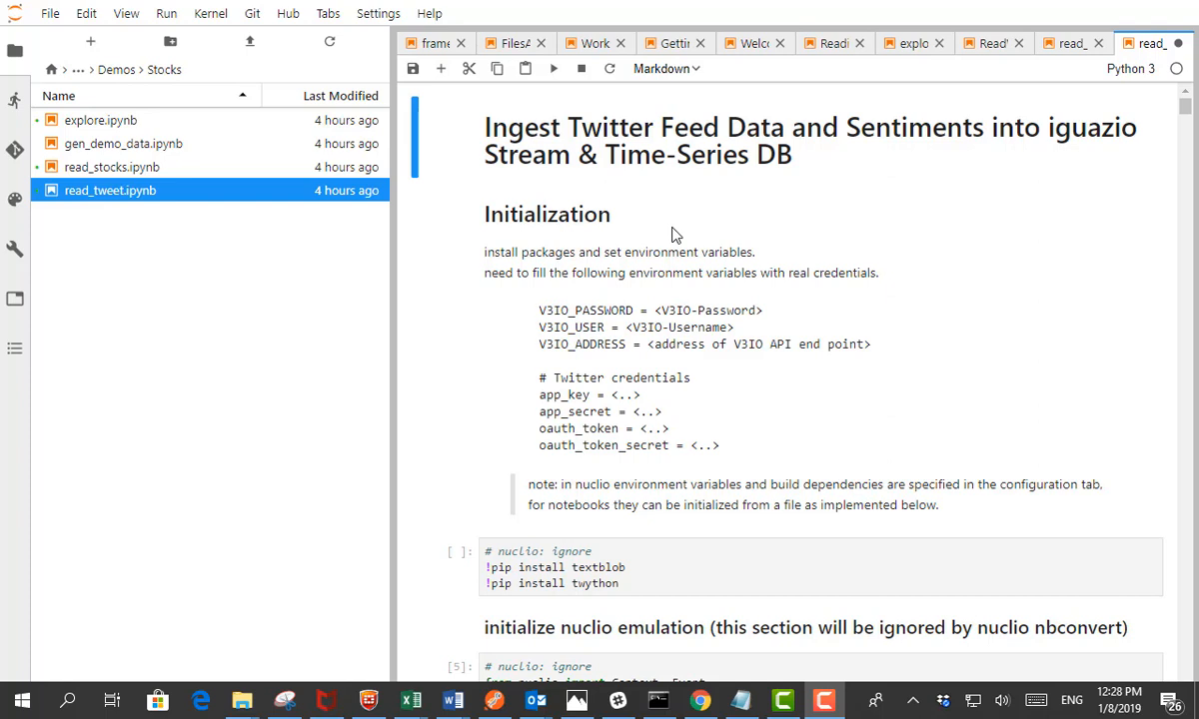
# Scroll through read_tweet.ipynb's Twitter stream ingestion and Iguazio API setup code
pyautogui.scroll(-3)
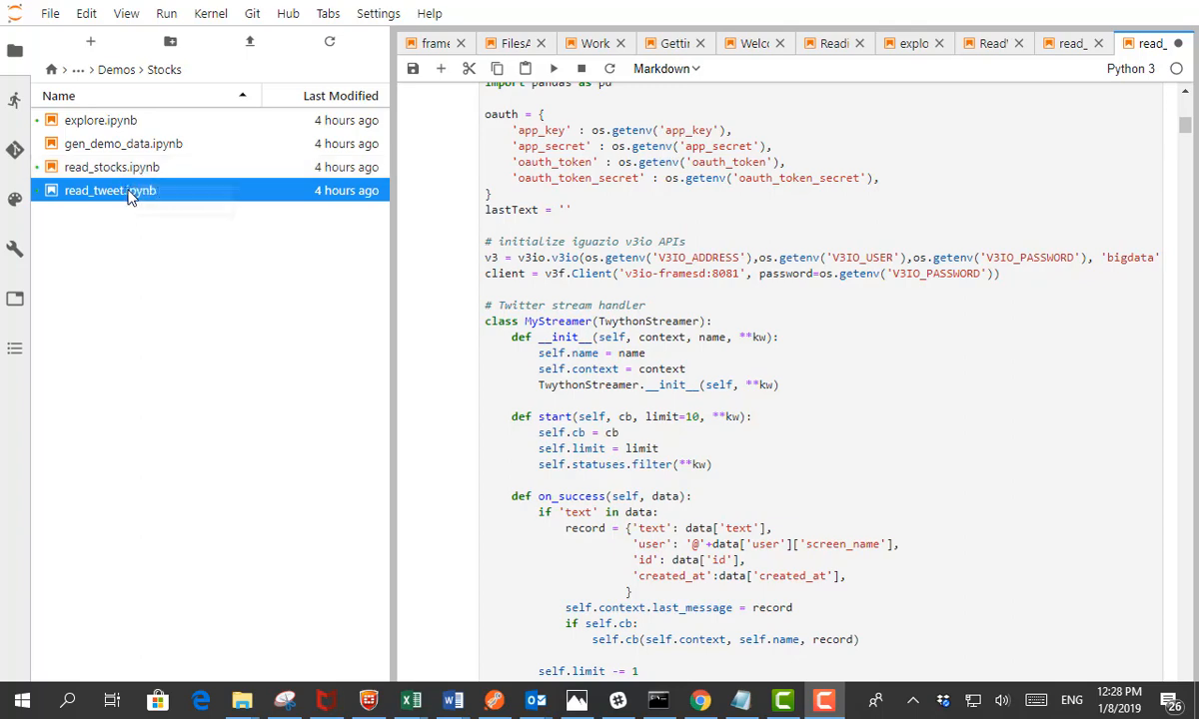
pyautogui.moveTo(112, 190)
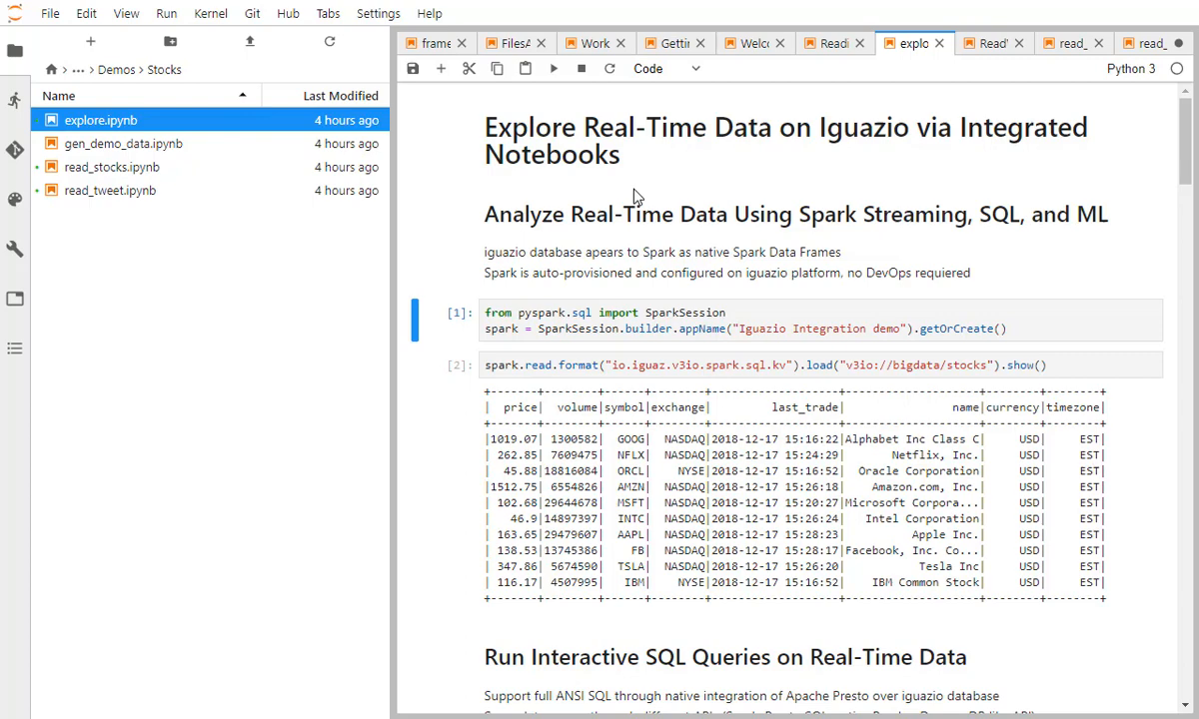
pyautogui.moveTo(577, 248)
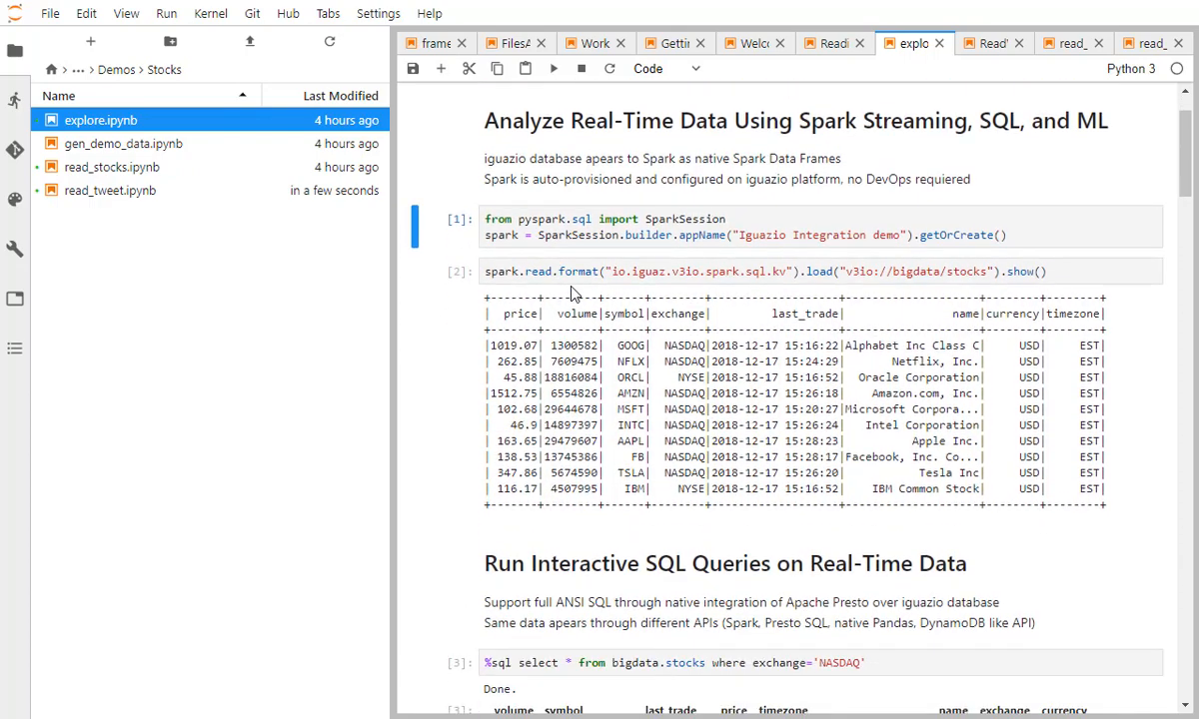
# Scroll through explore.ipynb's Spark tables, SQL results, Frames read and pivoted time-series table
pyautogui.scroll(-3)
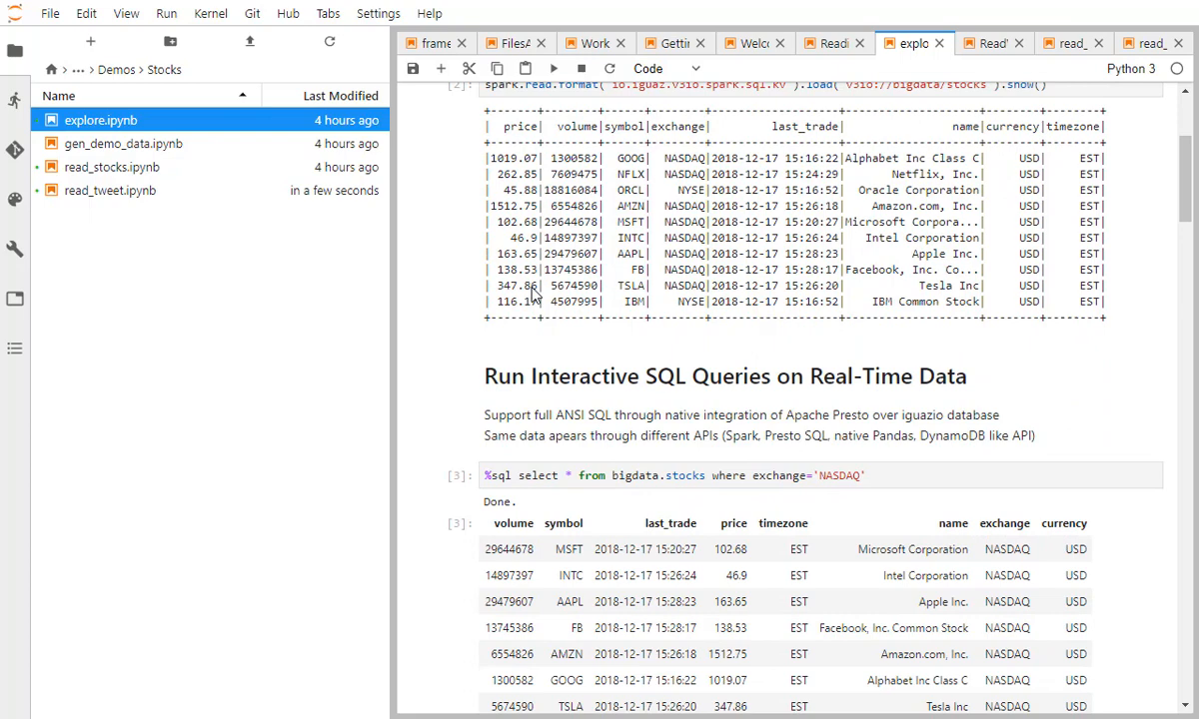
pyautogui.scroll(-3)
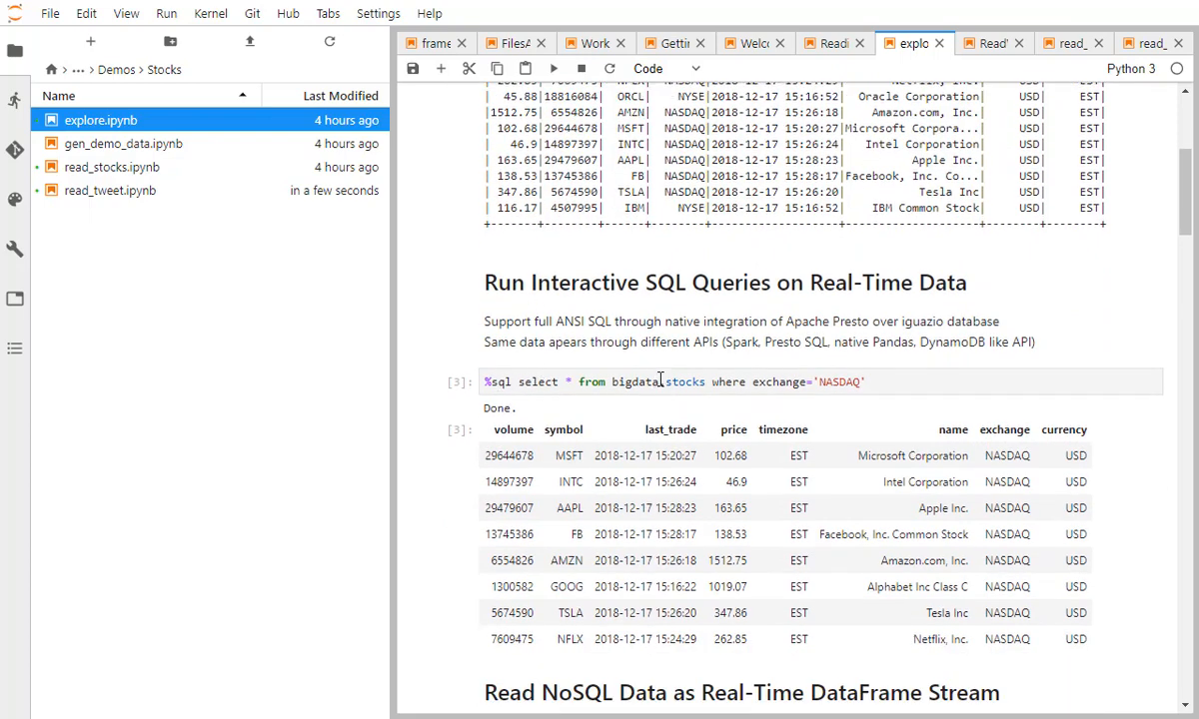
pyautogui.scroll(-3)
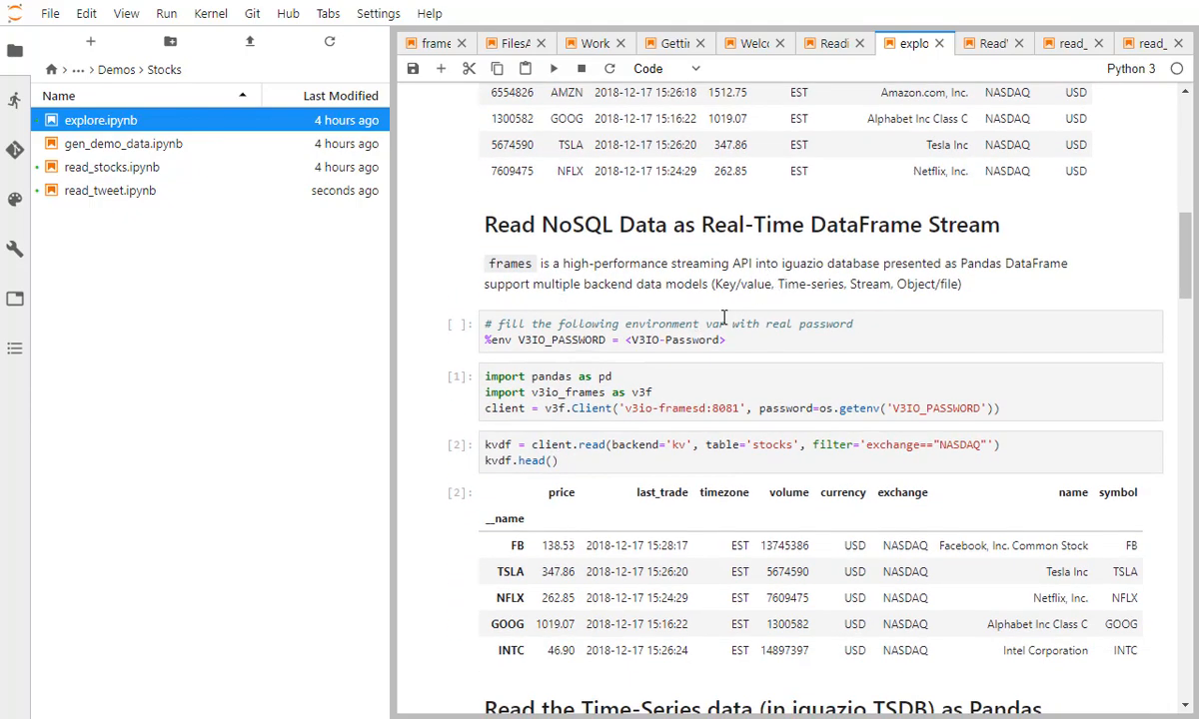
pyautogui.scroll(-3)
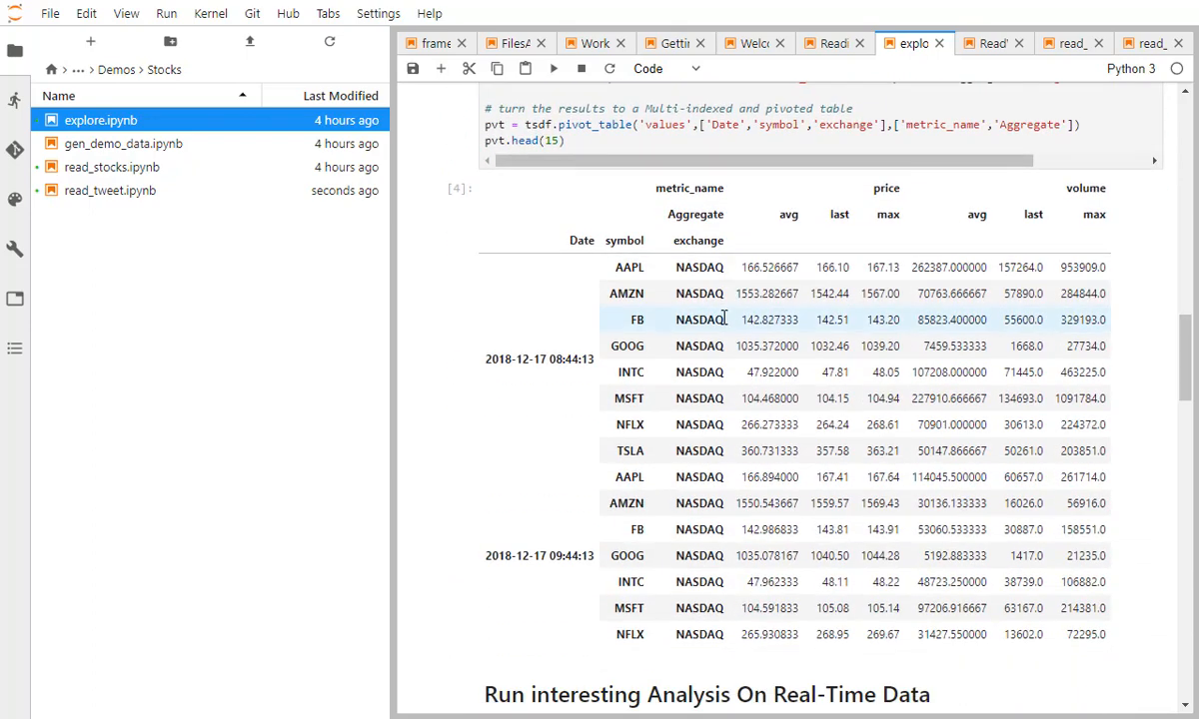
pyautogui.moveTo(755, 324)
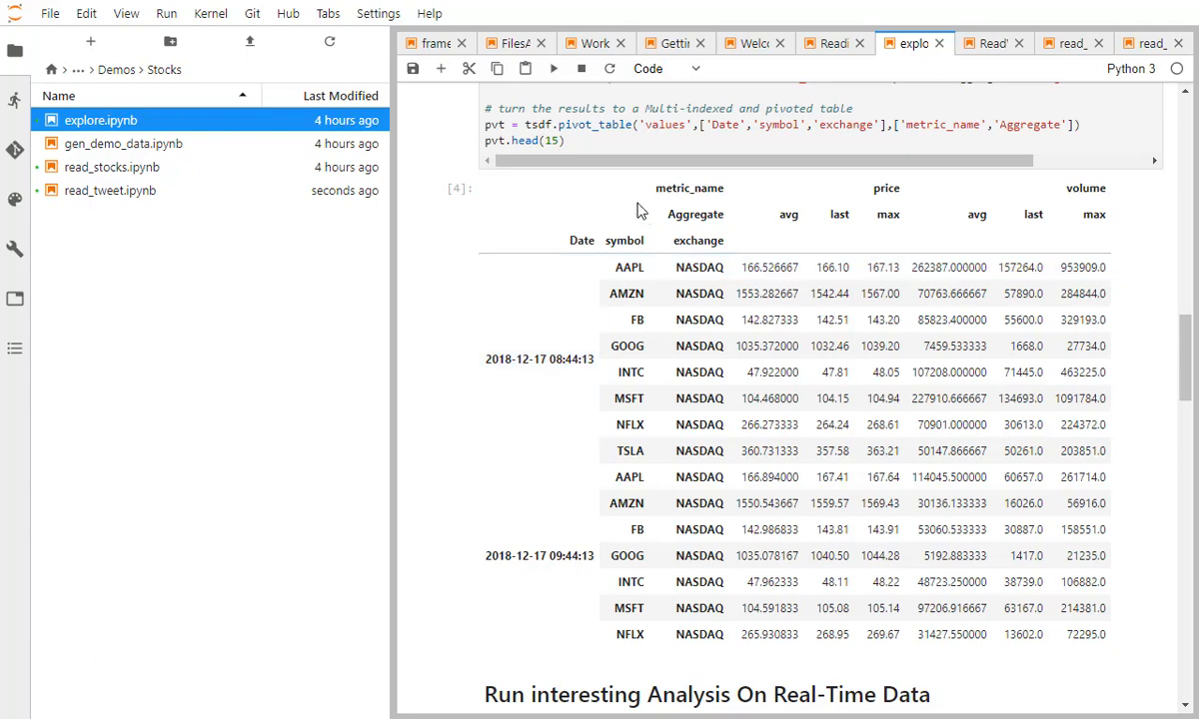
pyautogui.moveTo(435, 218)
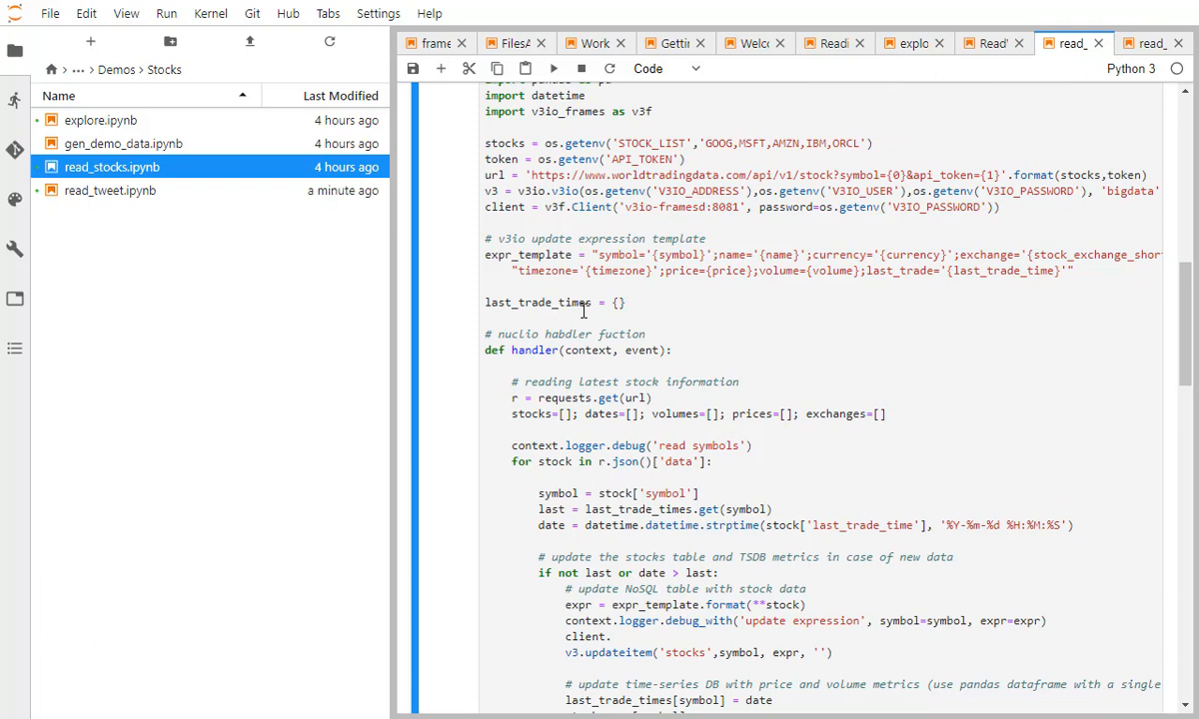
pyautogui.moveTo(584, 312)
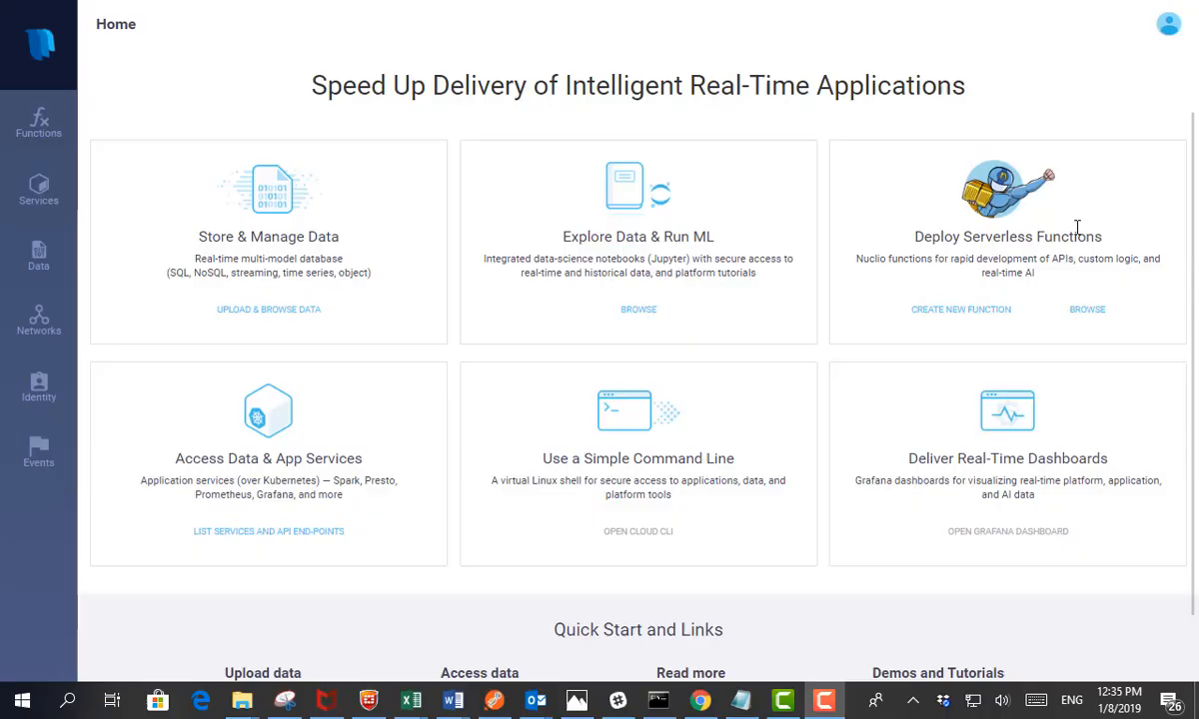
pyautogui.moveTo(1083, 316)
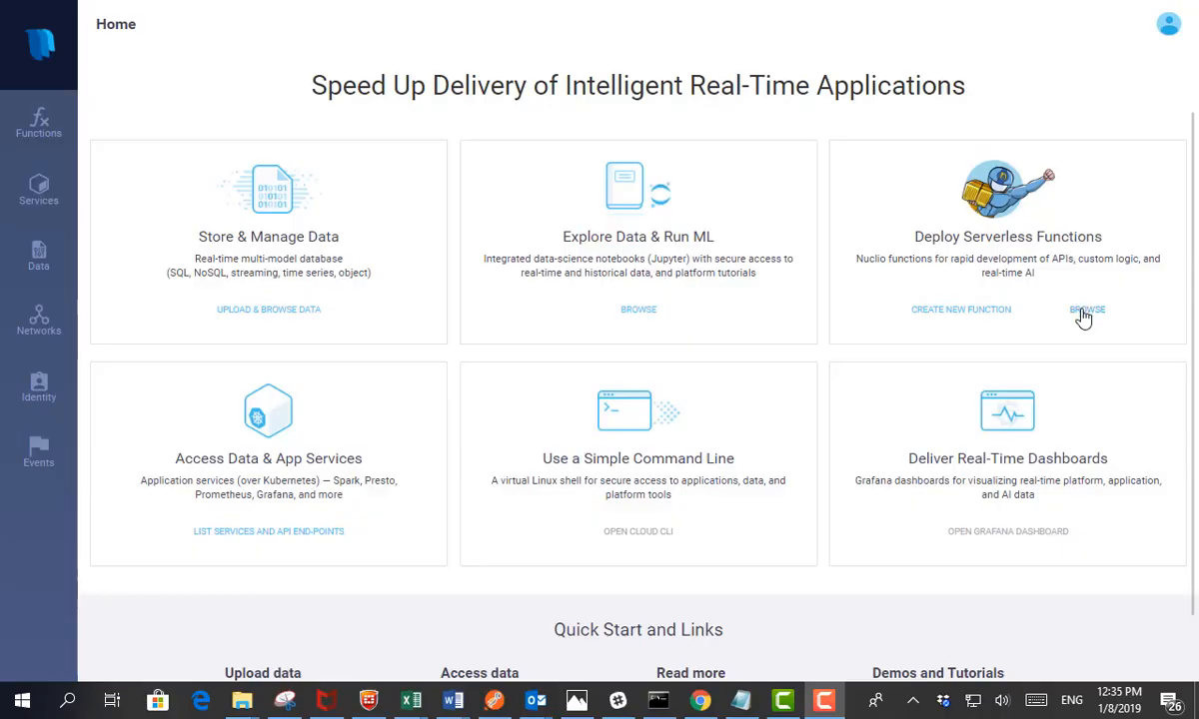
# Open the read-stocks function inside the Stocks Demo project's functions list
pyautogui.click(1087, 310)
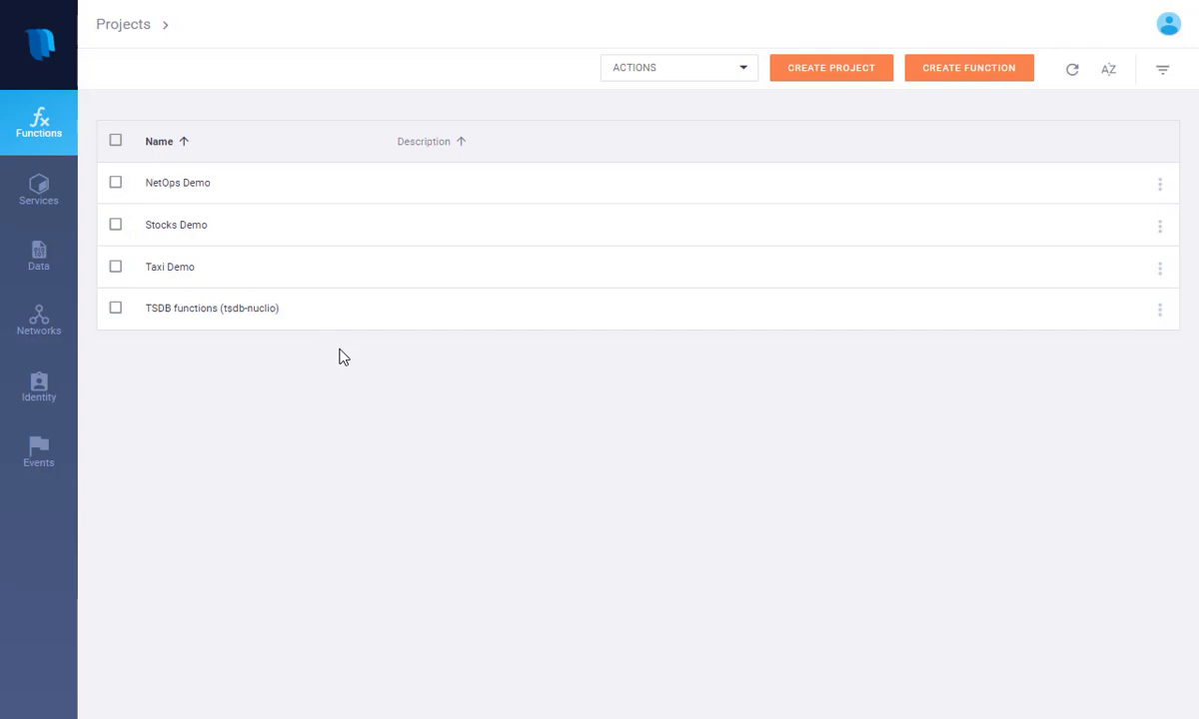
pyautogui.moveTo(348, 427)
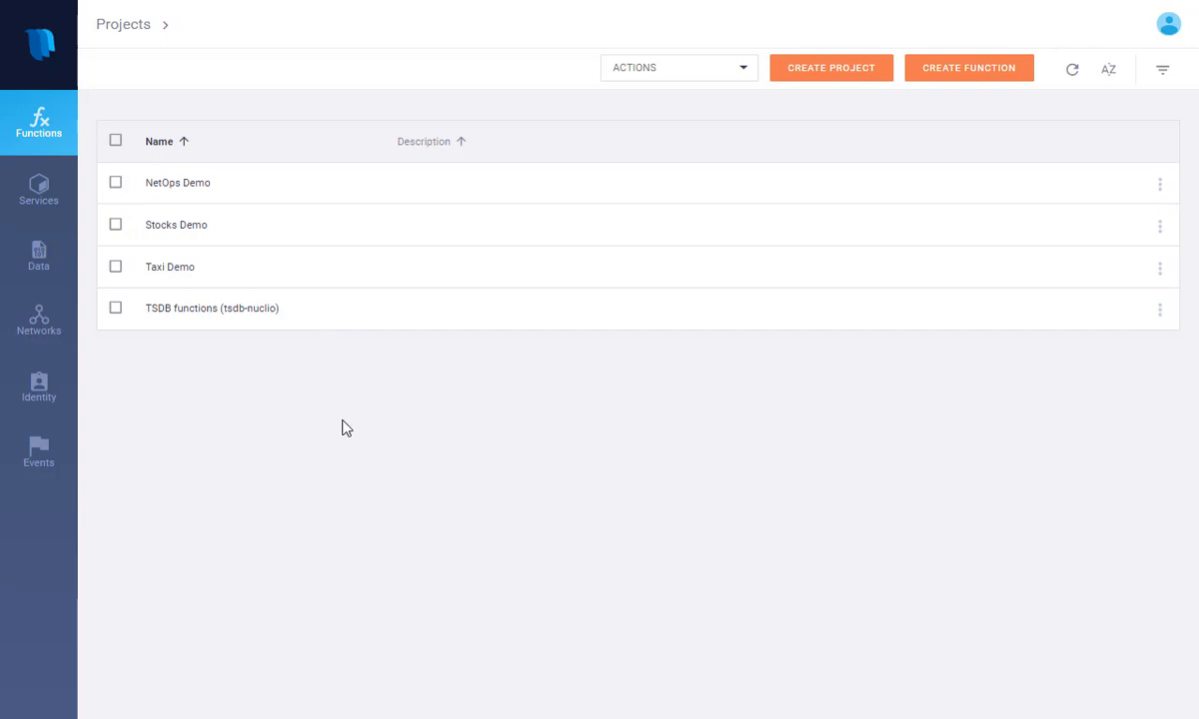
pyautogui.moveTo(591, 166)
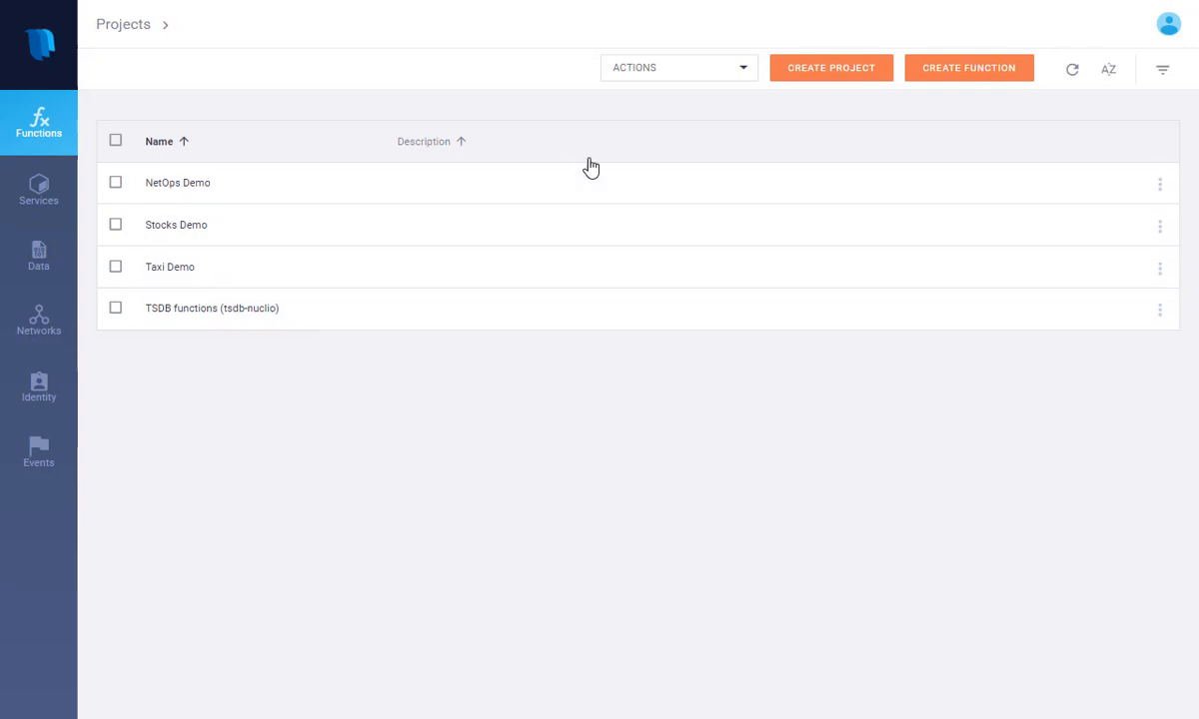
pyautogui.moveTo(170, 224)
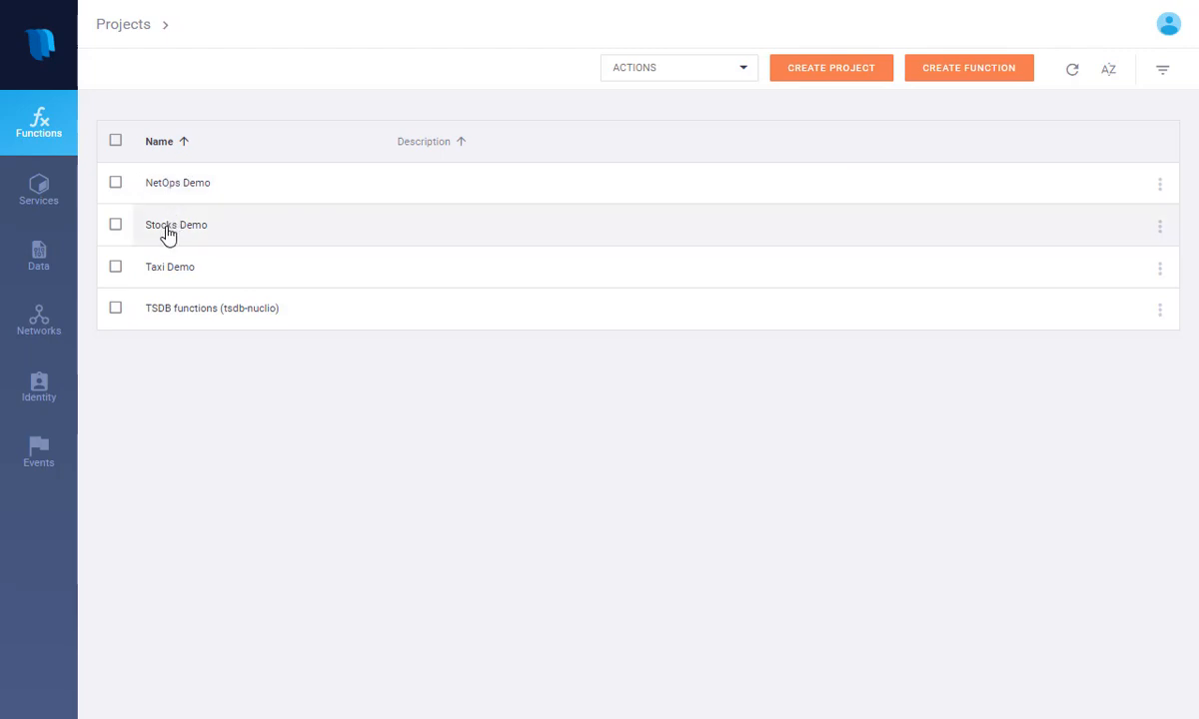
pyautogui.click(176, 224)
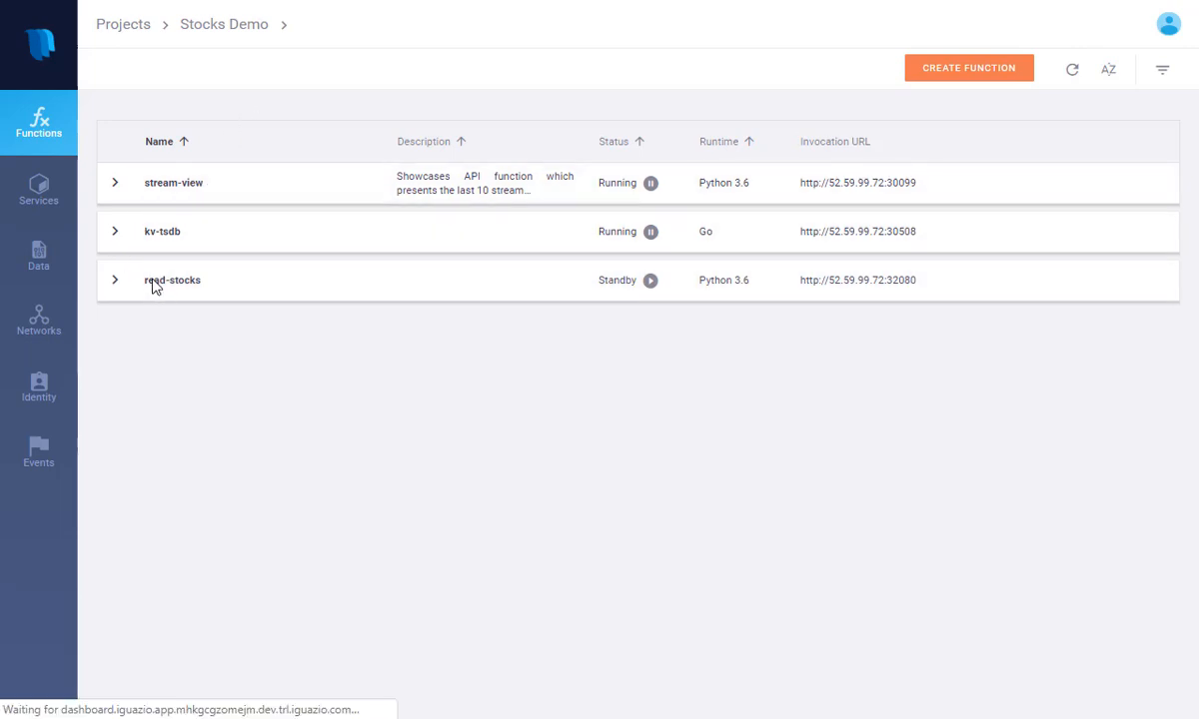
pyautogui.click(170, 280)
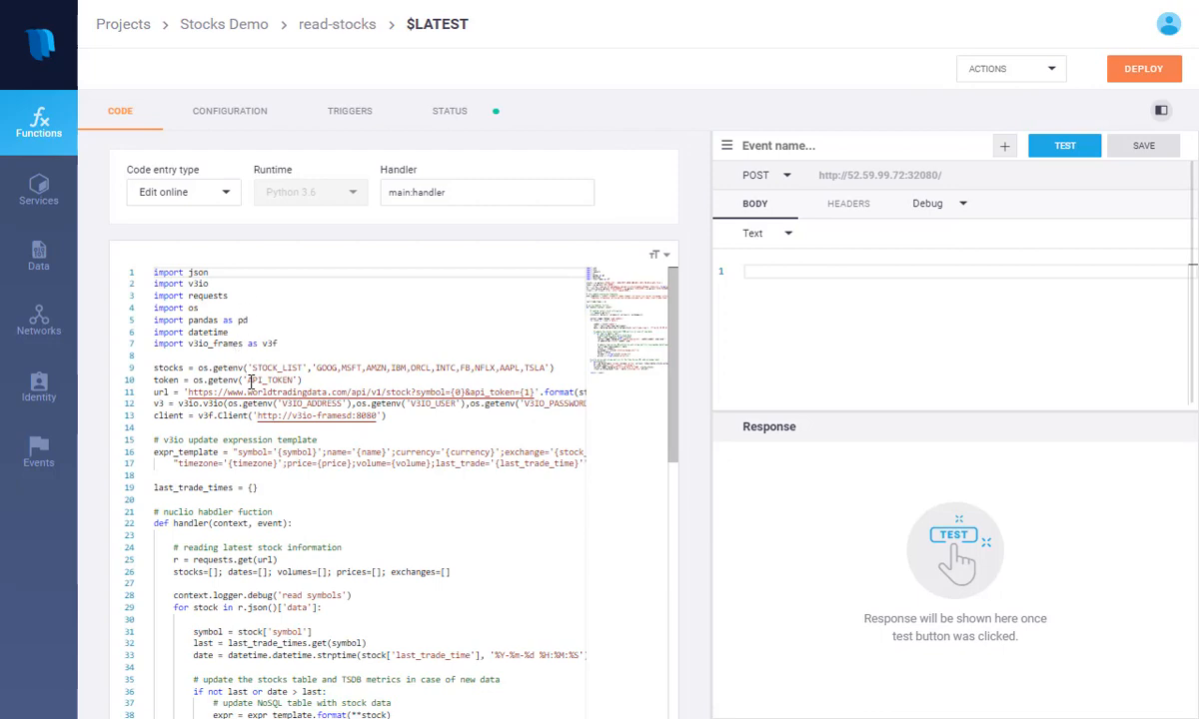
# Review the read-stocks code and Code entry type options, then show its Configuration settings
pyautogui.scroll(-3)
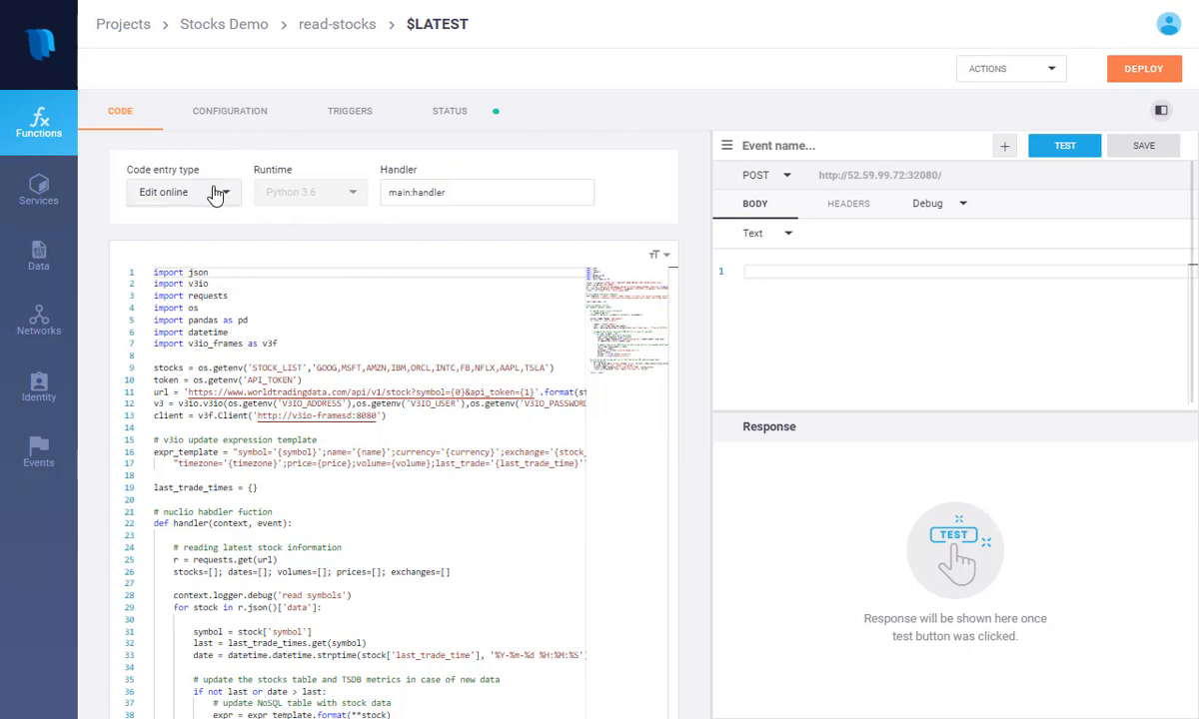
pyautogui.click(183, 192)
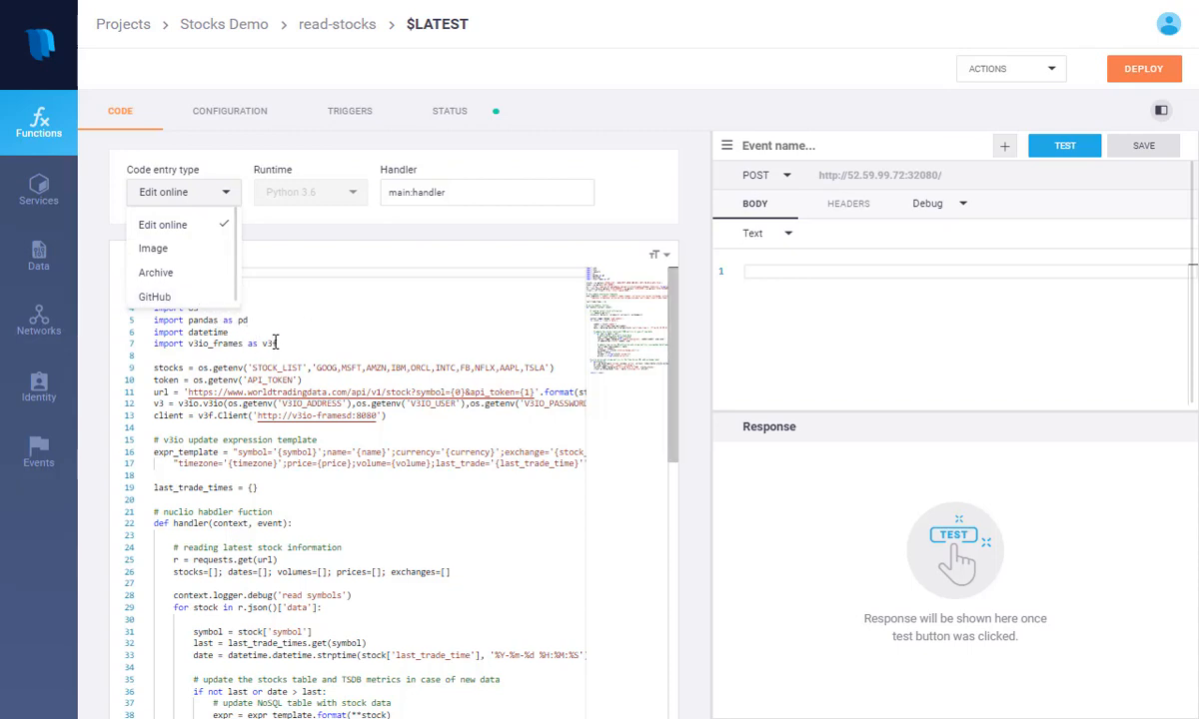
pyautogui.moveTo(239, 120)
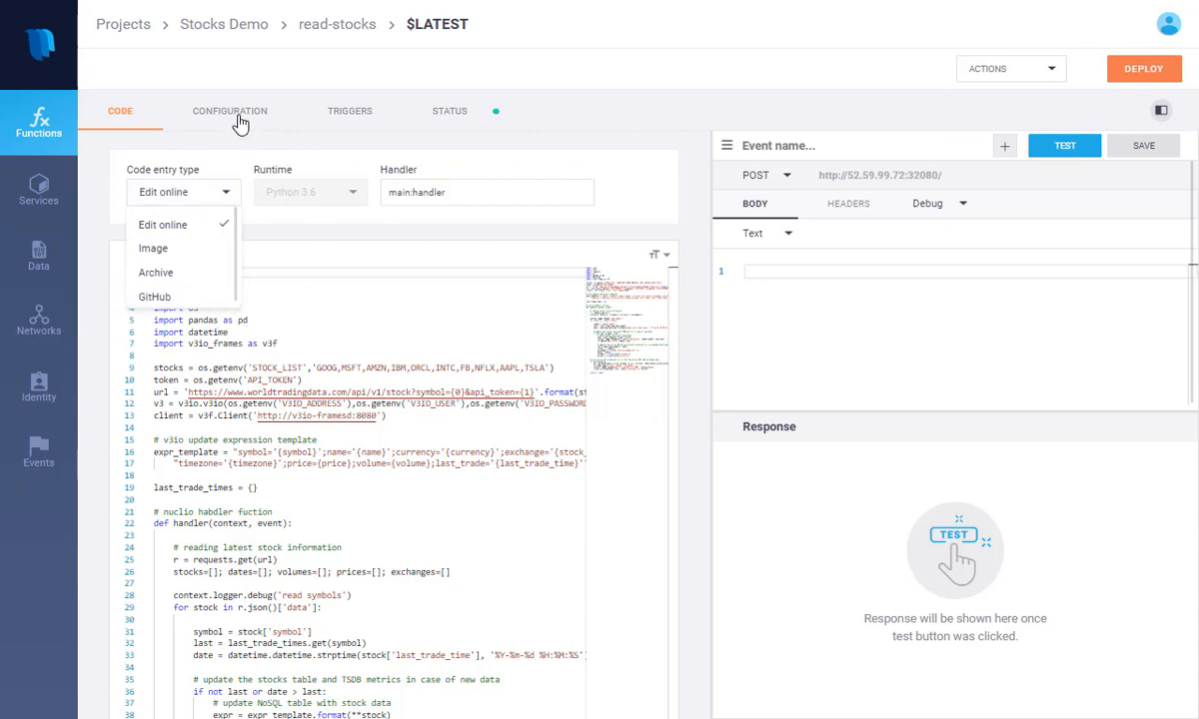
pyautogui.click(228, 112)
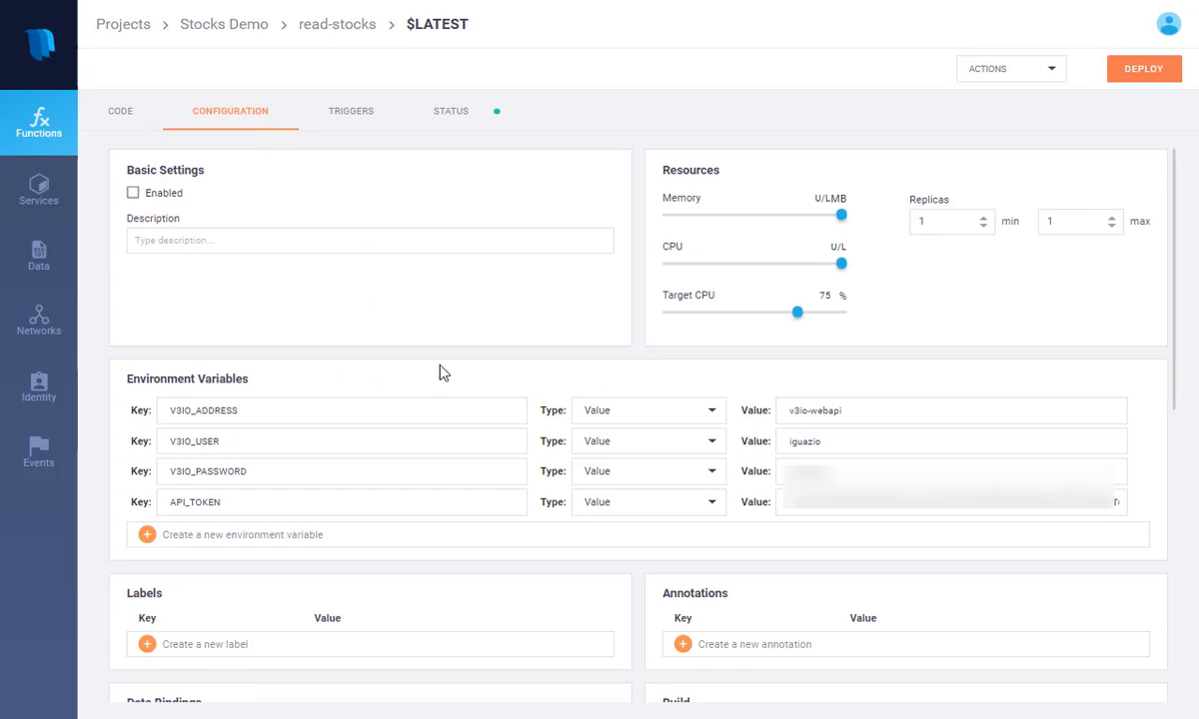
pyautogui.moveTo(509, 332)
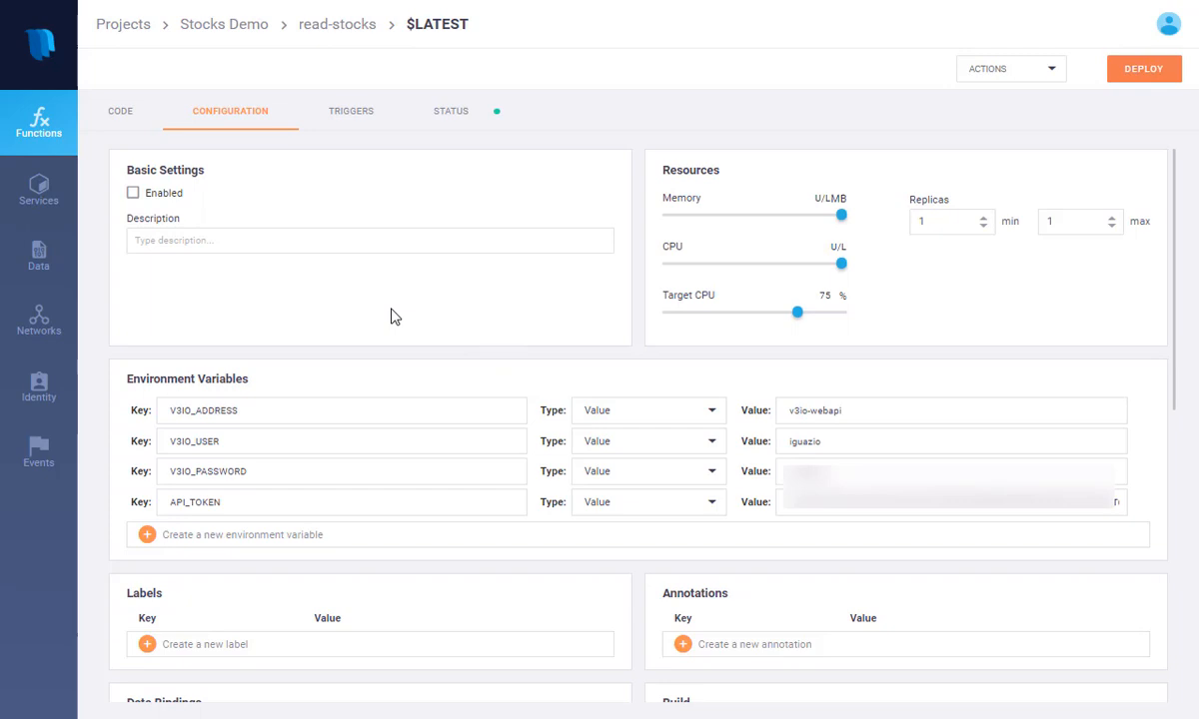
# Review resources, environment variables and build settings, then show the secs cron trigger firing every 30 seconds
pyautogui.scroll(-3)
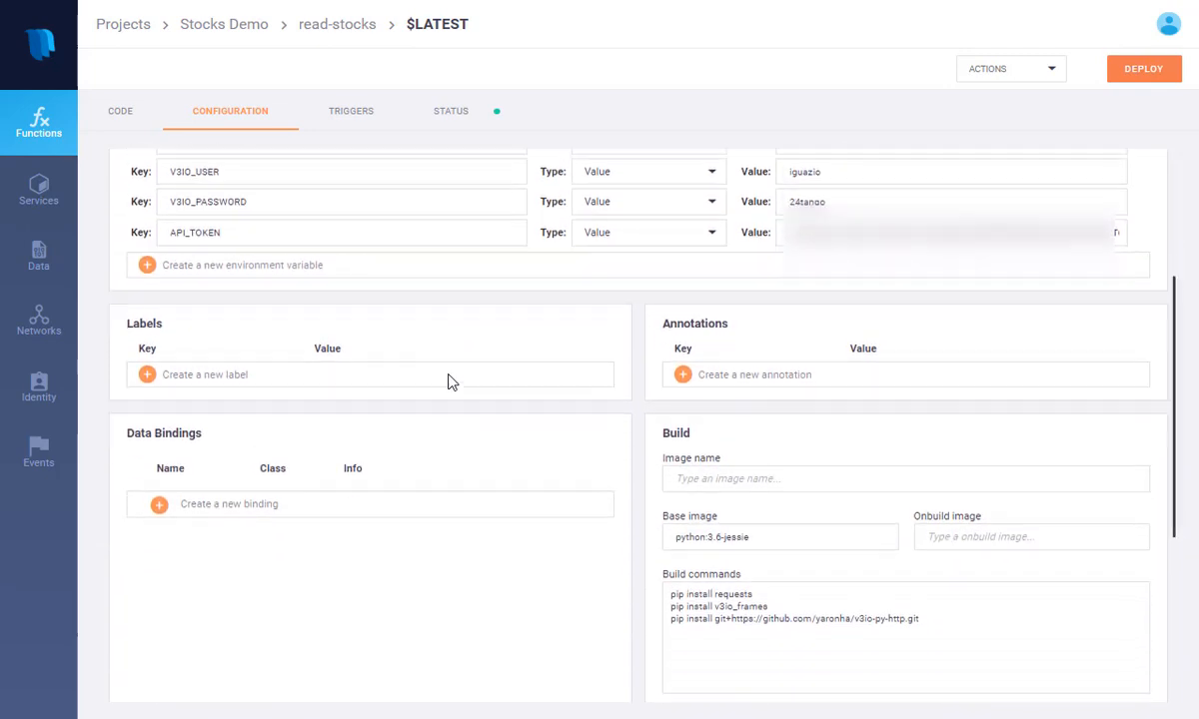
pyautogui.scroll(-3)
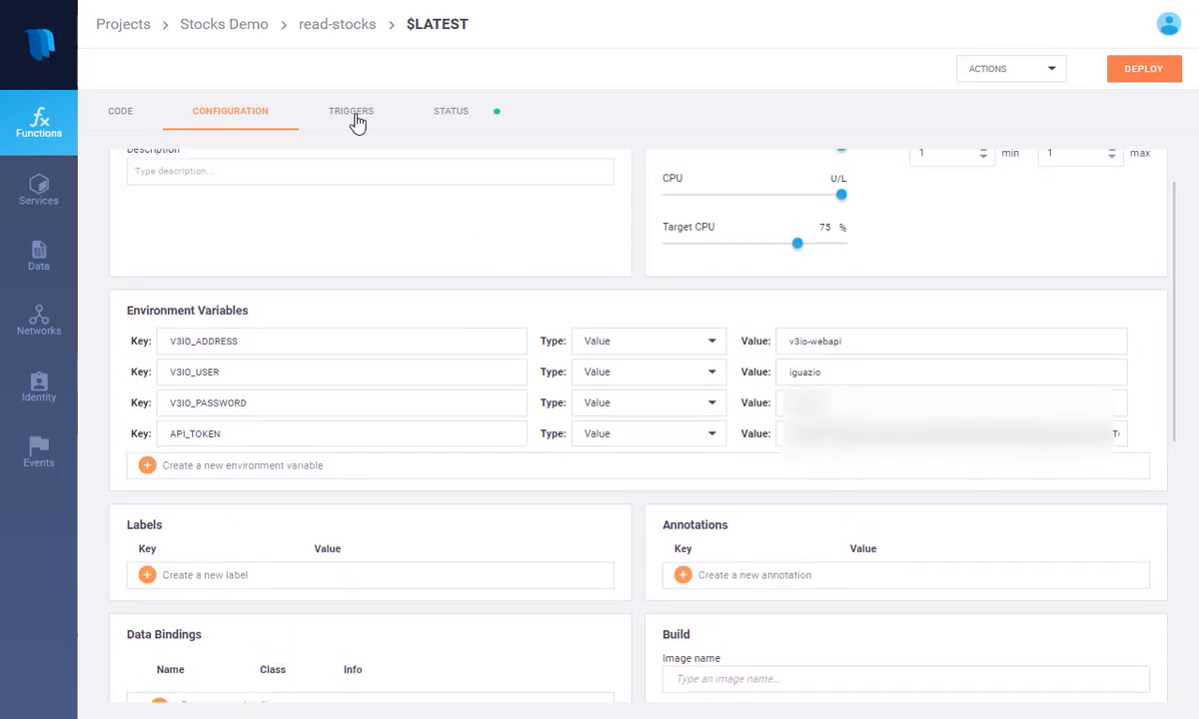
pyautogui.click(349, 112)
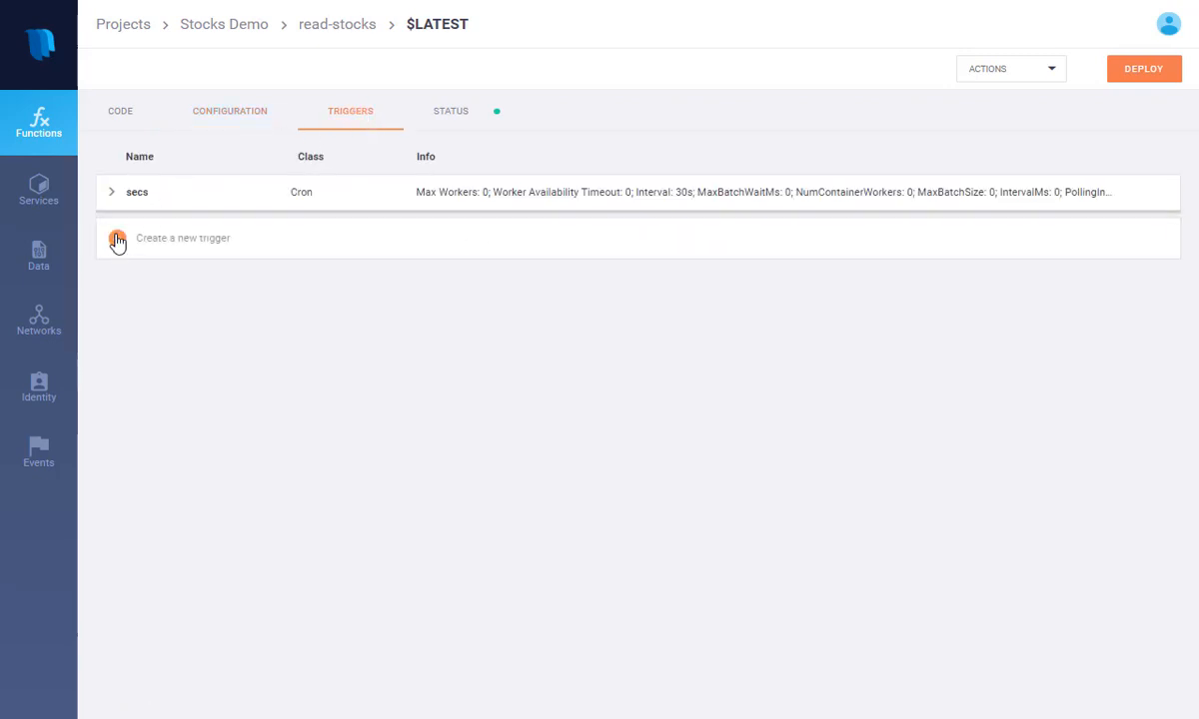
# Browse the trigger Class options for a new trigger, then show read-stocks' Ready status and build log
pyautogui.click(116, 238)
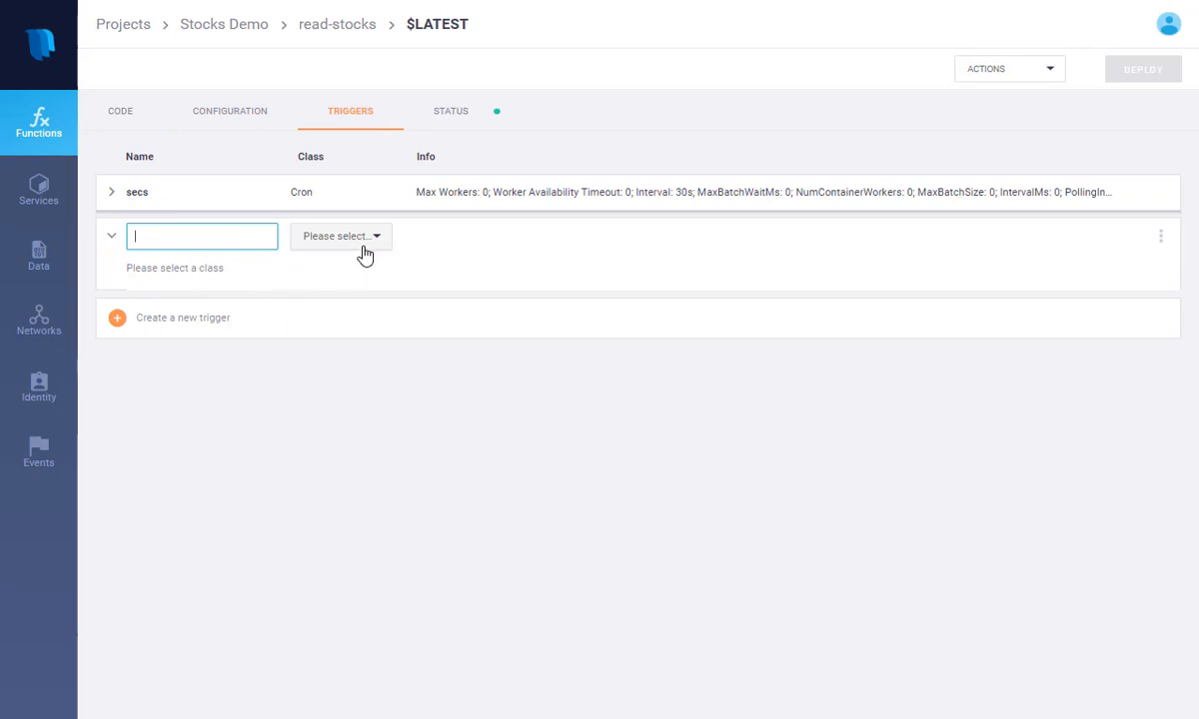
pyautogui.click(340, 236)
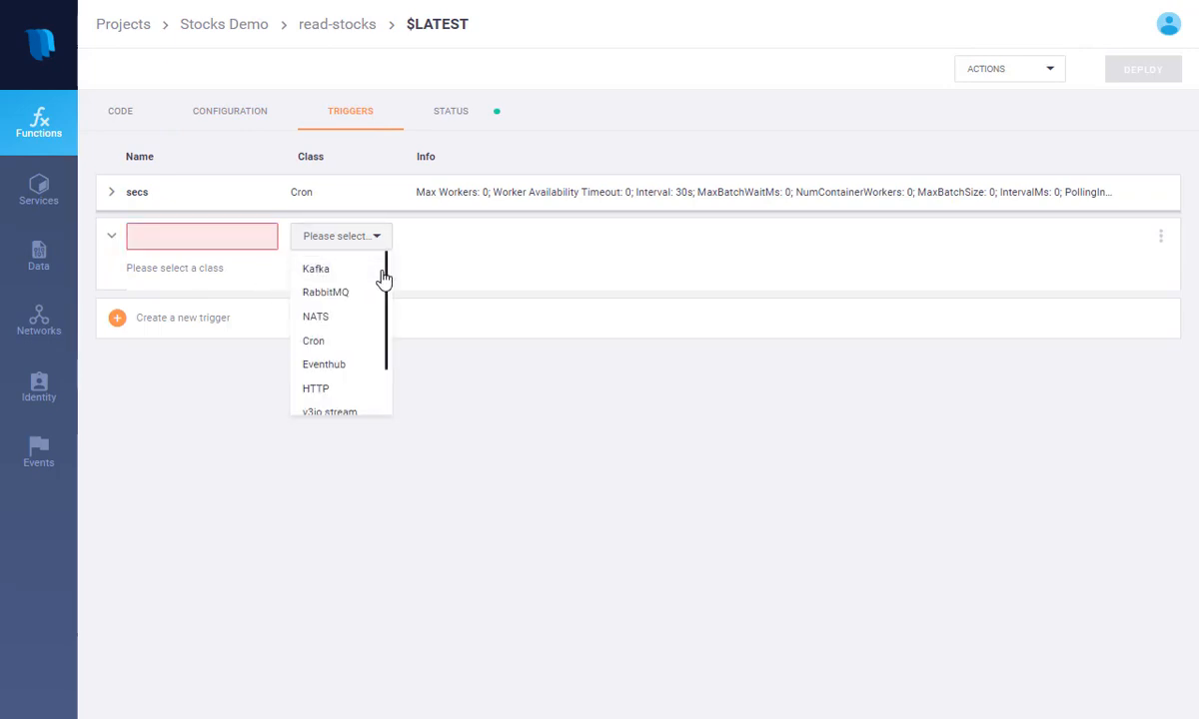
pyautogui.moveTo(316, 268)
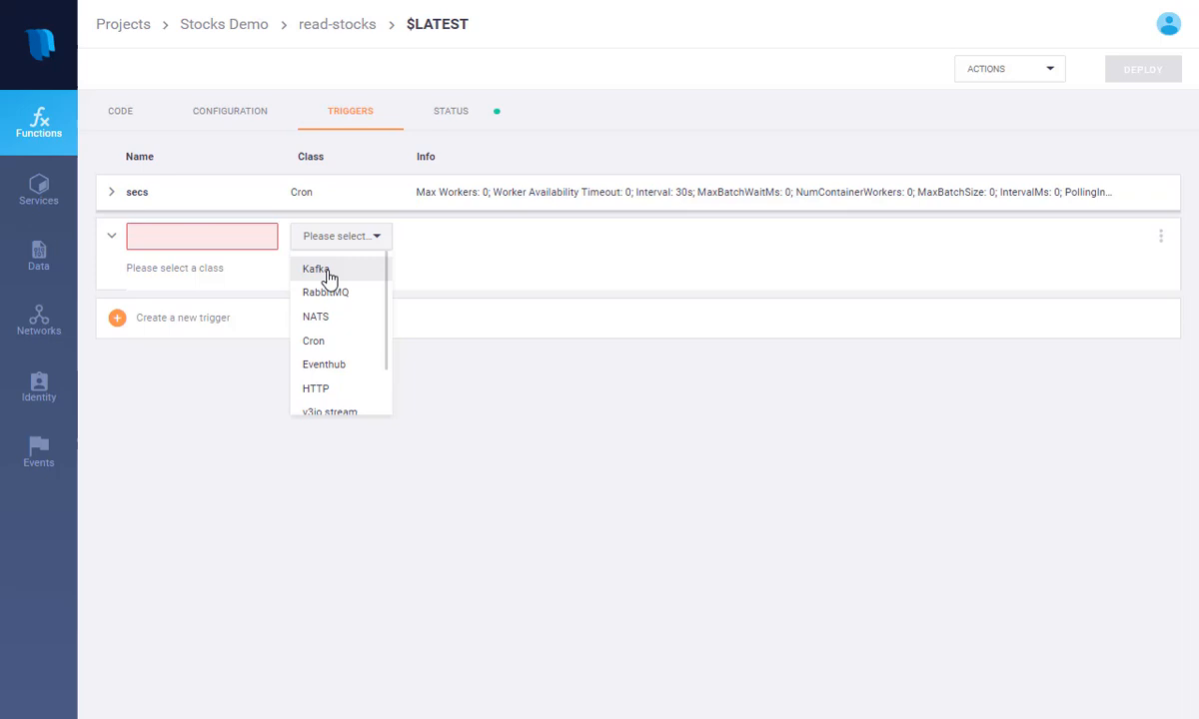
pyautogui.scroll(-3)
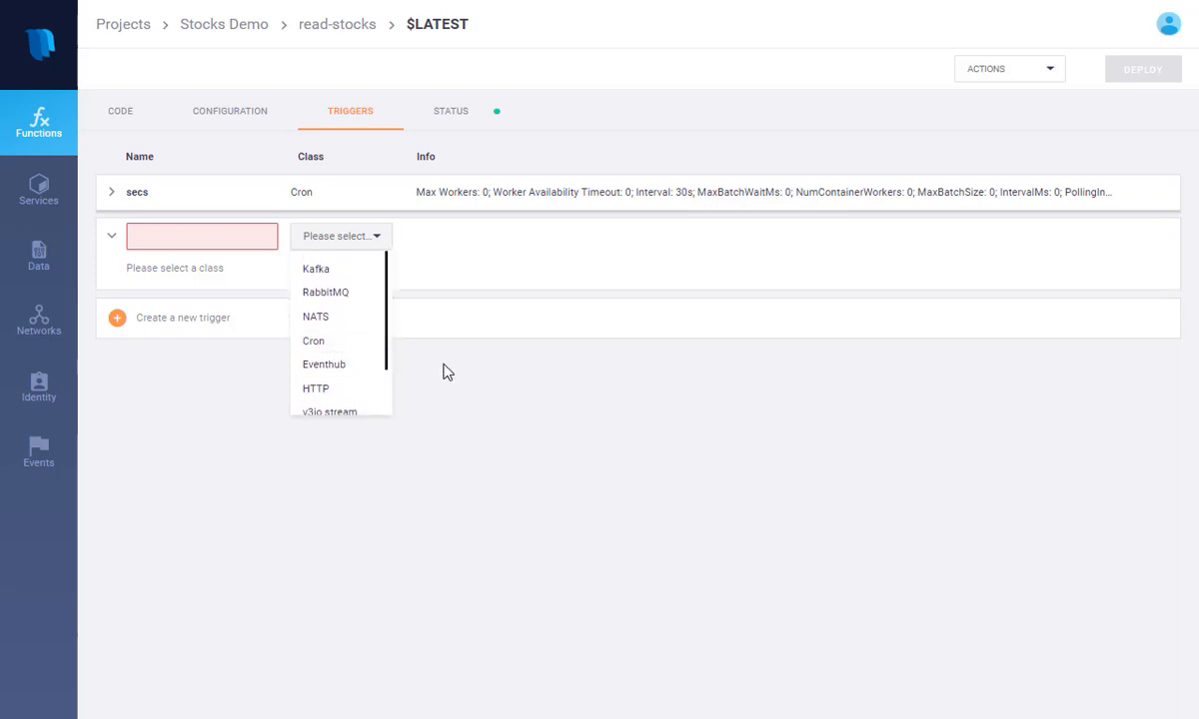
pyautogui.click(450, 112)
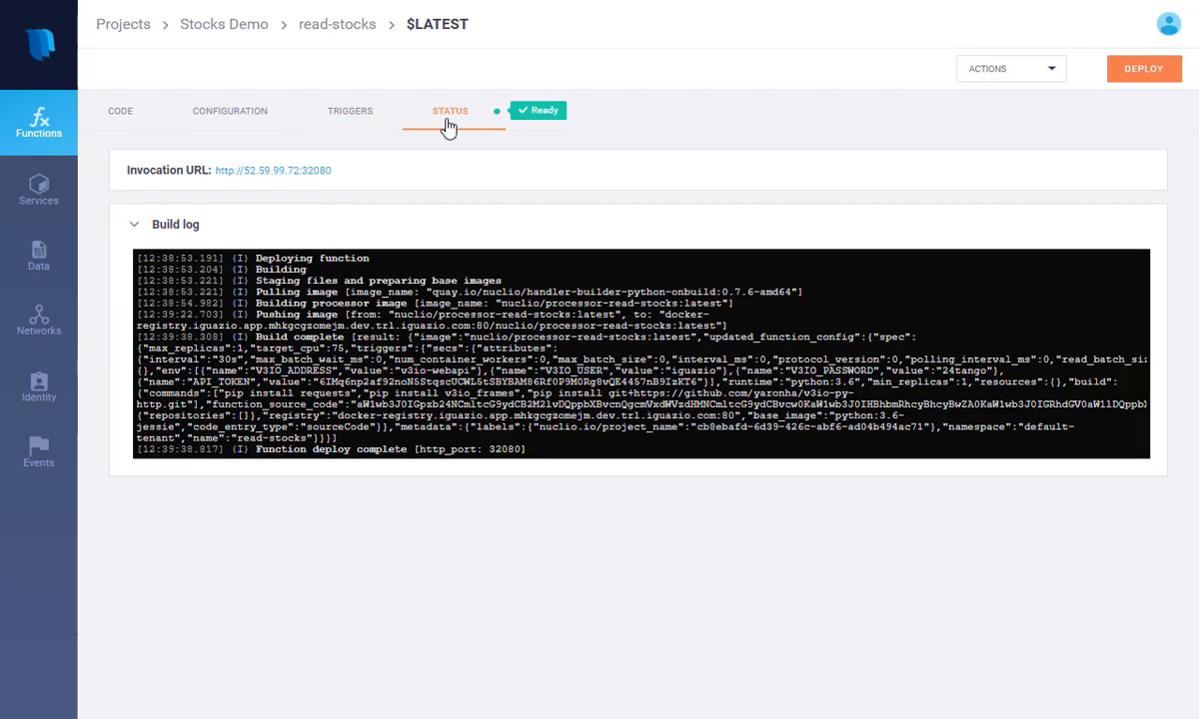
# Leave the read-stocks code view and return to the Iguazio home dashboard
pyautogui.click(120, 112)
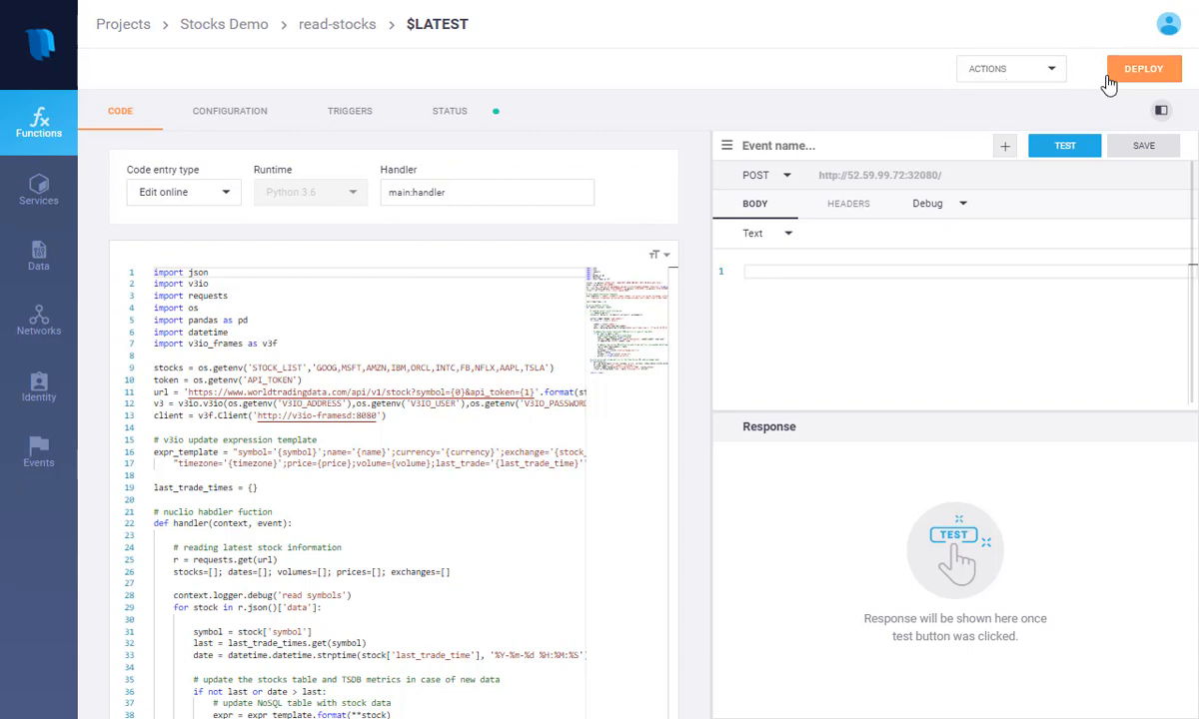
pyautogui.moveTo(148, 152)
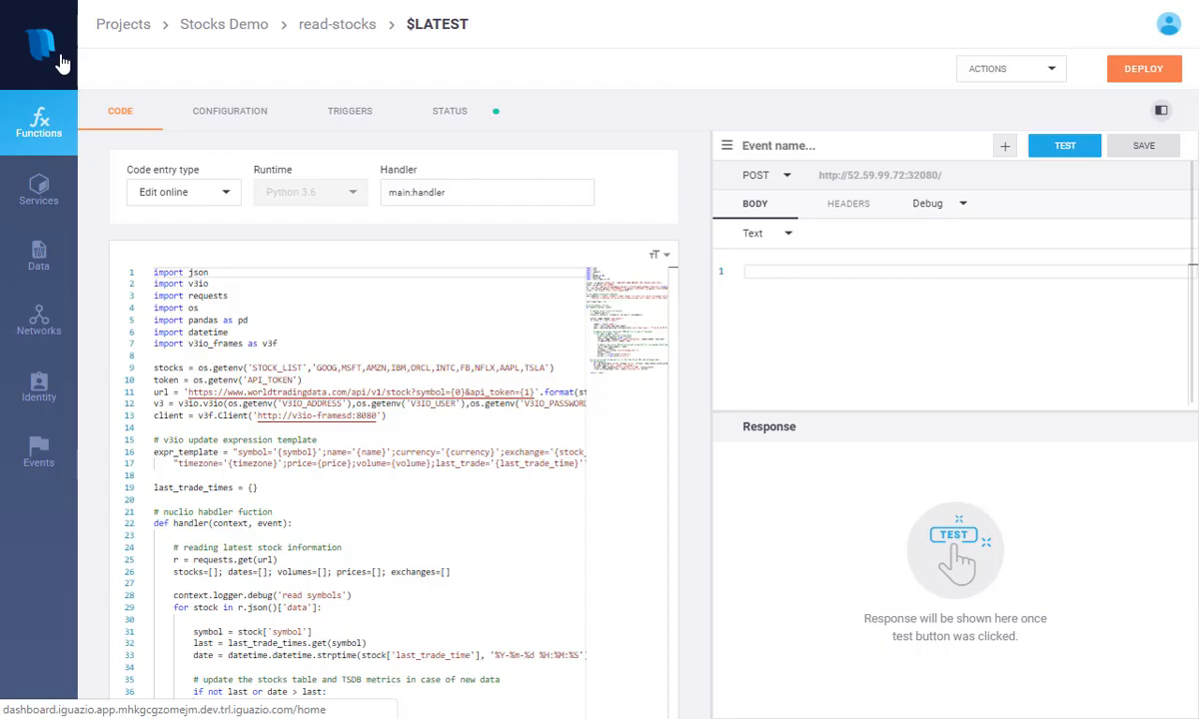
pyautogui.click(40, 50)
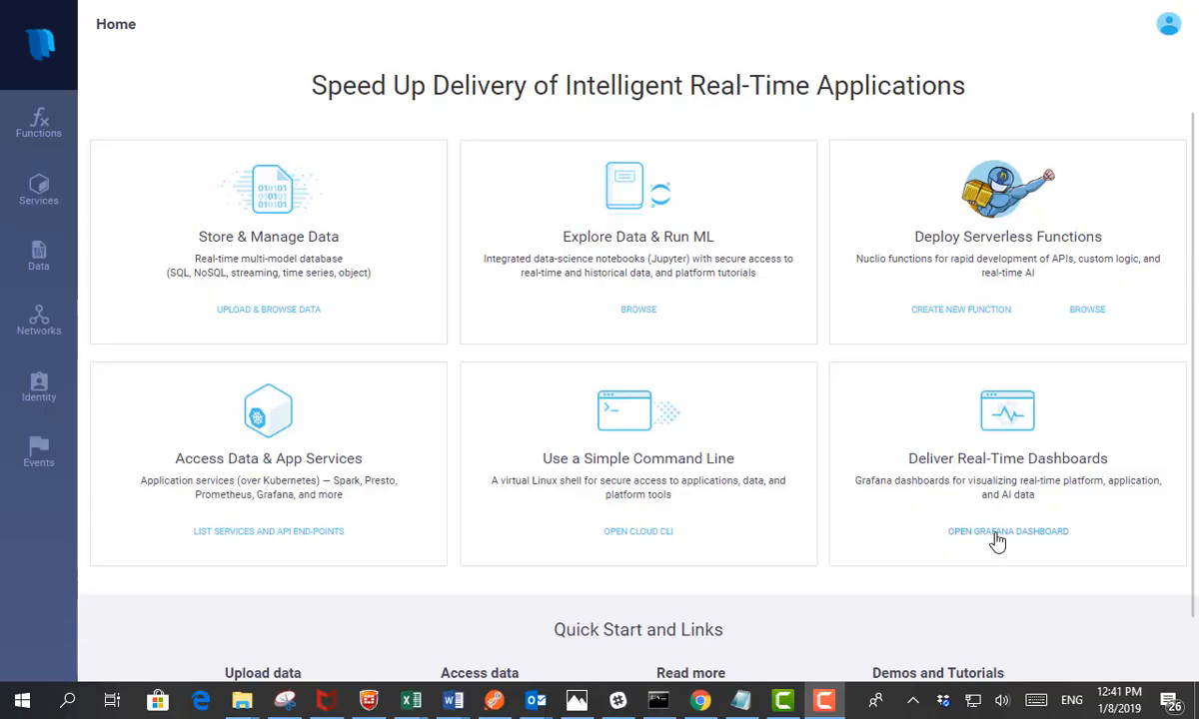
pyautogui.moveTo(927, 539)
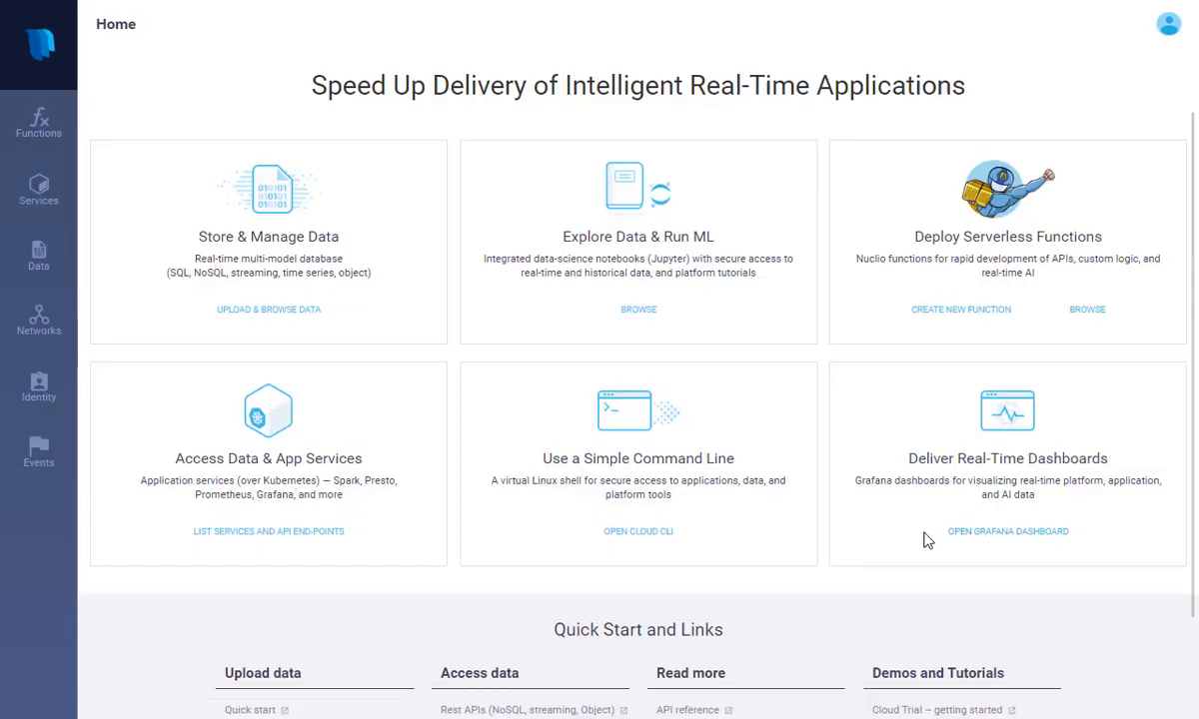
# Launch the Grafana Stocks dashboard from Deliver Real-Time Dashboards on the home page
pyautogui.click(1007, 532)
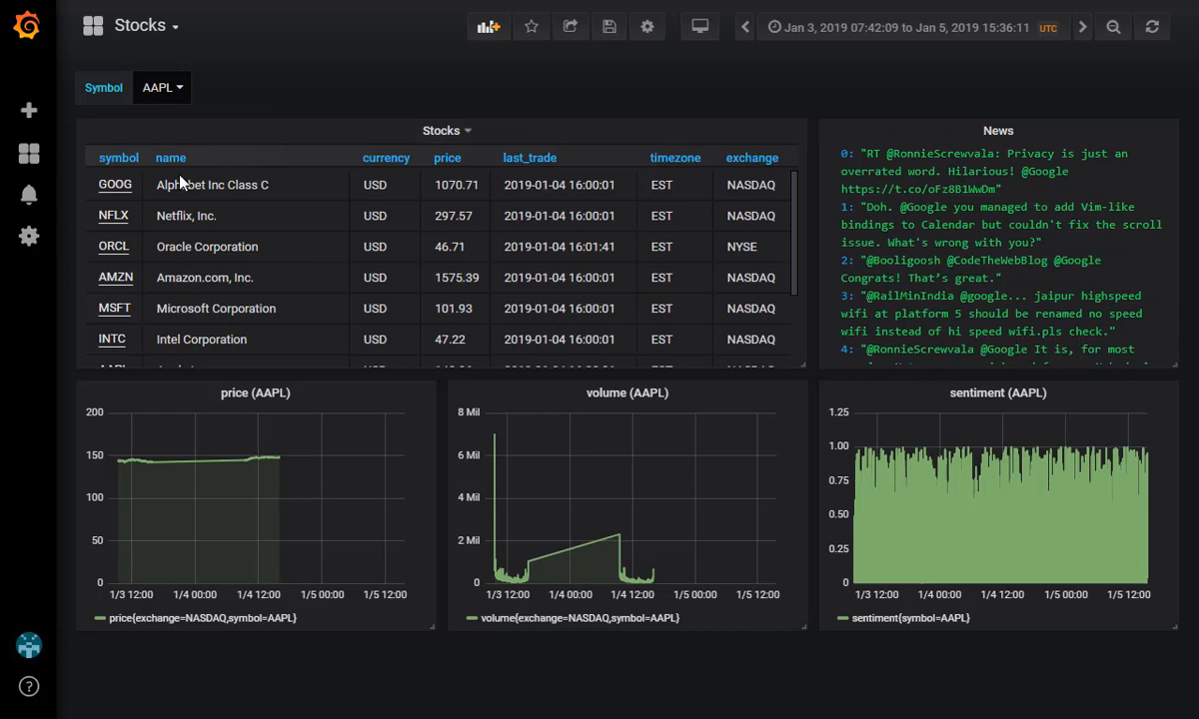
pyautogui.moveTo(448, 378)
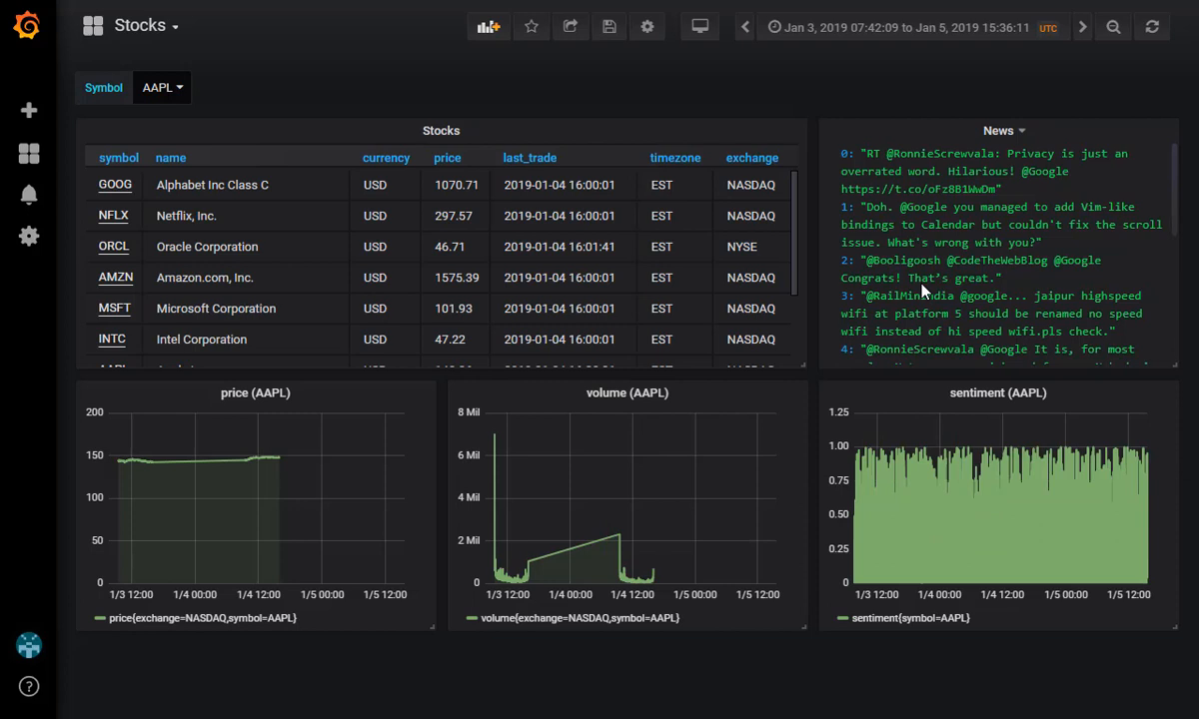
pyautogui.moveTo(964, 349)
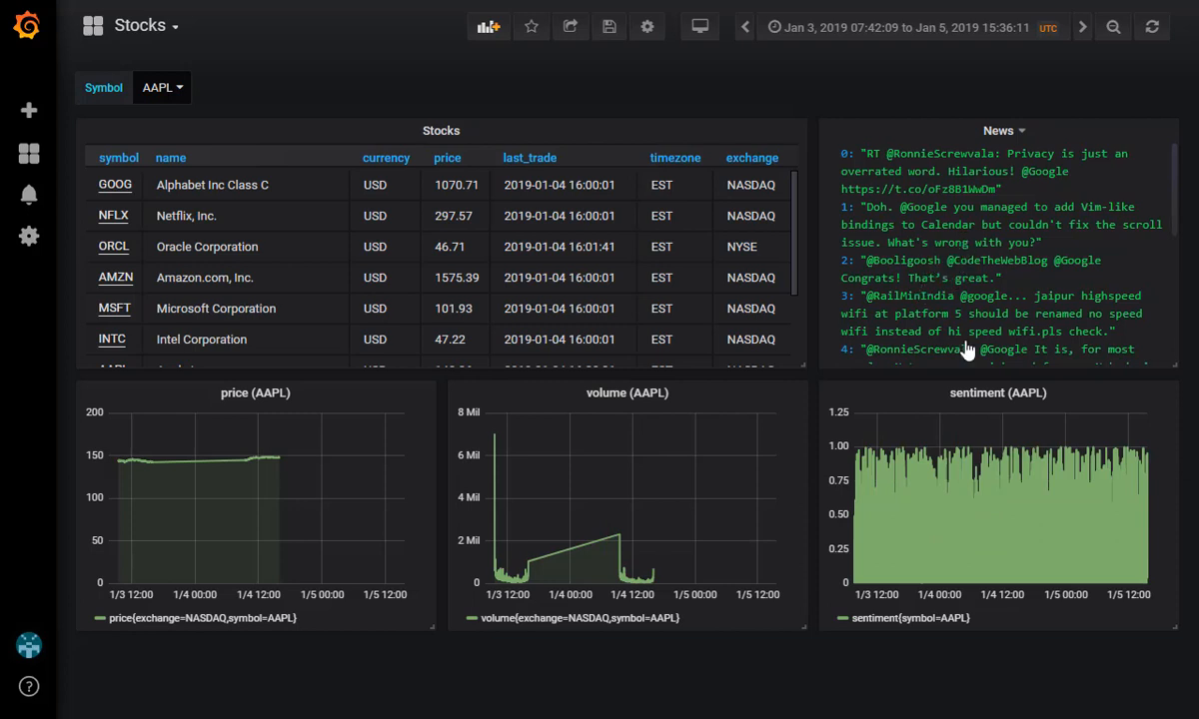
pyautogui.moveTo(968, 480)
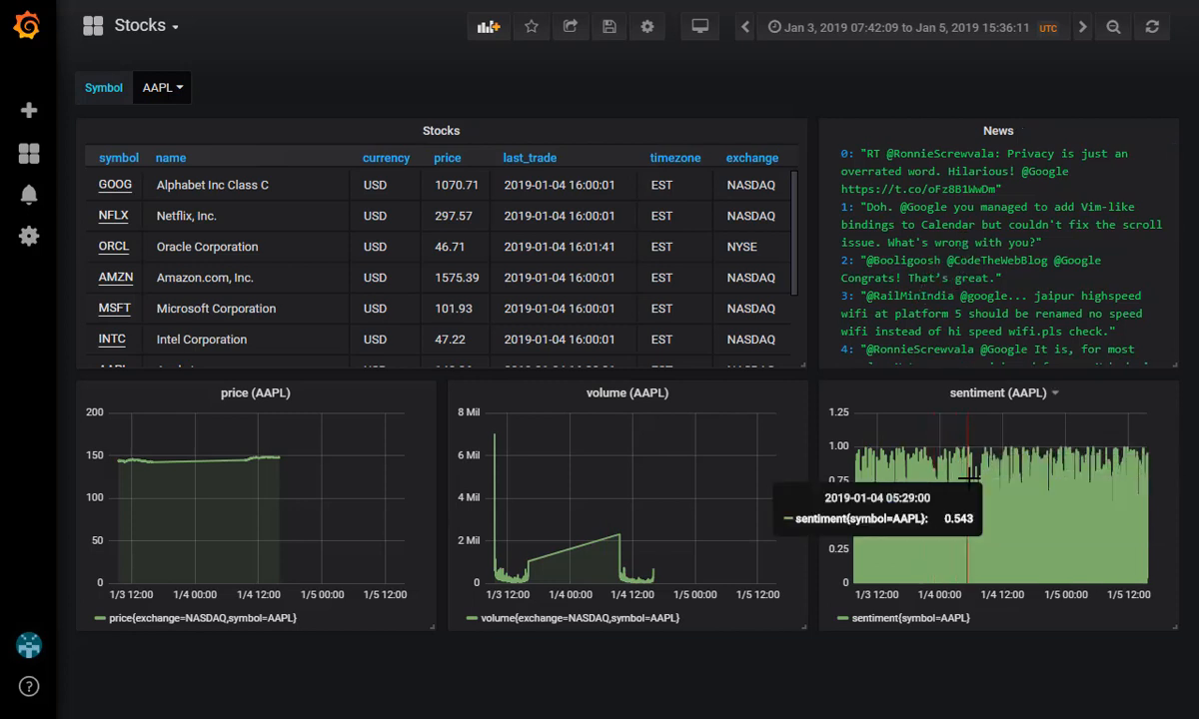
pyautogui.moveTo(883, 644)
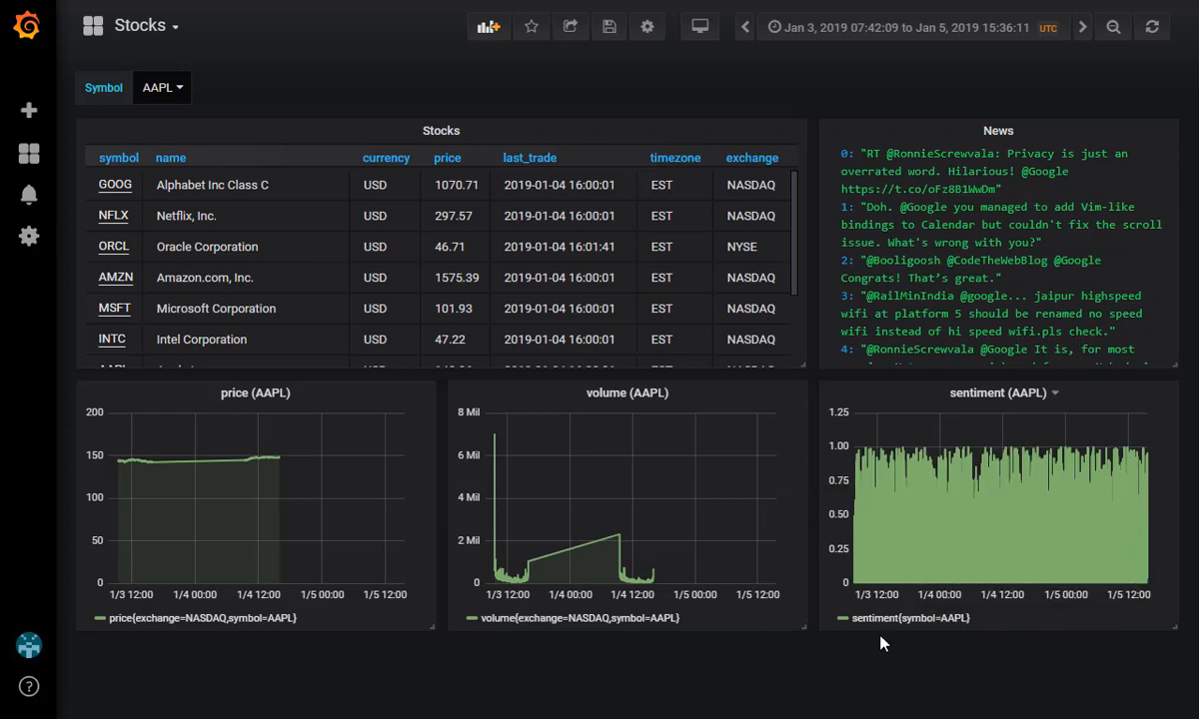